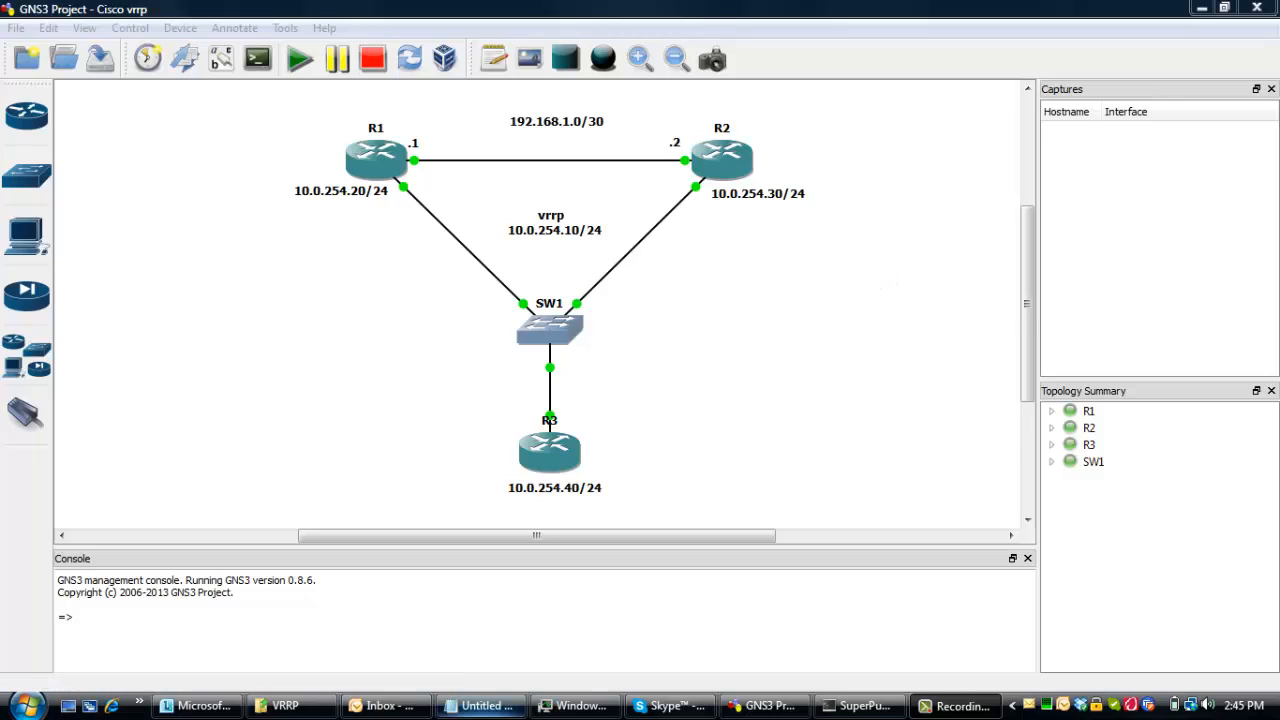
pyautogui.moveTo(285, 114)
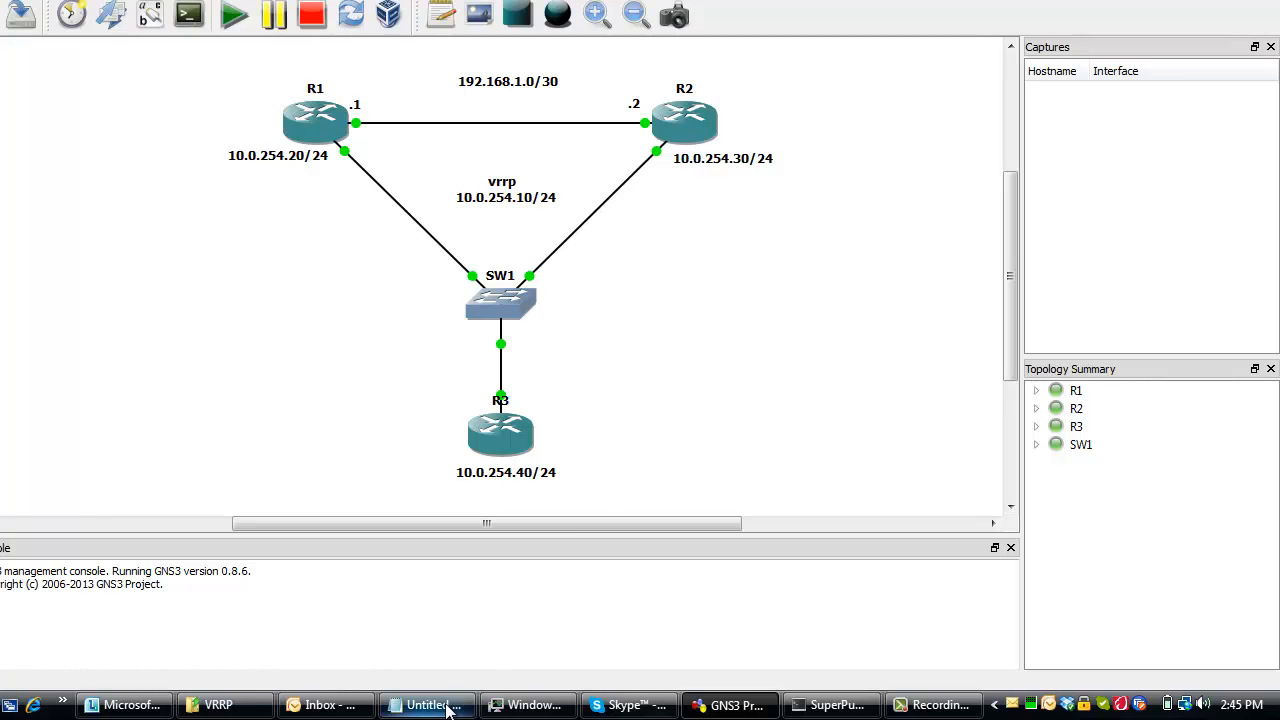
# Select all the router configuration notes, then return to the console sessions.
pyautogui.click(427, 705)
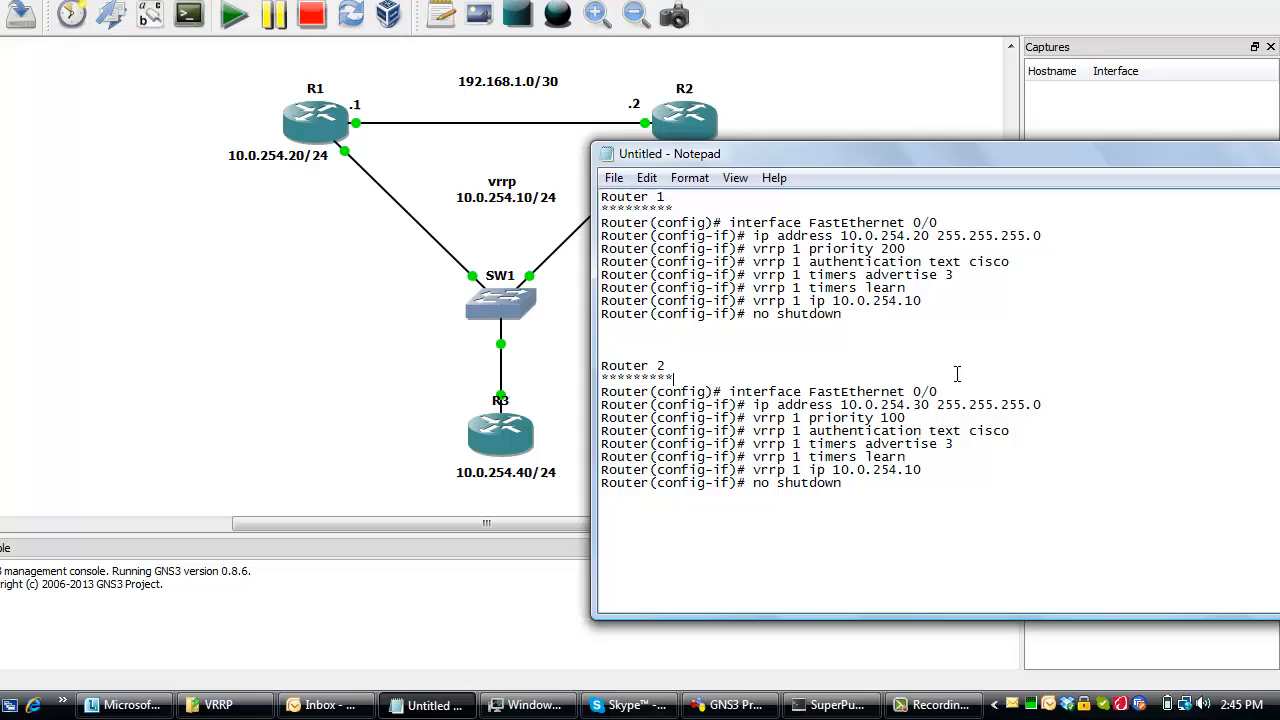
pyautogui.press('ctrl+a')
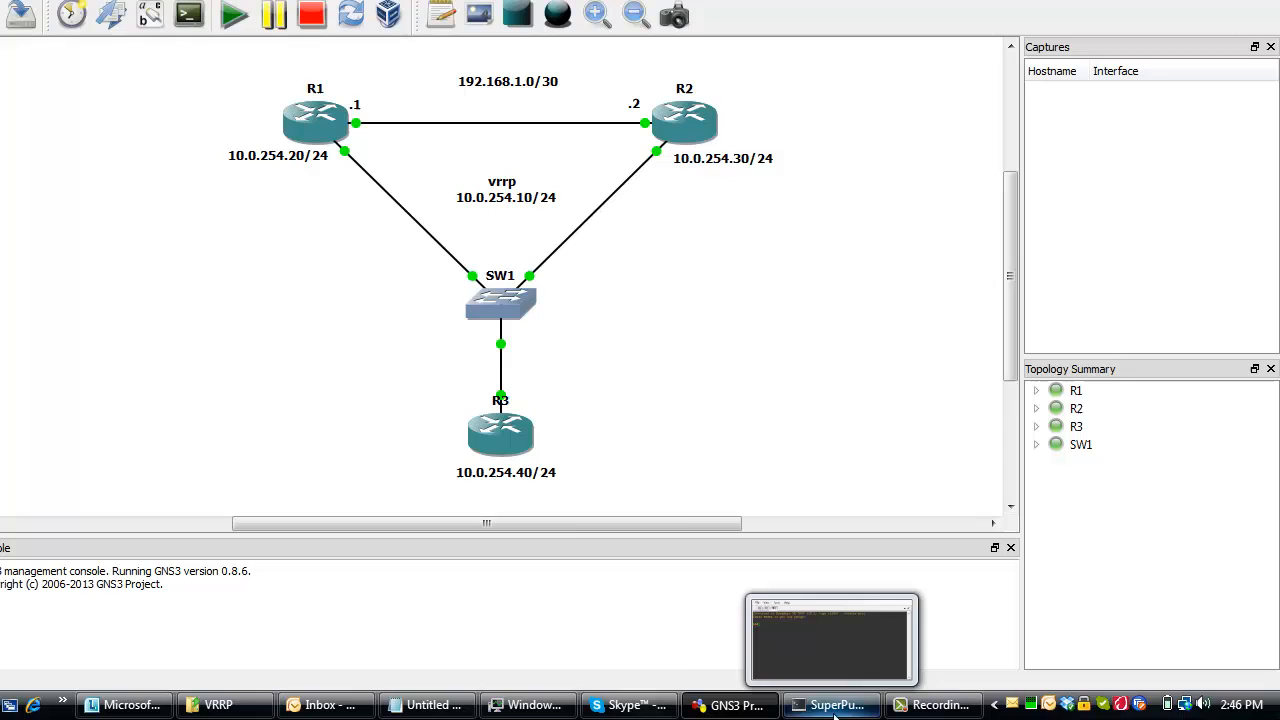
pyautogui.click(832, 705)
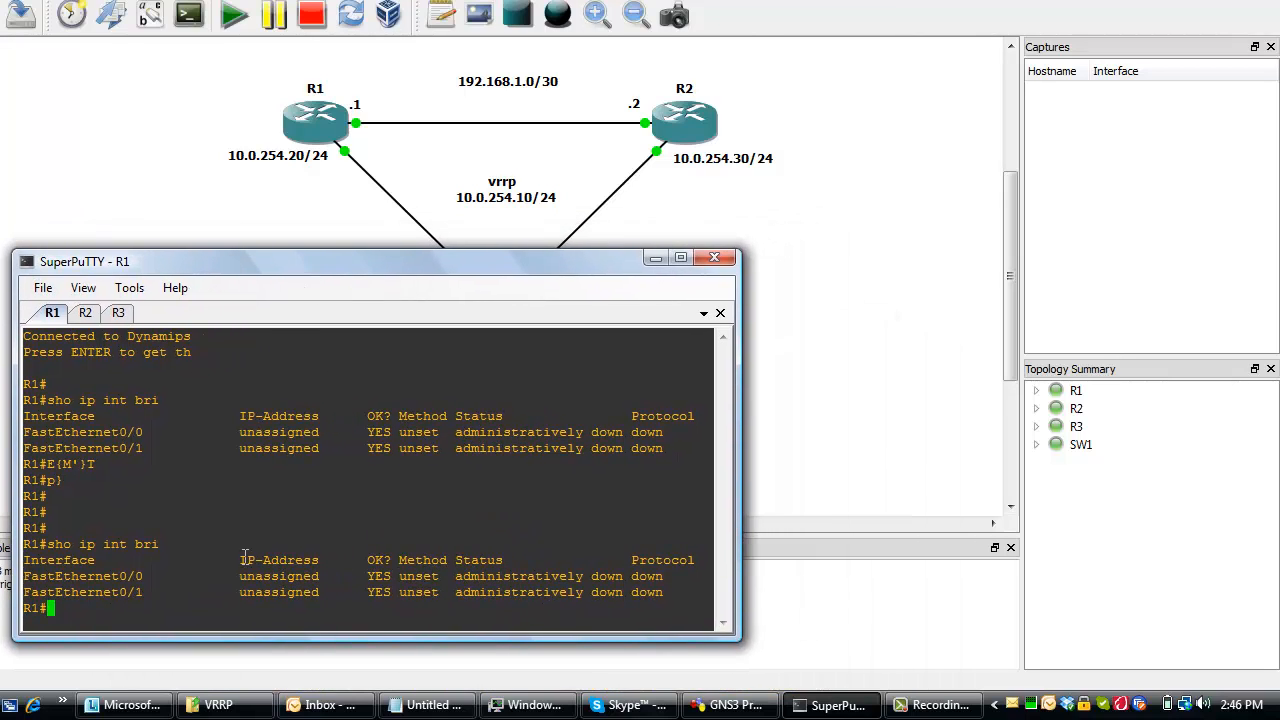
pyautogui.moveTo(361, 605)
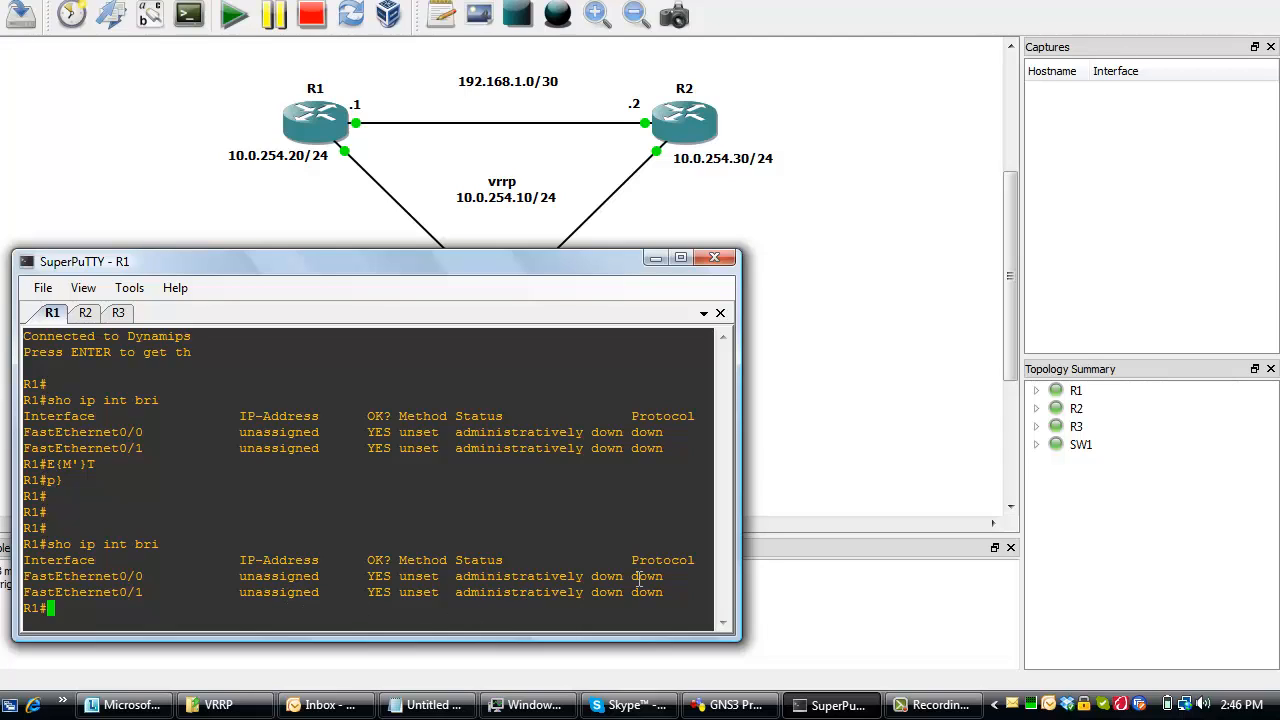
# Run 'sho ip int bri' on R2 and R3 to list their interfaces.
pyautogui.click(85, 313)
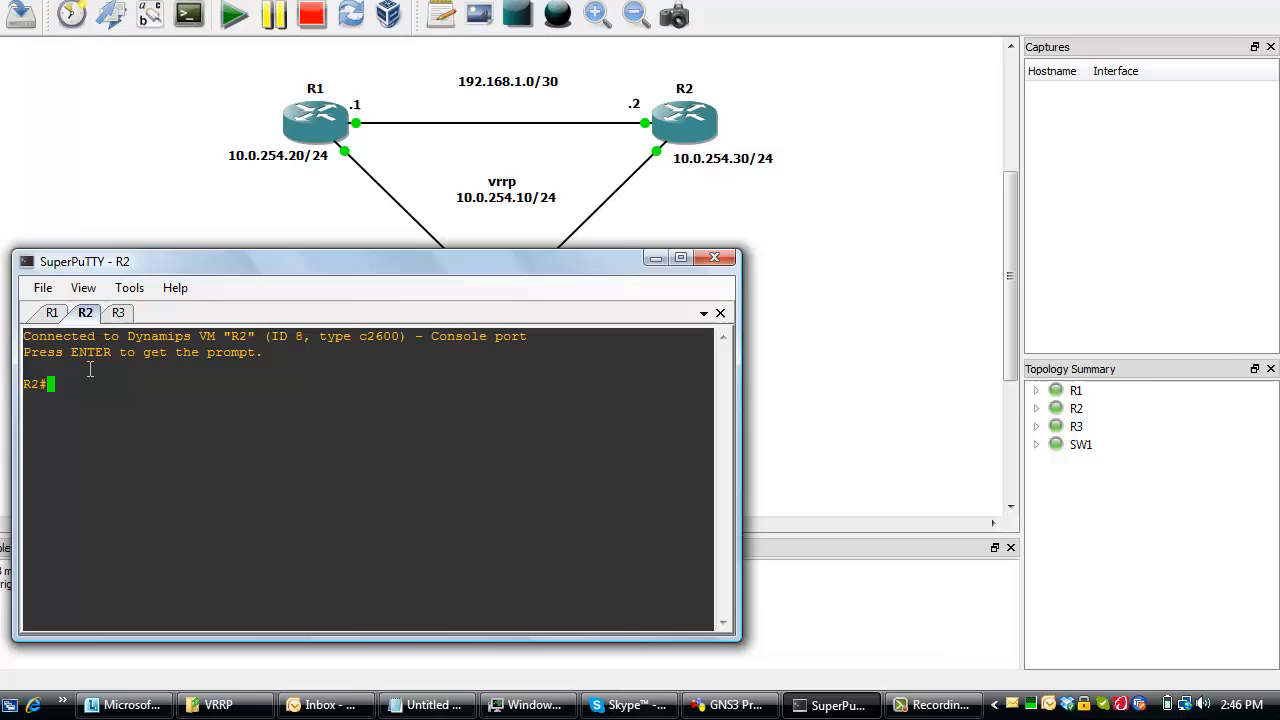
pyautogui.write('sho ip int bri')
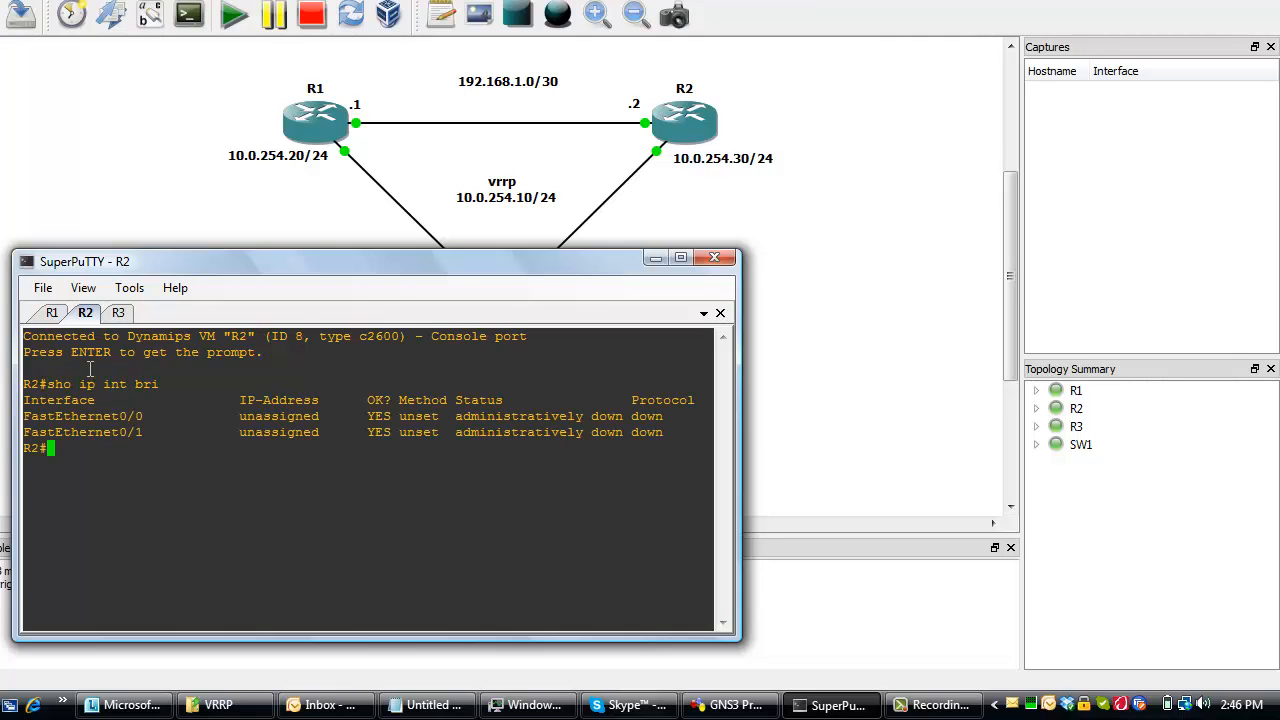
pyautogui.click(118, 312)
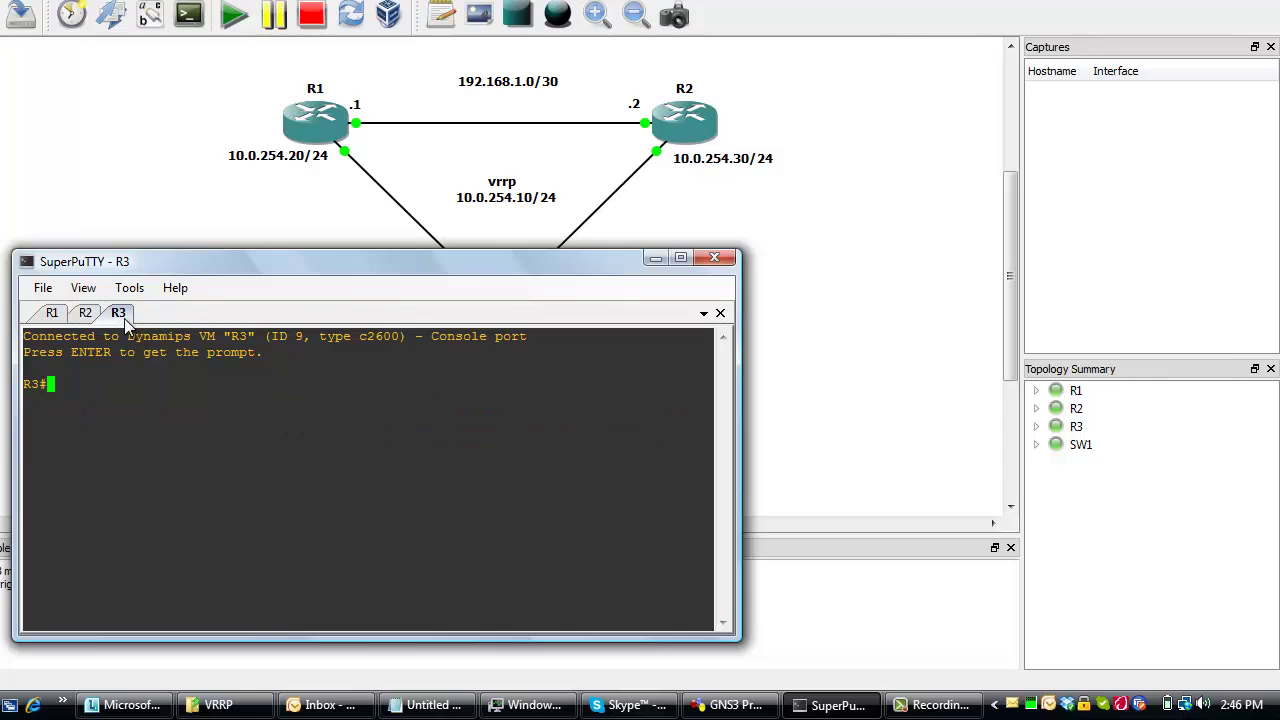
pyautogui.write('sho ip i')
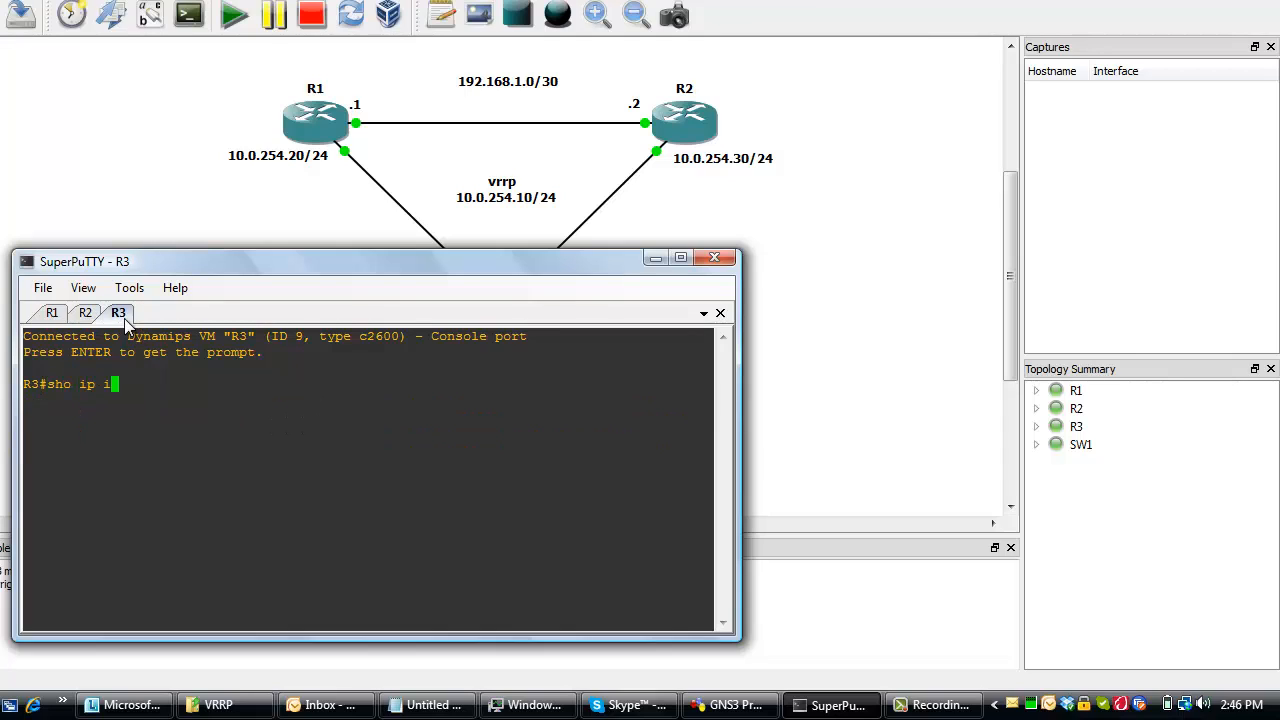
pyautogui.press('Enter')
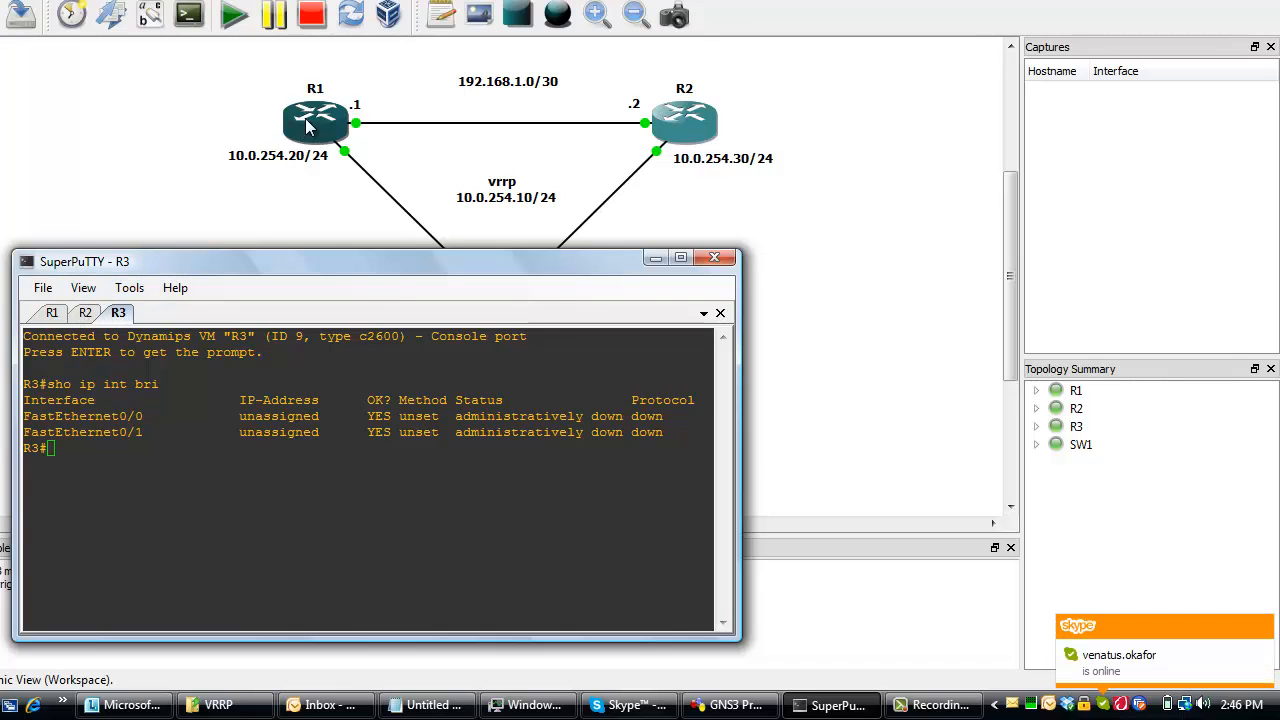
# On R1, enter global configuration and FastEthernet0/0 interface mode, with notes alongside.
pyautogui.click(51, 312)
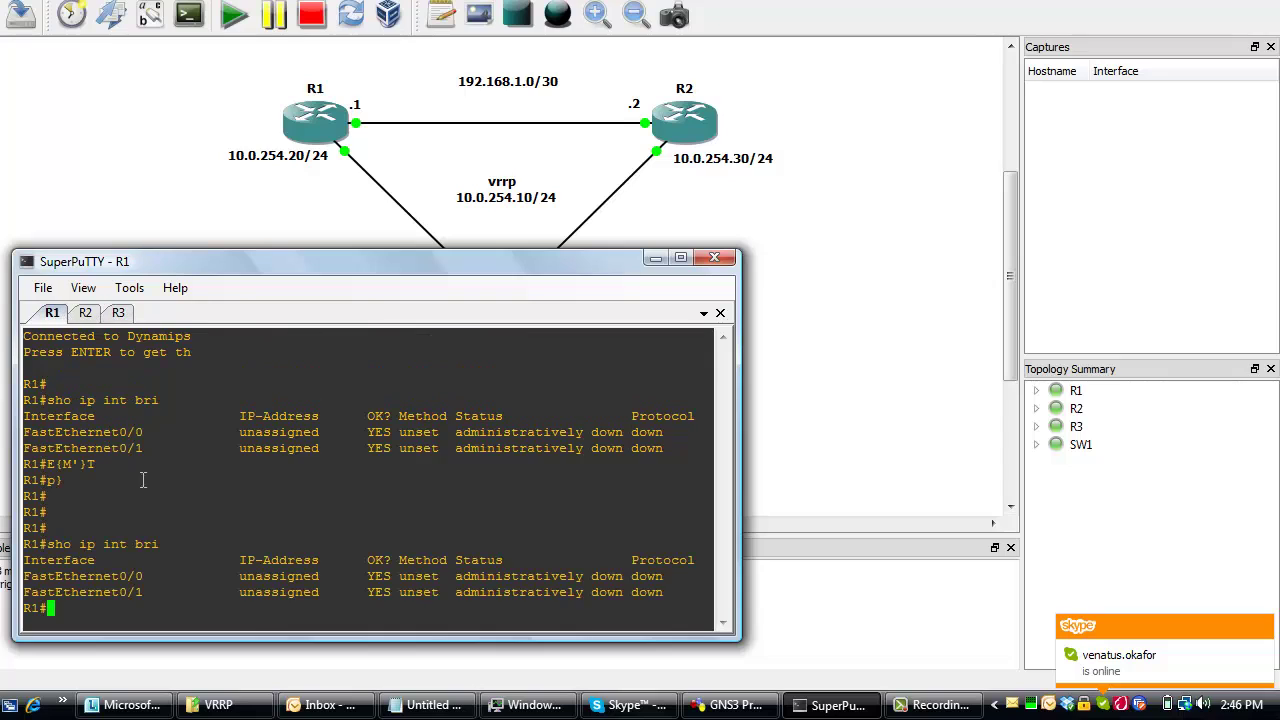
pyautogui.write('config t')
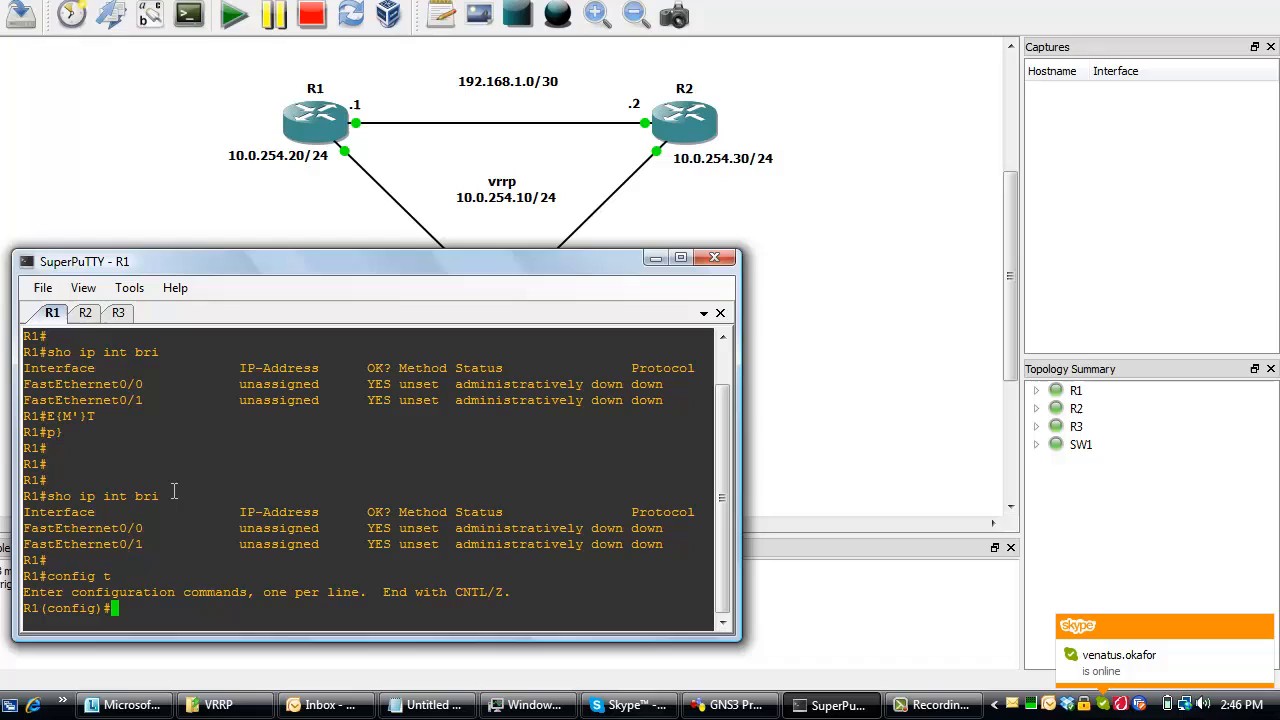
pyautogui.write('int fas 0/0')
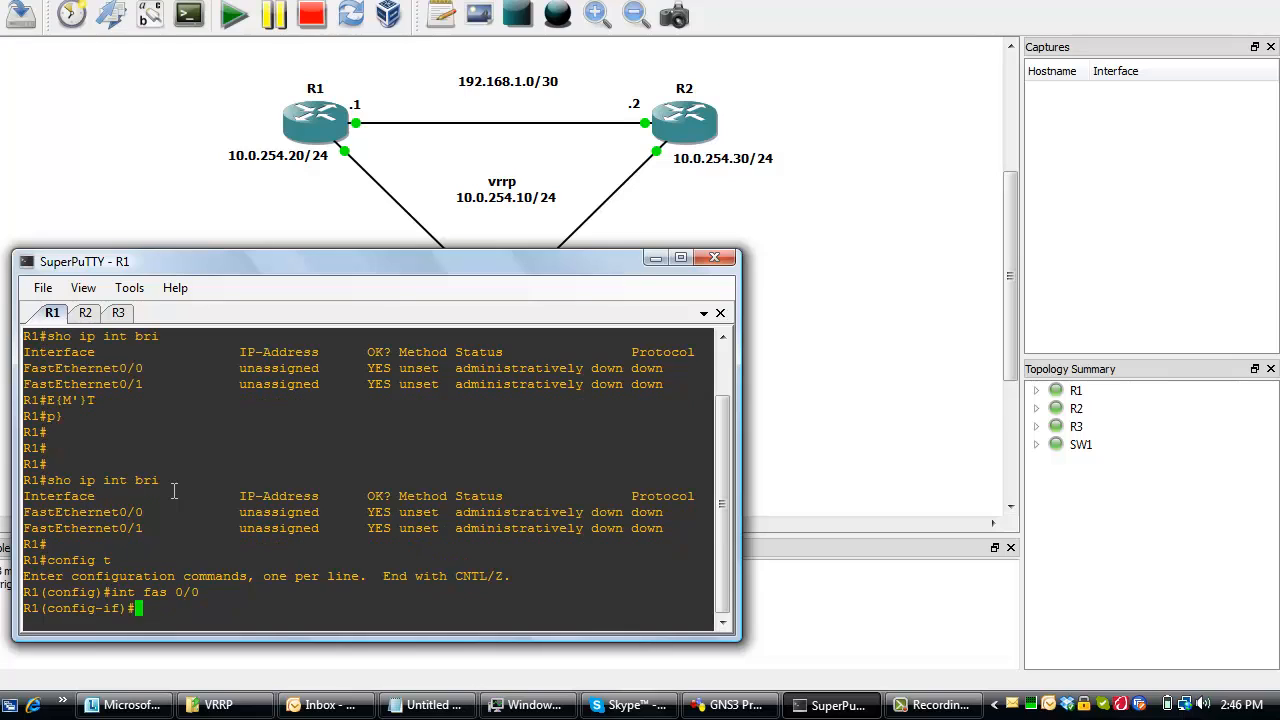
pyautogui.moveTo(308, 283)
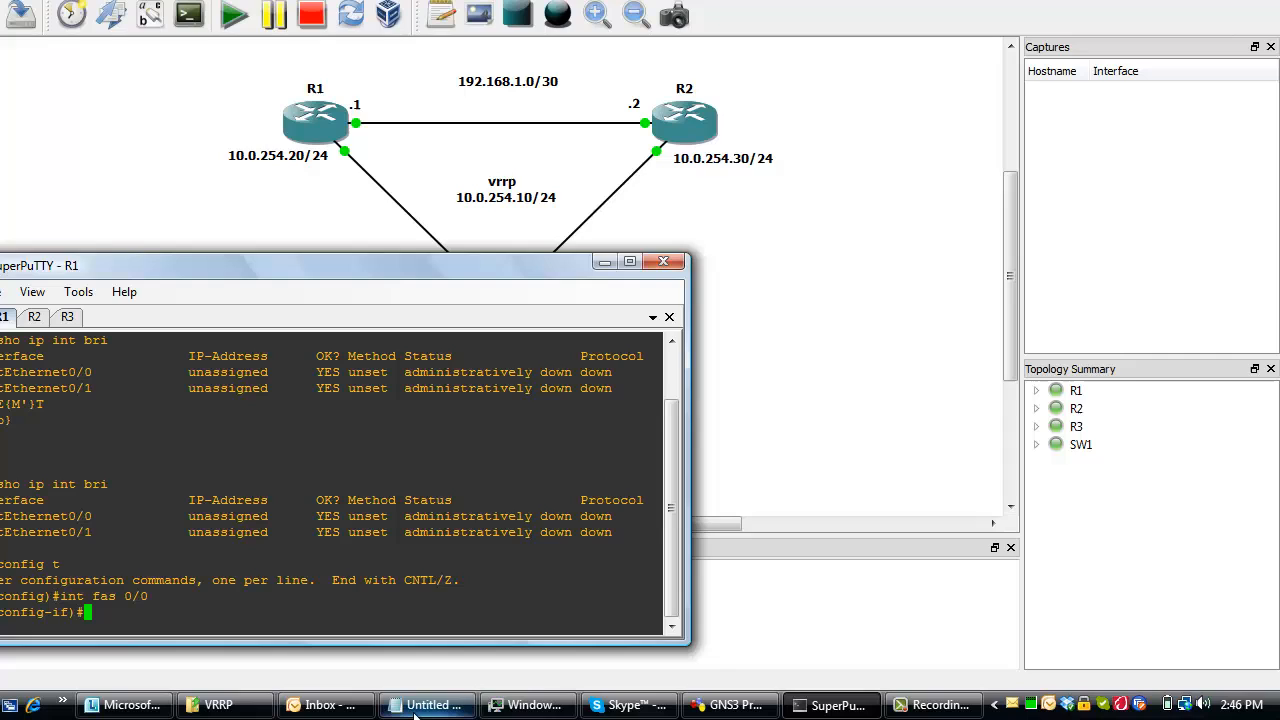
pyautogui.click(427, 704)
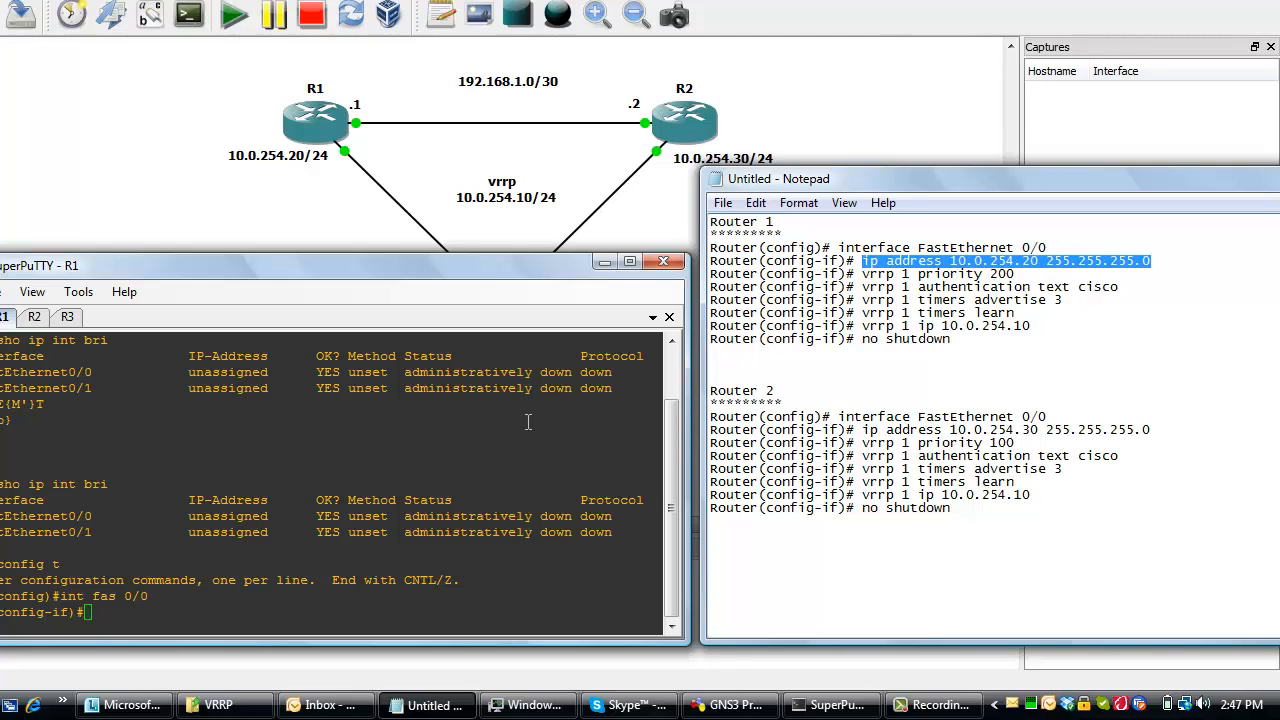
# Give Fa0/0 10.0.254.20/24, VRRP 1 priority 200, cisco authentication, timers, virtual IP 10.0.254.10, no shutdown.
pyautogui.write('ip address 10.0.254.20 255.255.255.0')
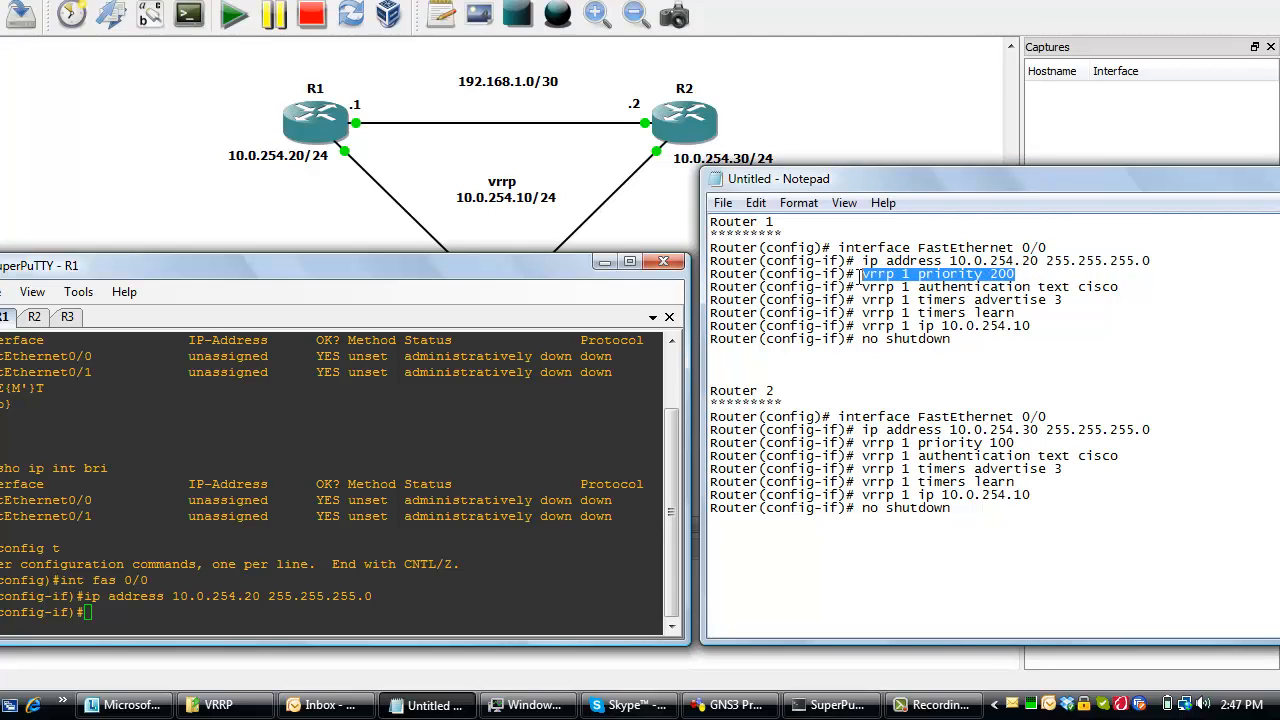
pyautogui.write('vrrp 1 priority 200')
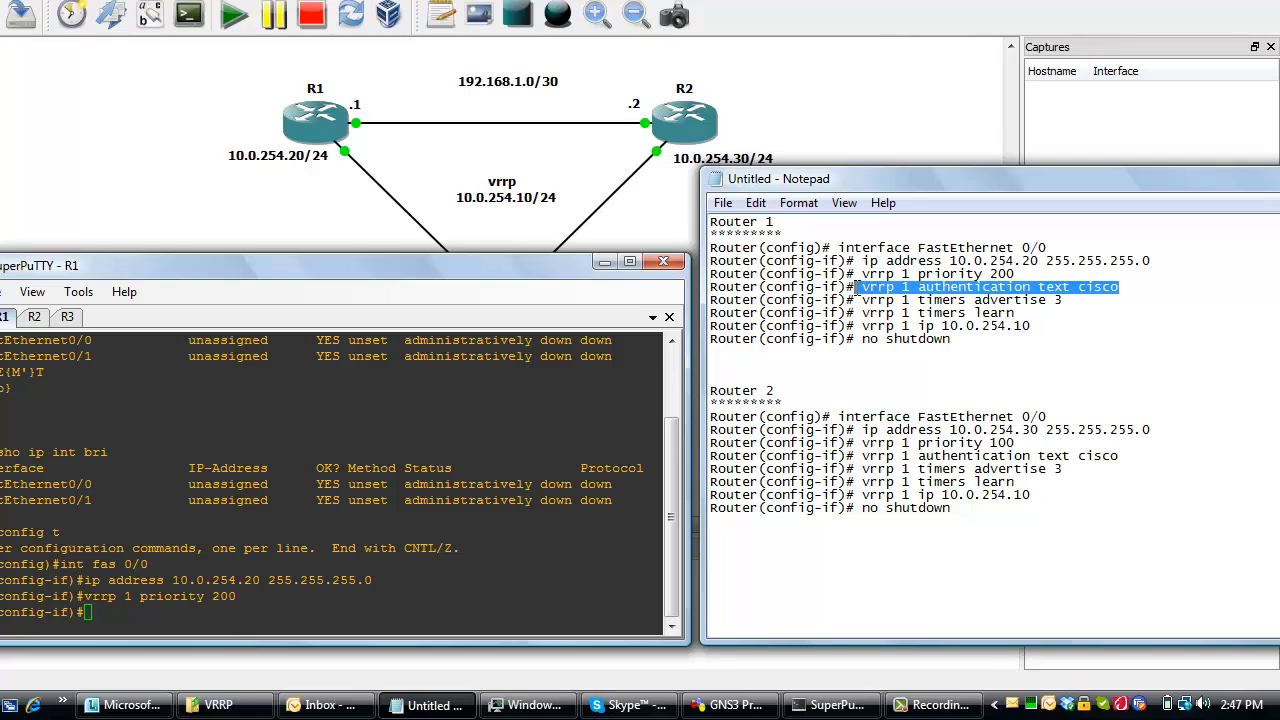
pyautogui.write('vrrp 1 authentication text cisco')
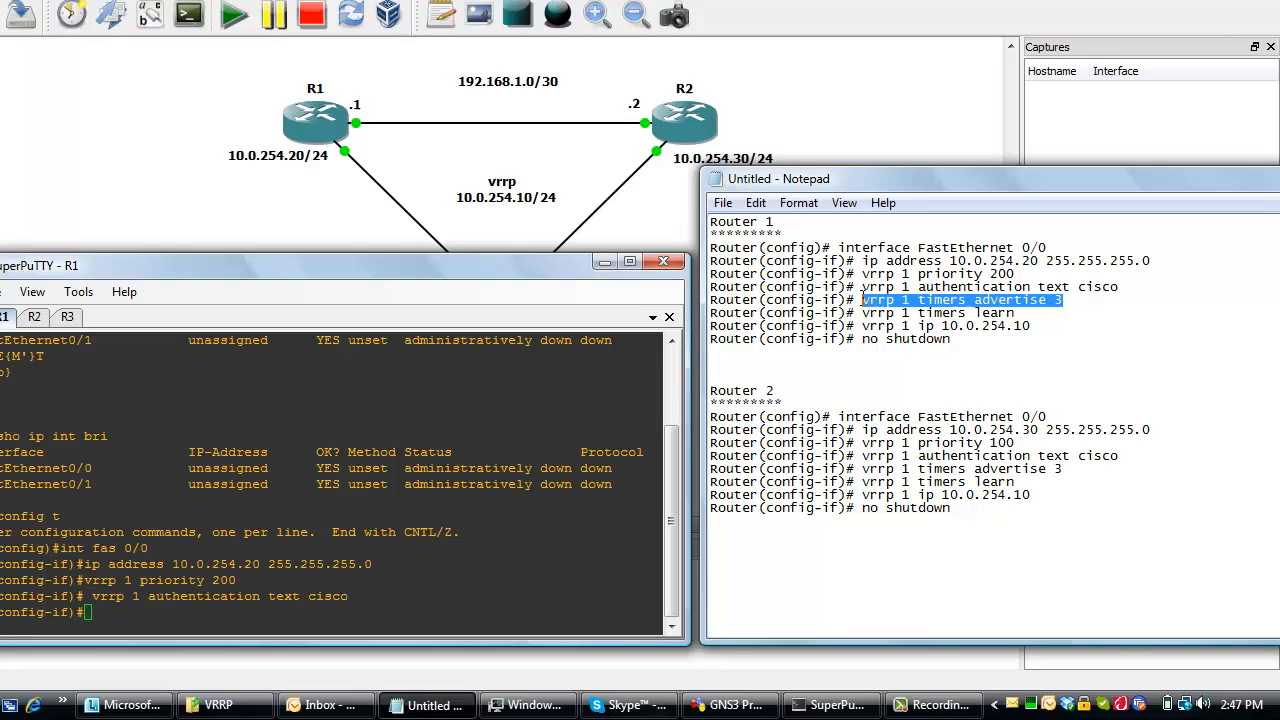
pyautogui.write('vrrp 1 timers advertise 3')
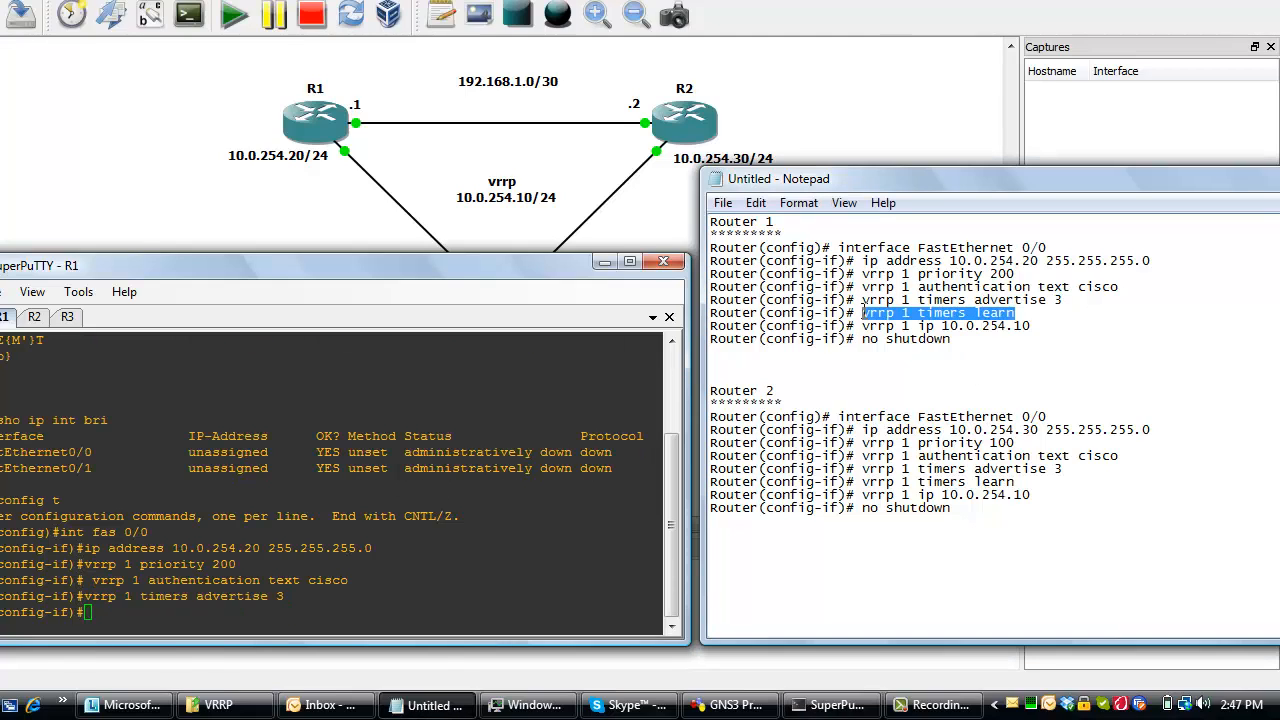
pyautogui.write('vrrp 1 timers learn')
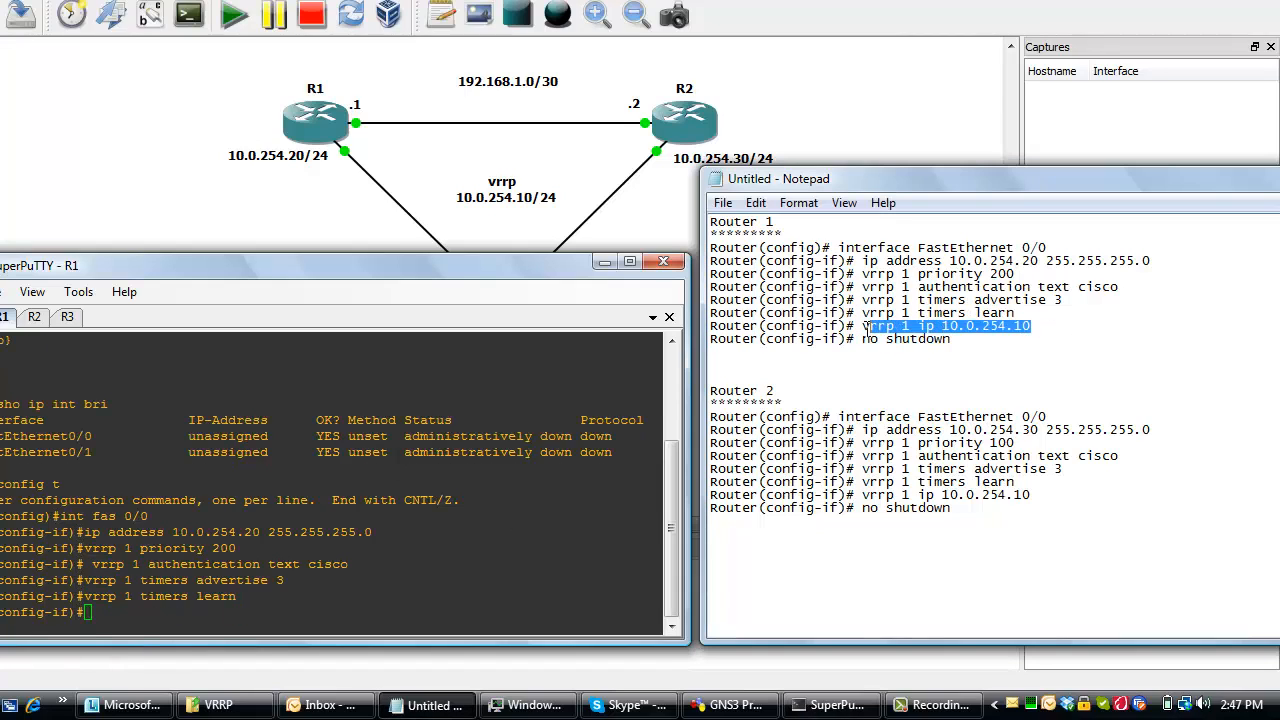
pyautogui.write('vrrp 1 ip 10.0.254.10')
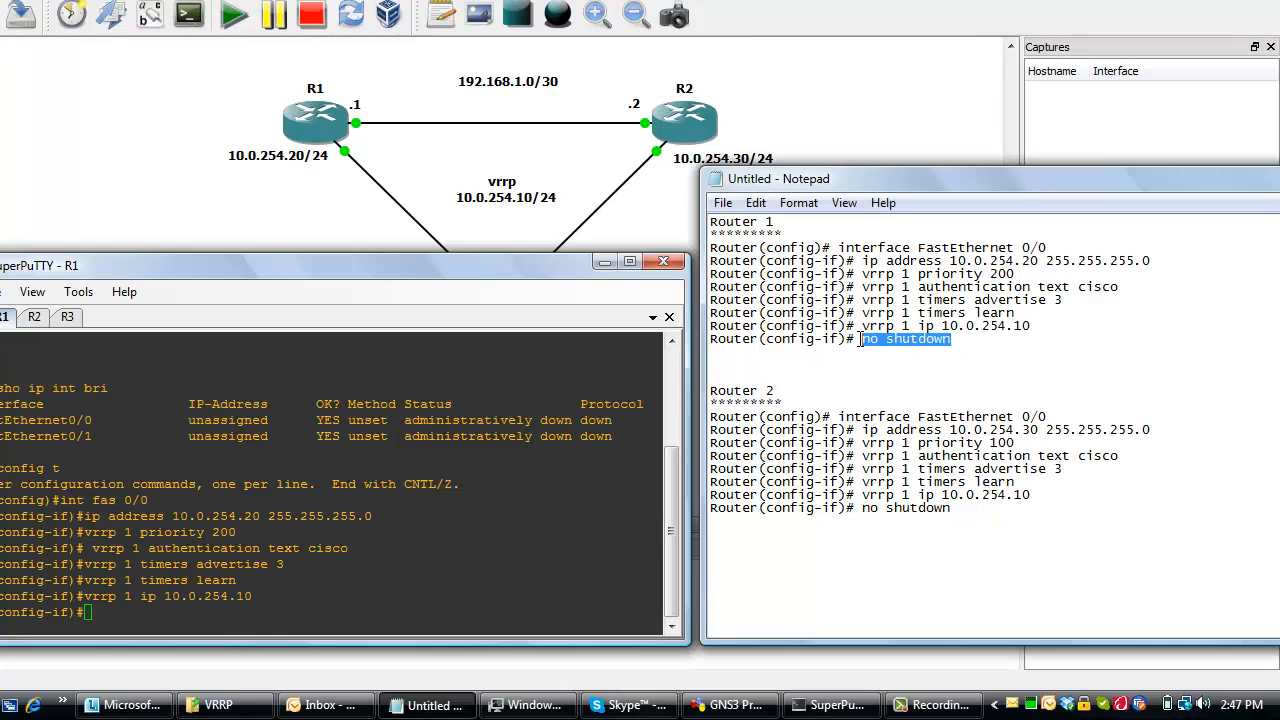
pyautogui.write('no shutdown')
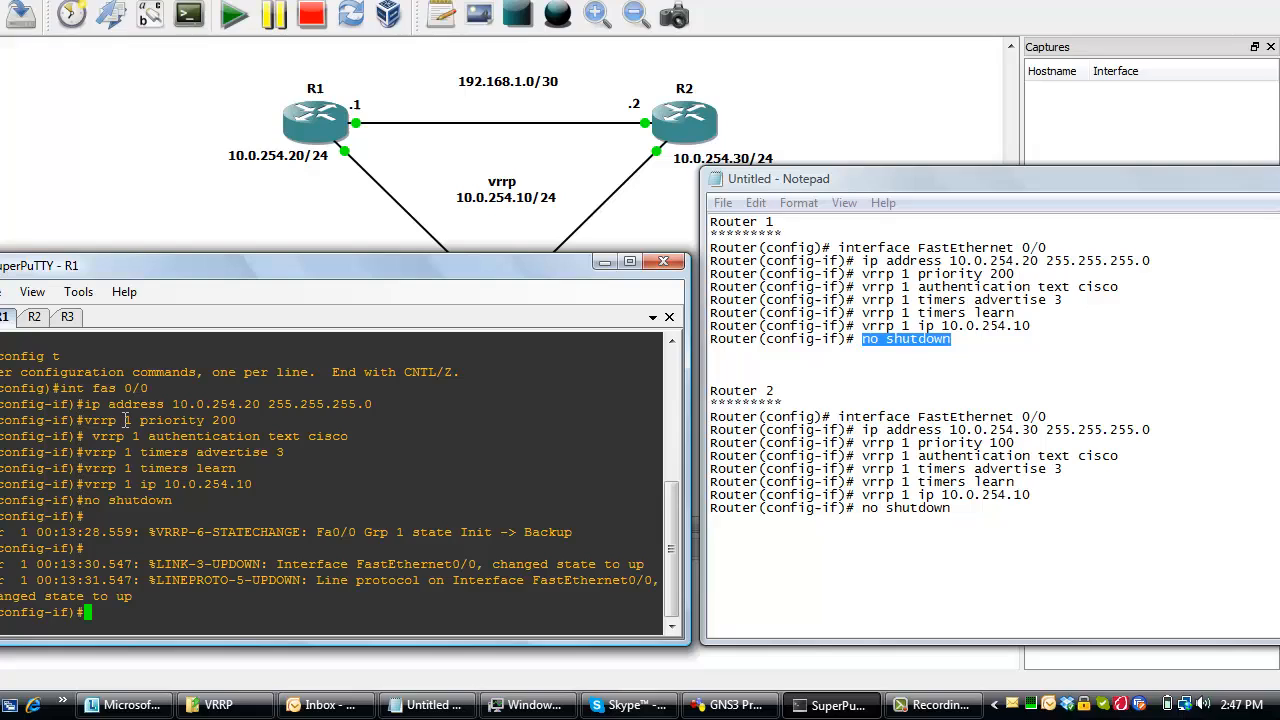
# Highlight R1's VRRP priority 200 setting as Fa0/0 comes up.
pyautogui.doubleClick(163, 420)
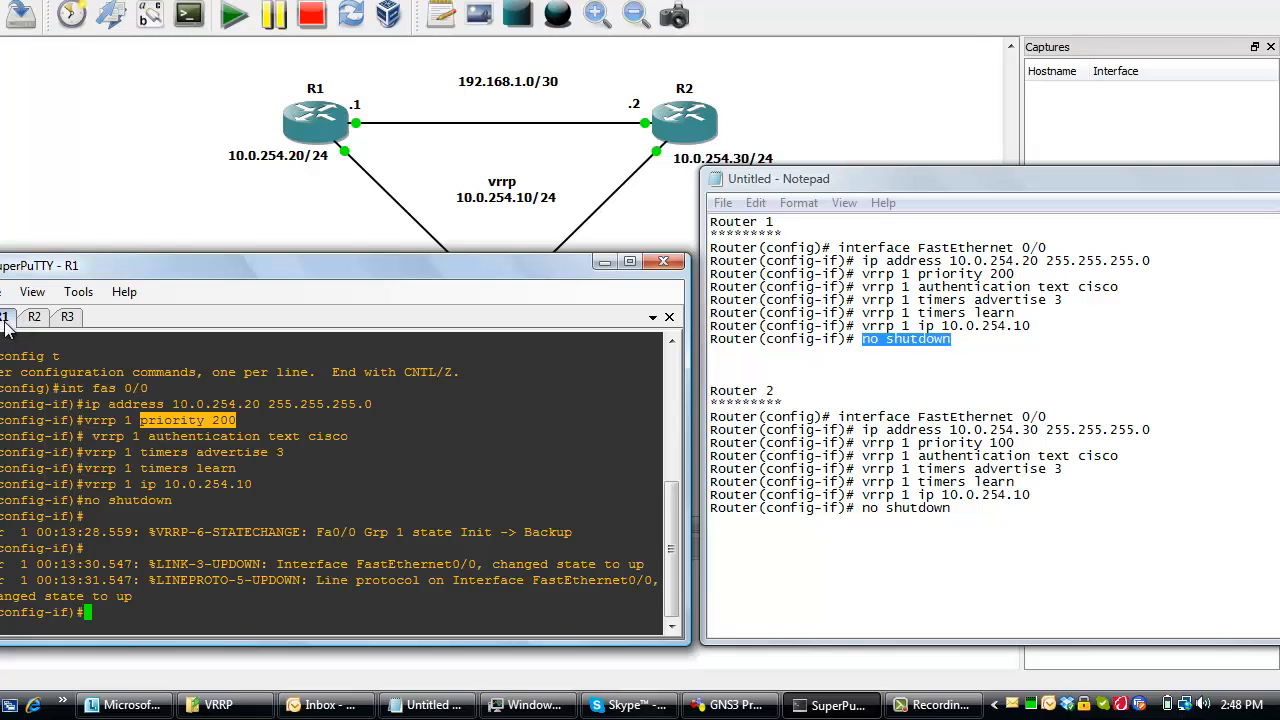
pyautogui.moveTo(35, 326)
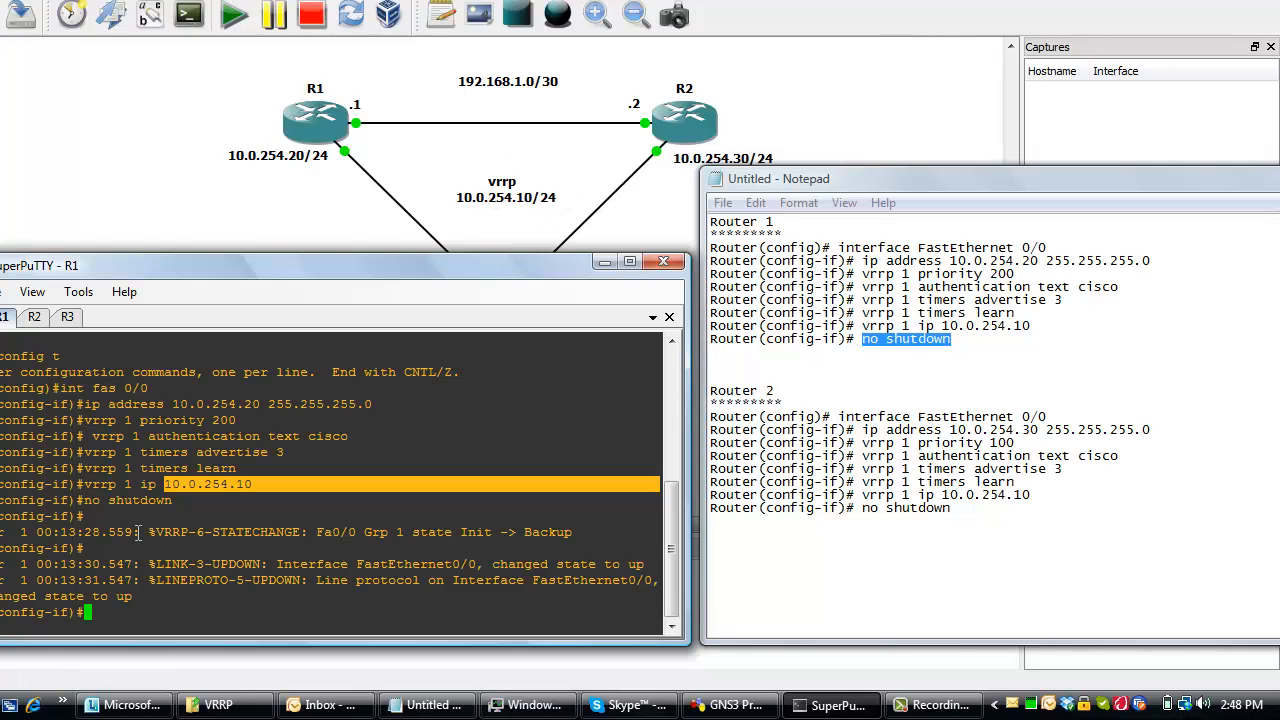
pyautogui.moveTo(144, 502)
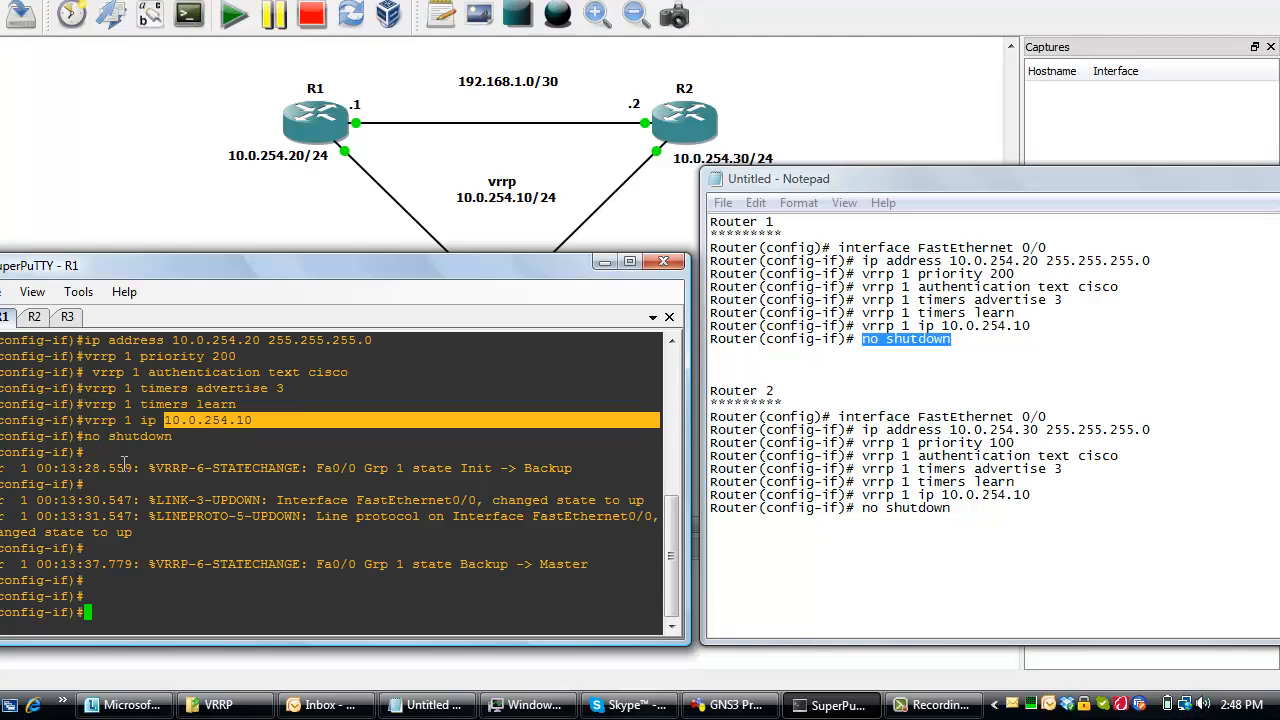
# Enter R2 Fa0/0 with 10.0.254.30/24, VRRP 1 priority 100, cisco authentication, then no shutdown.
pyautogui.click(33, 316)
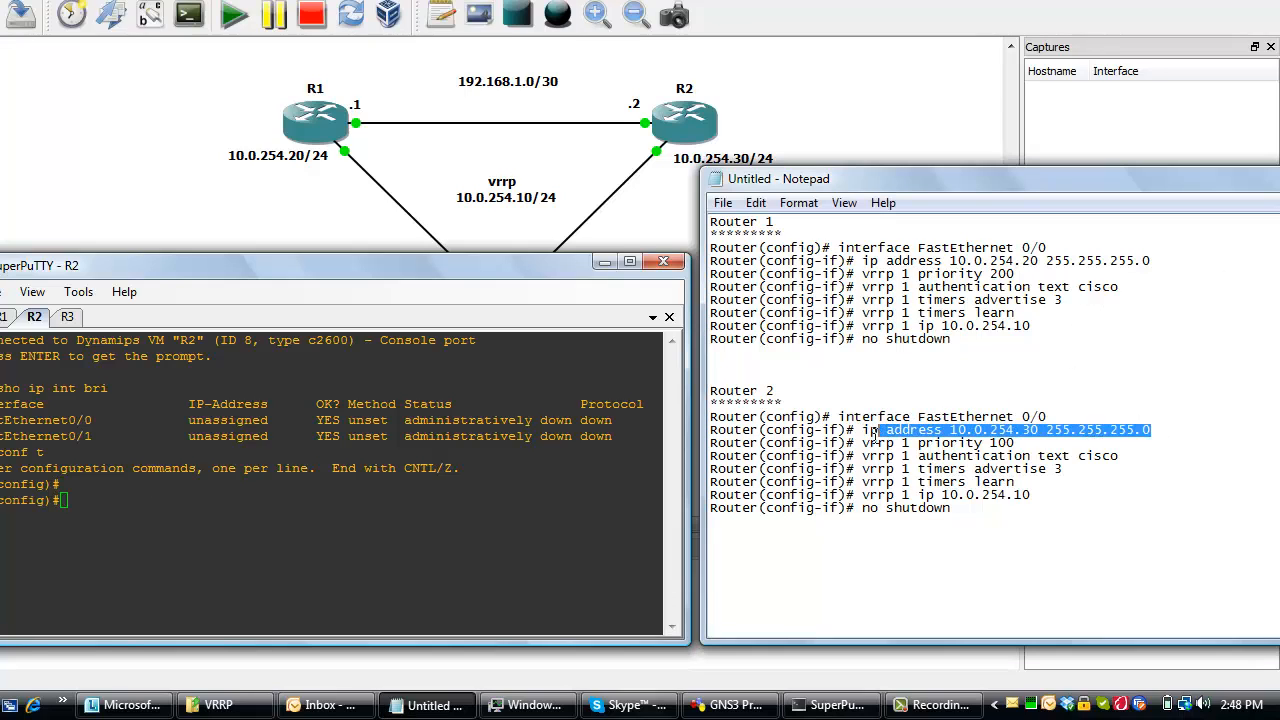
pyautogui.write('ip address 10.0.254.30 255.255.255.0')
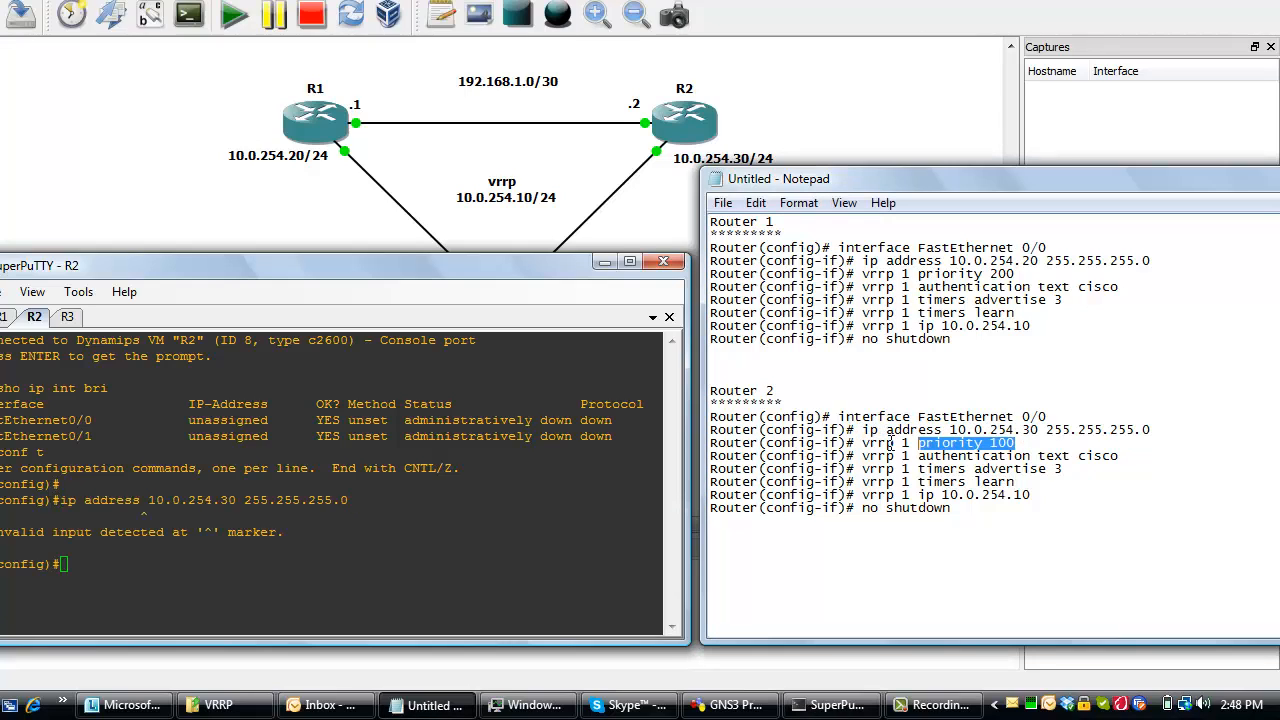
pyautogui.write('vrrp 1 priority 100')
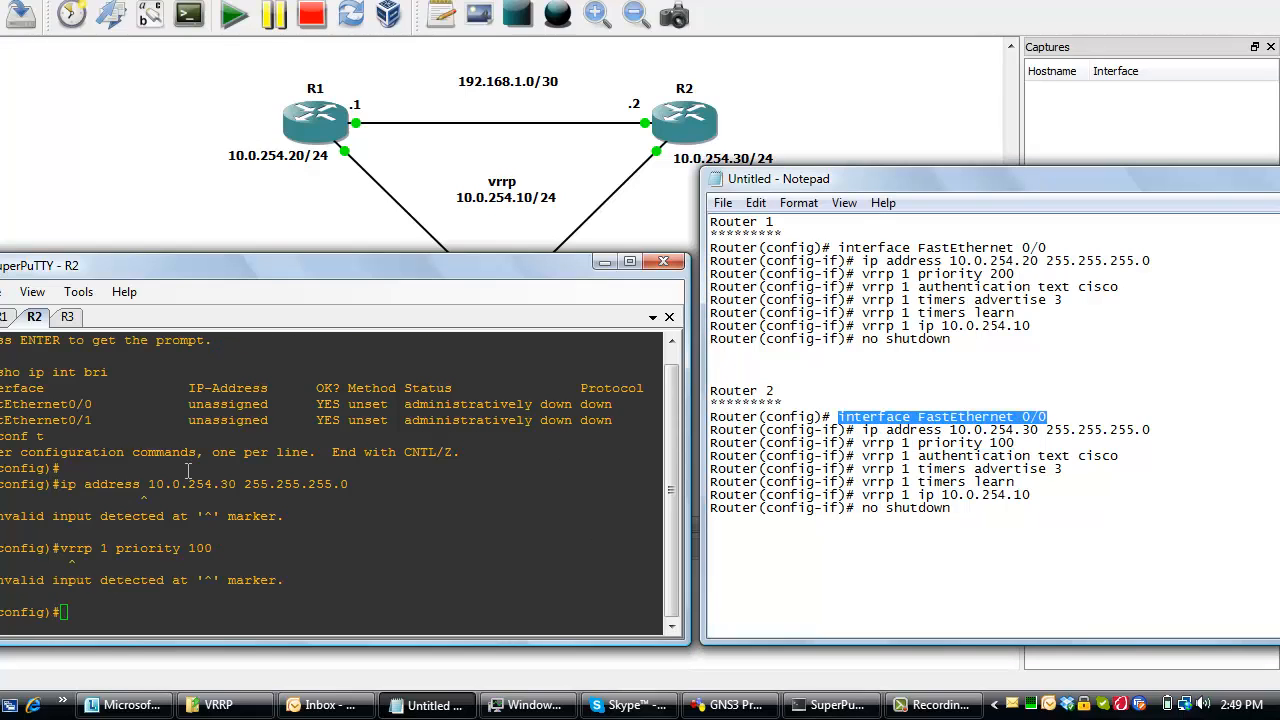
pyautogui.moveTo(63, 484)
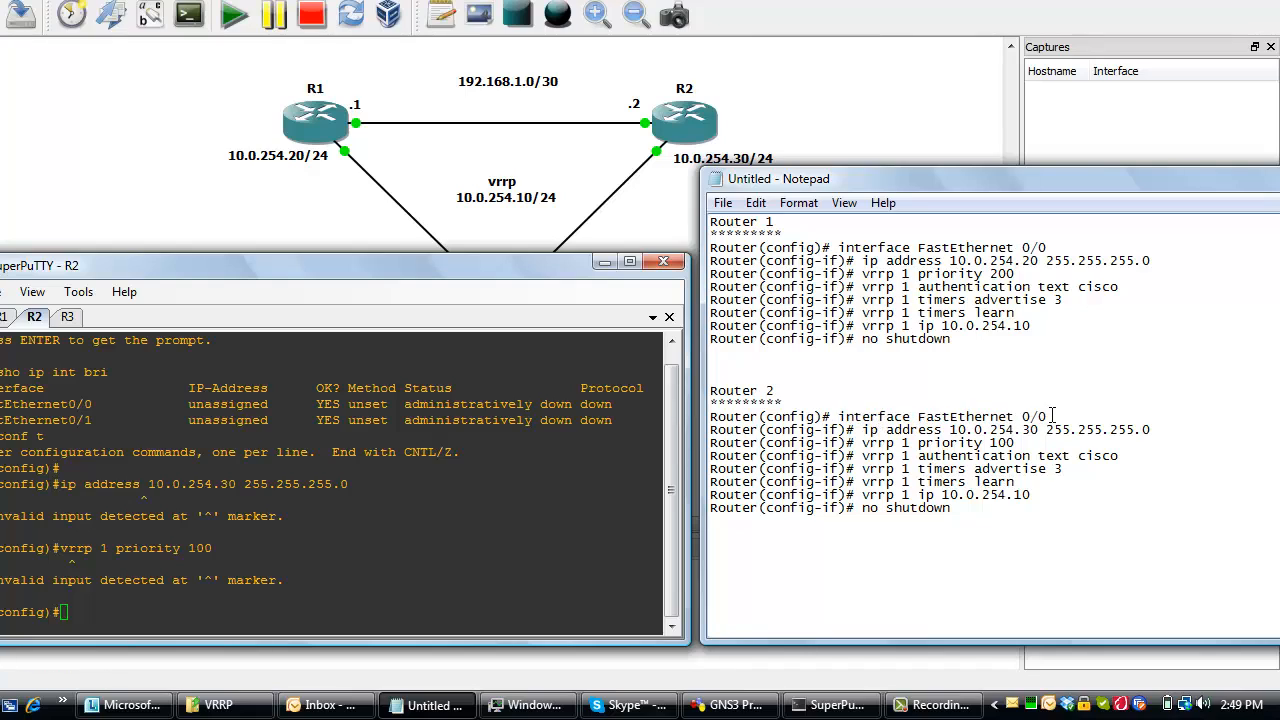
pyautogui.doubleClick(940, 416)
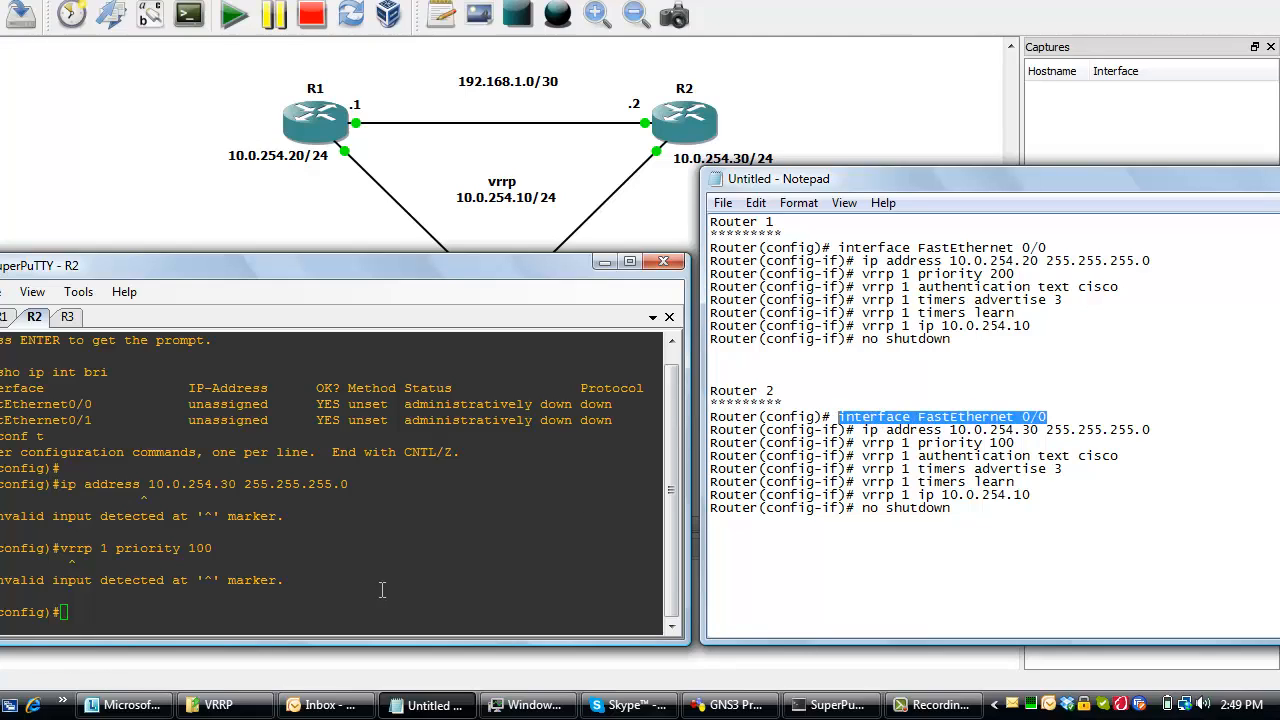
pyautogui.write('interface FastEthernet 0/0')
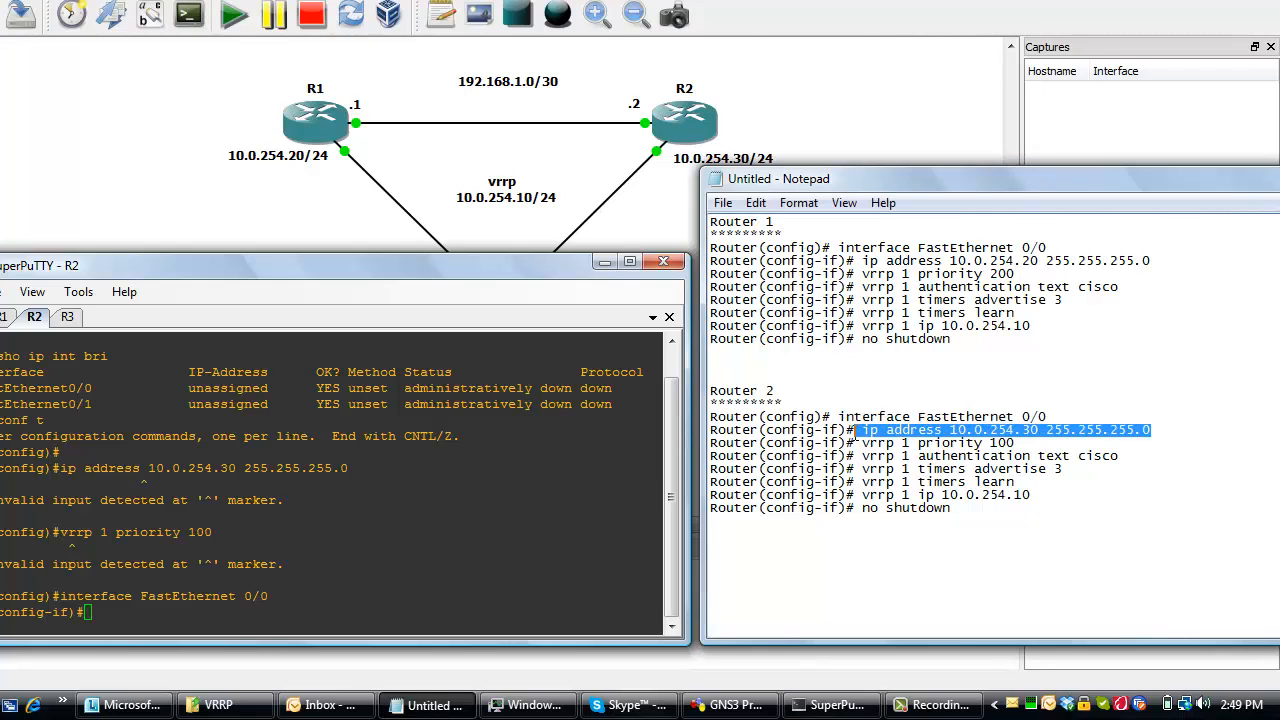
pyautogui.write('ip address 10.0.254.30 255.255.255.0')
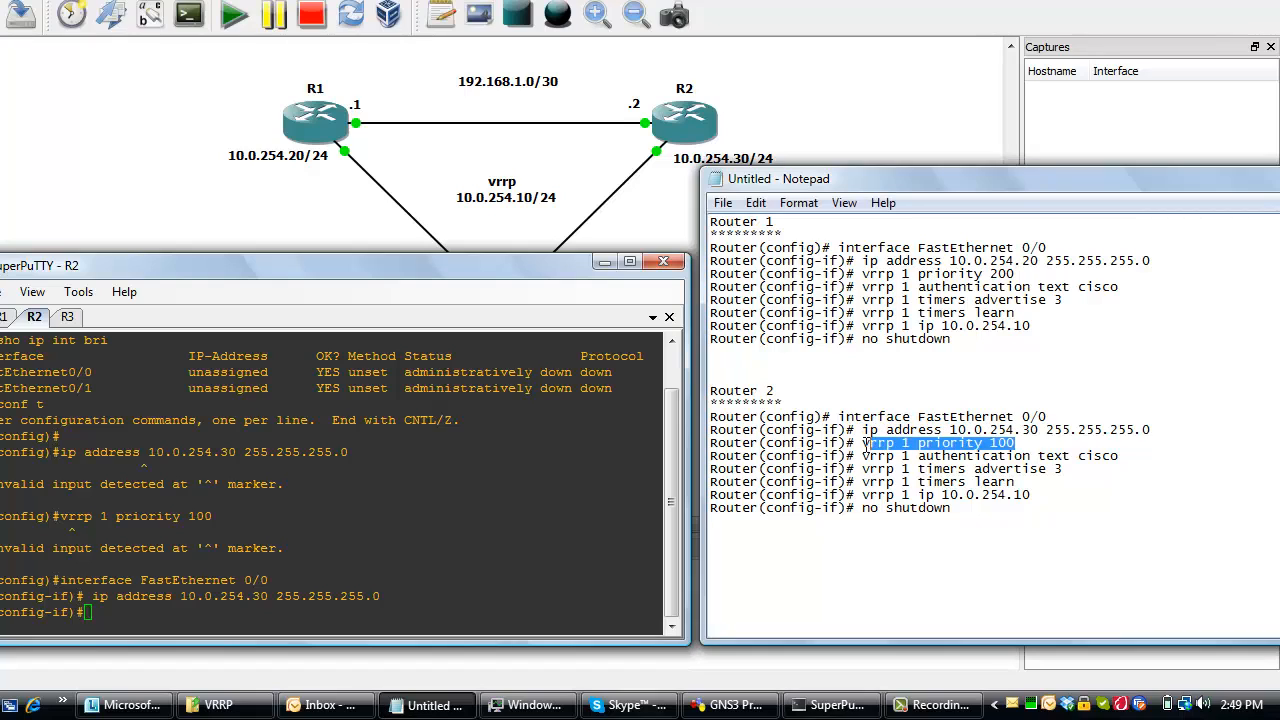
pyautogui.write('vrrp 1 priority 100')
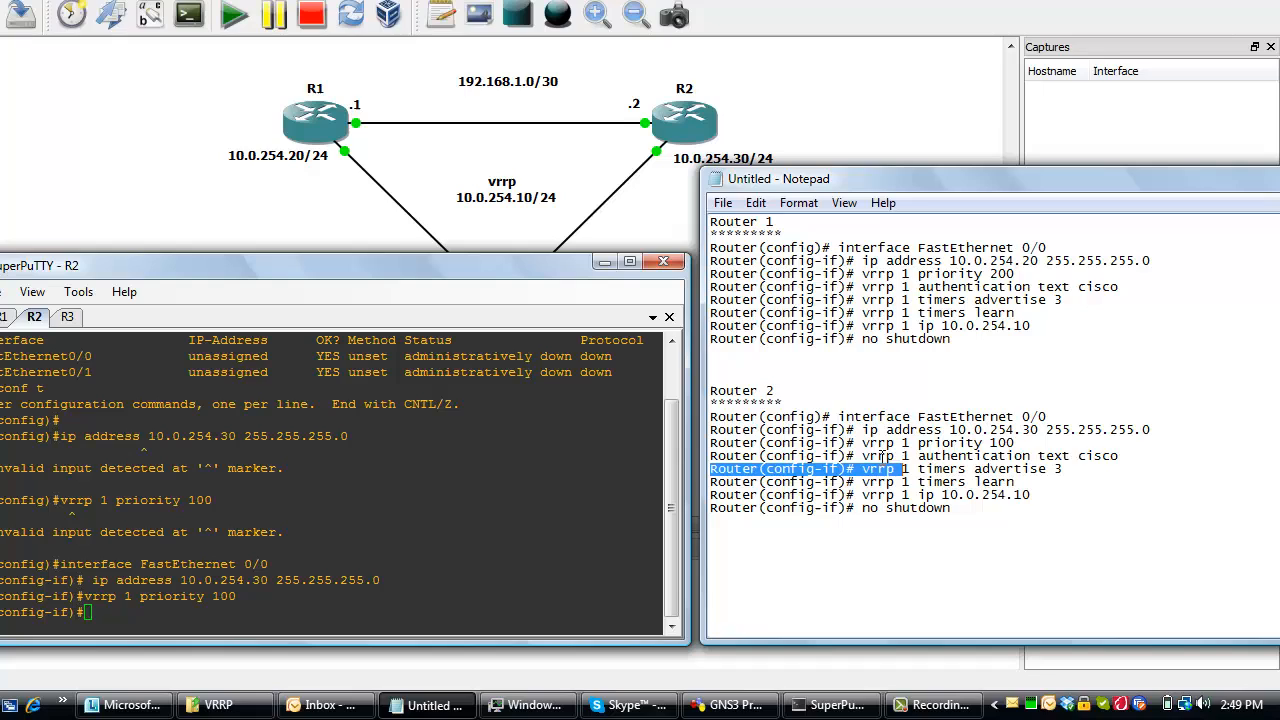
pyautogui.write('vrrp 1 authentication text cisco')
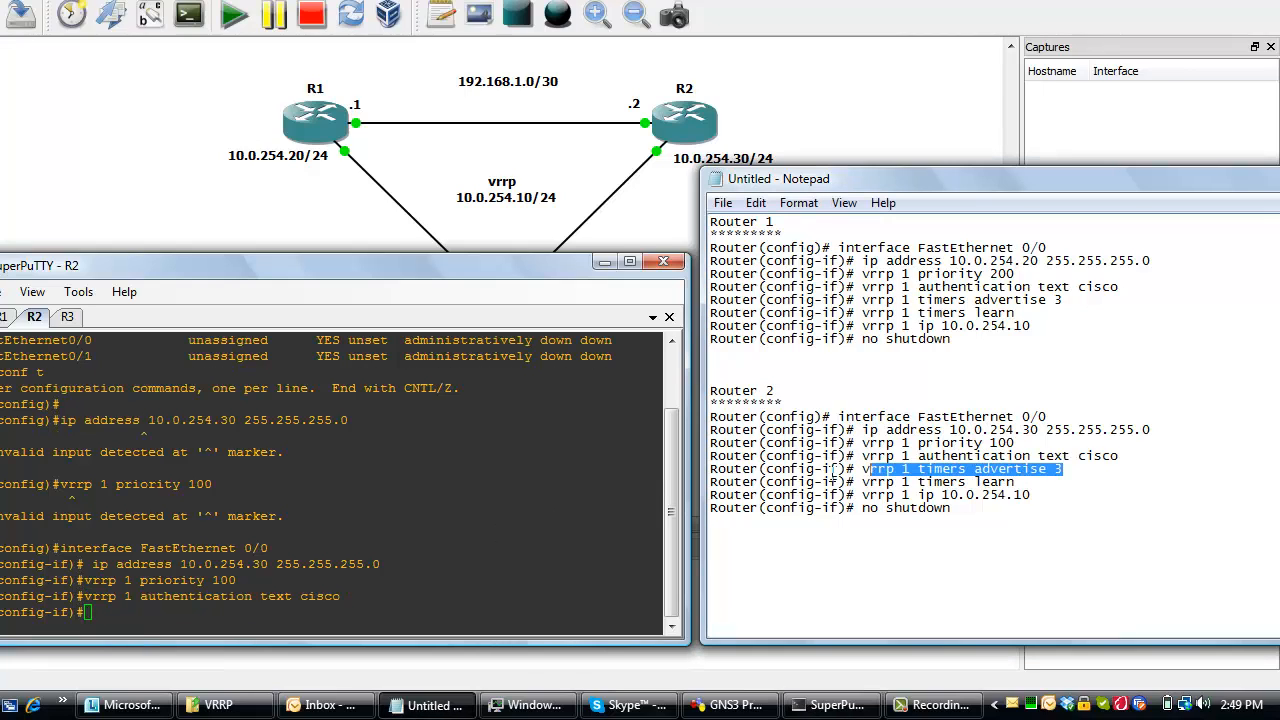
pyautogui.moveTo(592, 514)
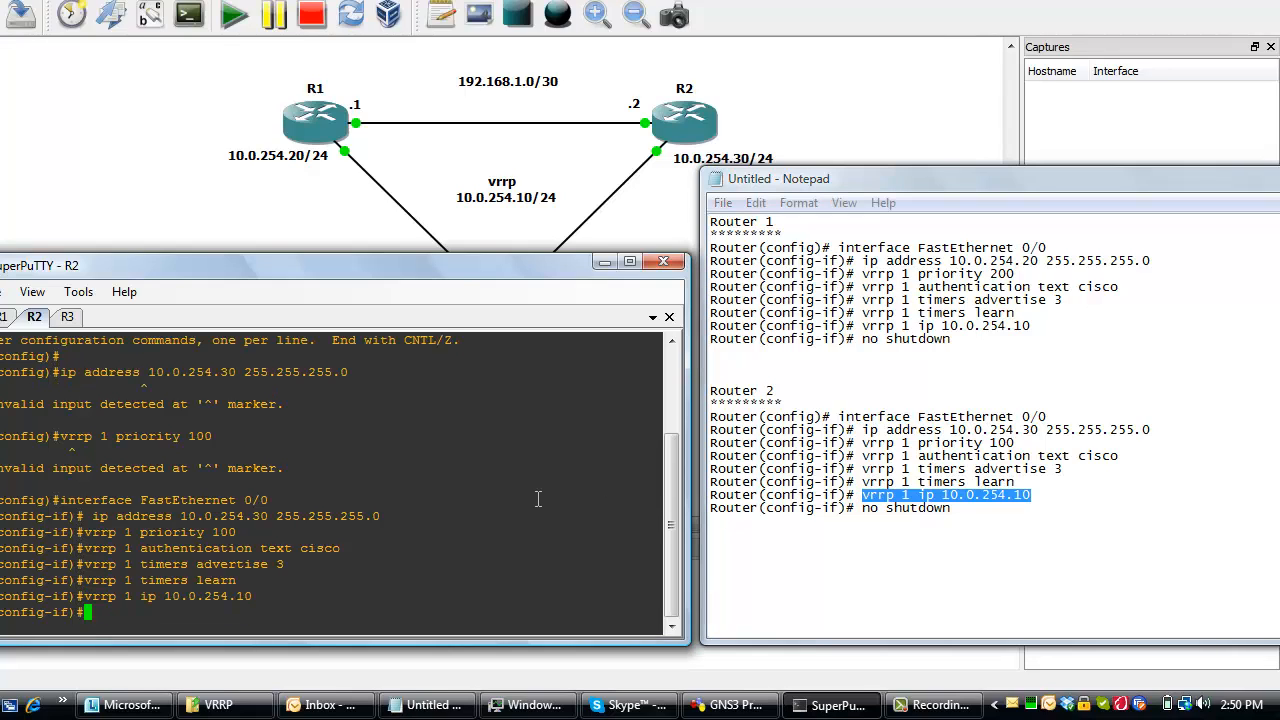
pyautogui.write('no hu')
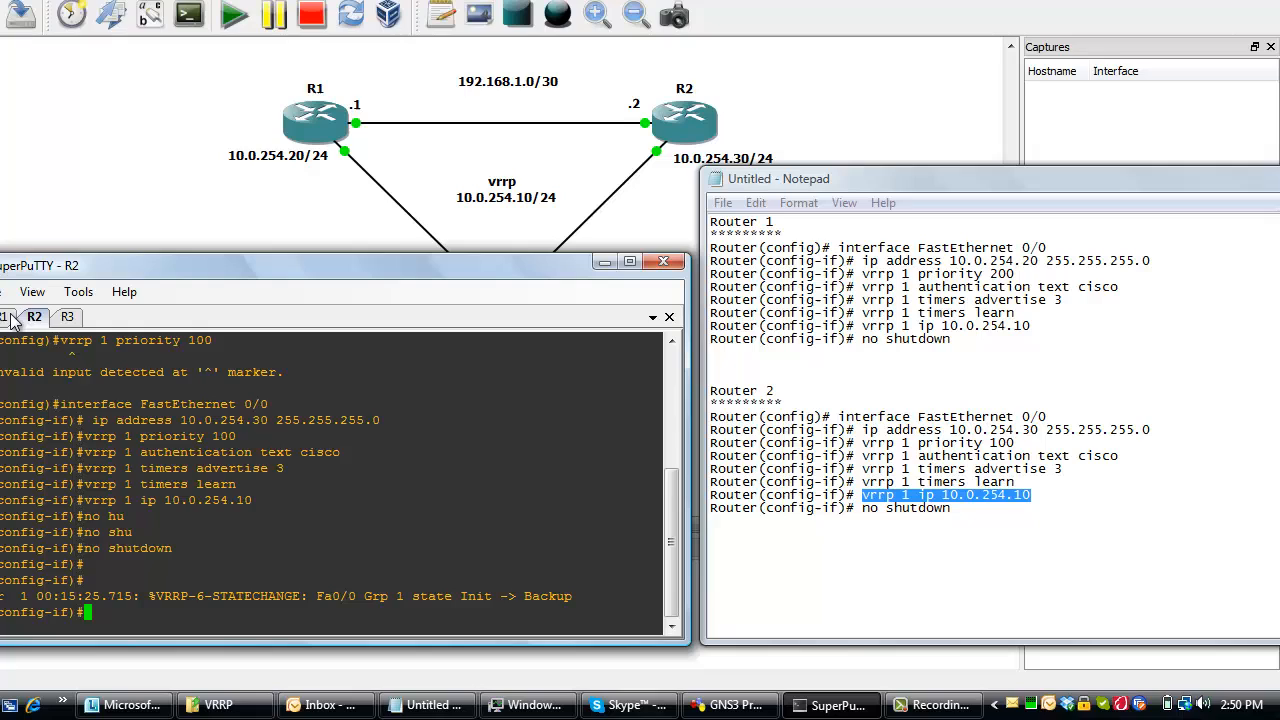
# Run 'show vrrp brief' on R1, then compare with R2's output.
pyautogui.click(6, 317)
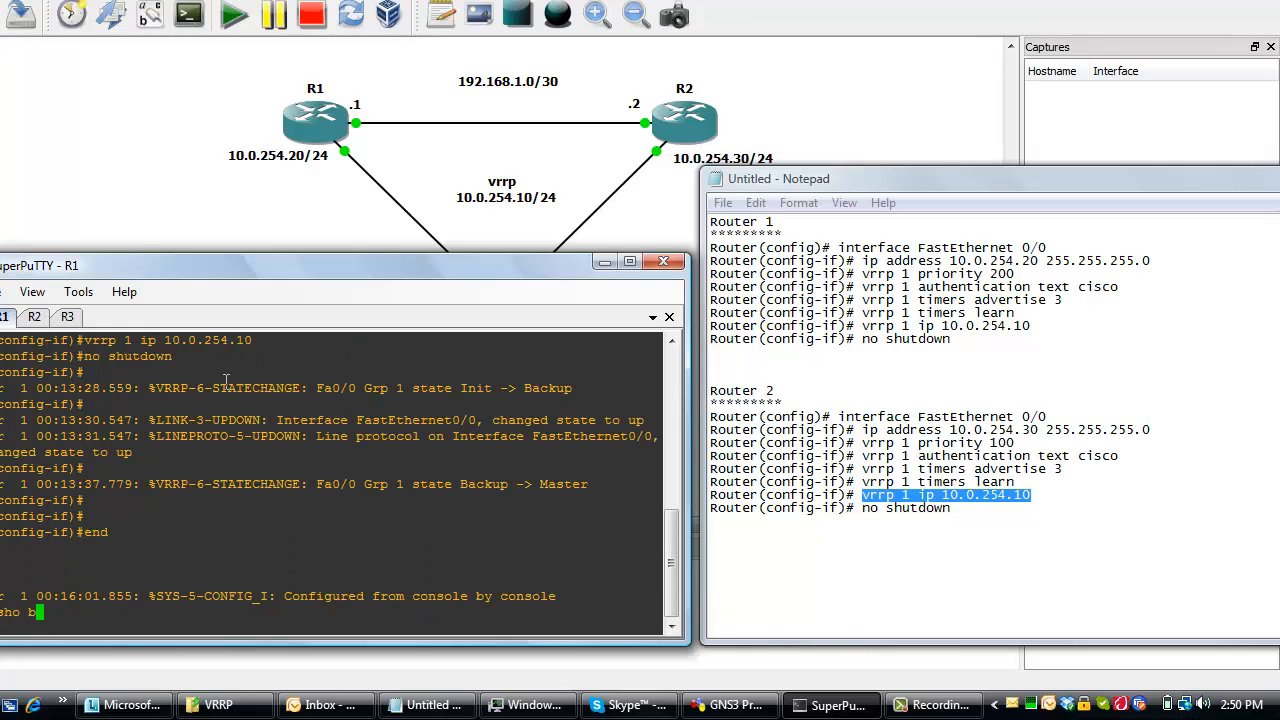
pyautogui.write('vrrr br')
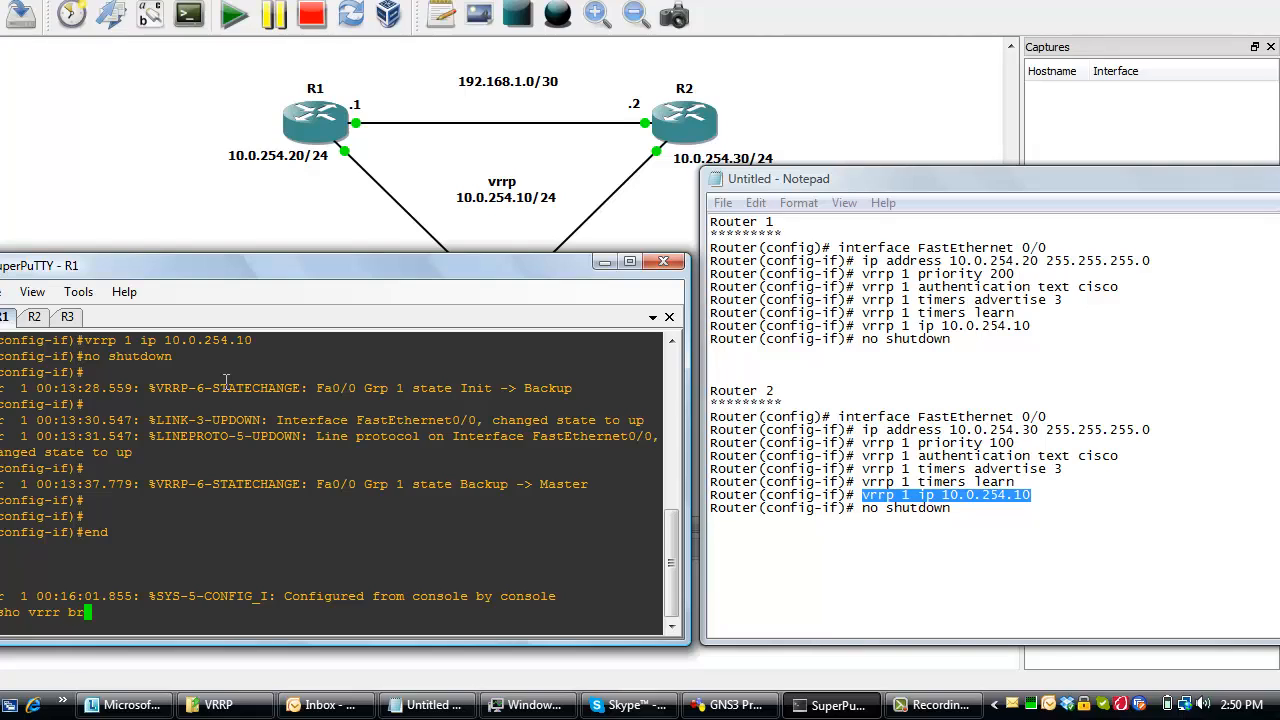
pyautogui.press('BackSpace')
pyautogui.write('i')
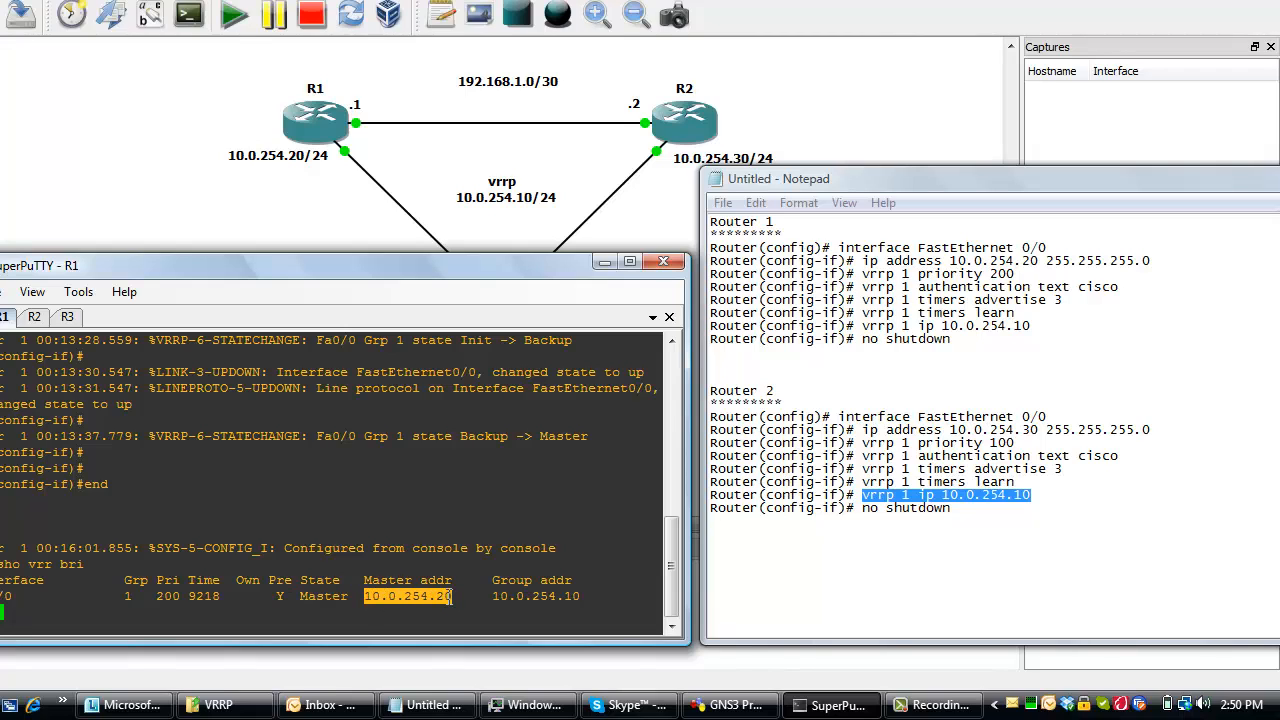
pyautogui.click(33, 317)
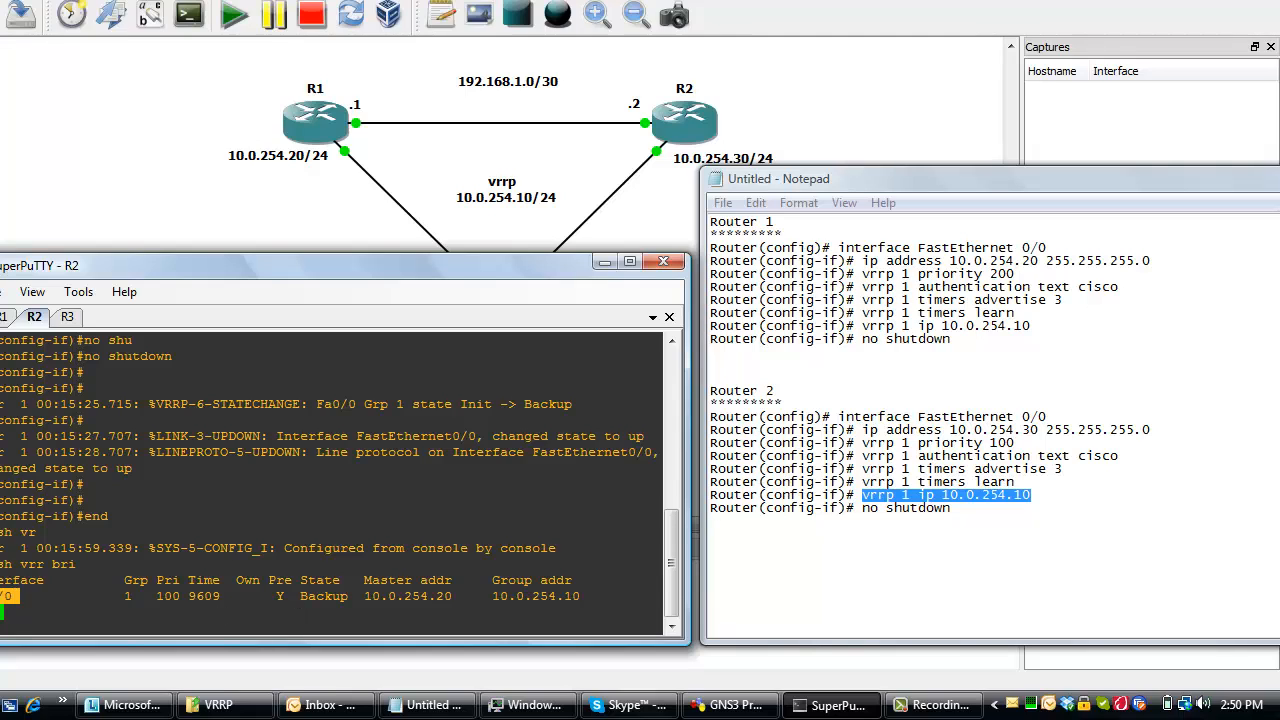
pyautogui.click(6, 317)
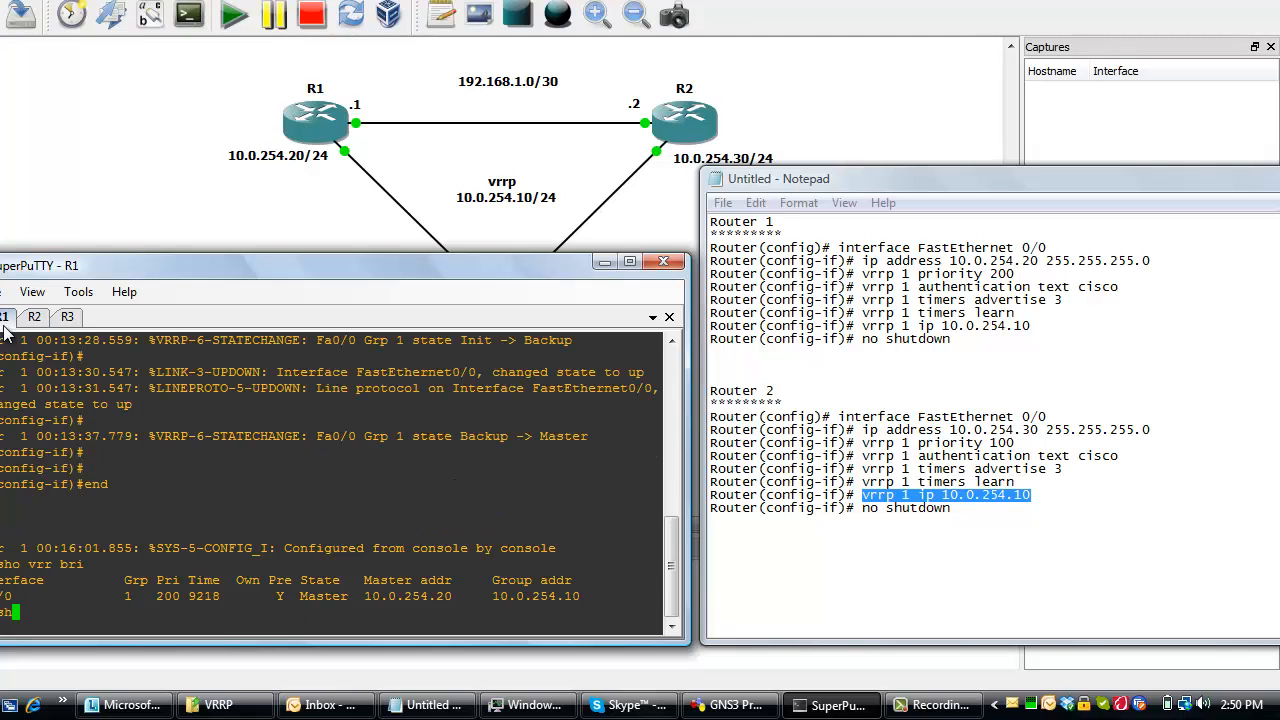
# Run 'show vrrp interface fastEthernet 0/0' on R1 to review state, virtual IP and timers.
pyautogui.write('ho vrrp int')
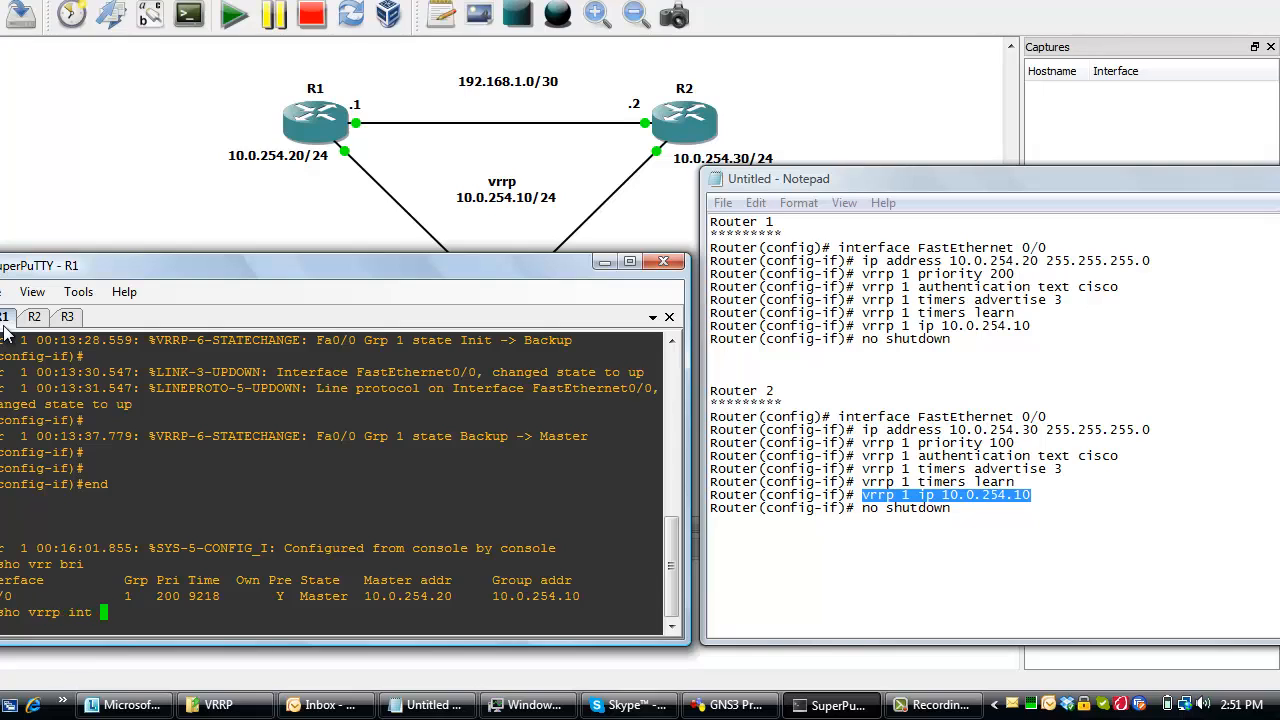
pyautogui.write('fas 0/0')
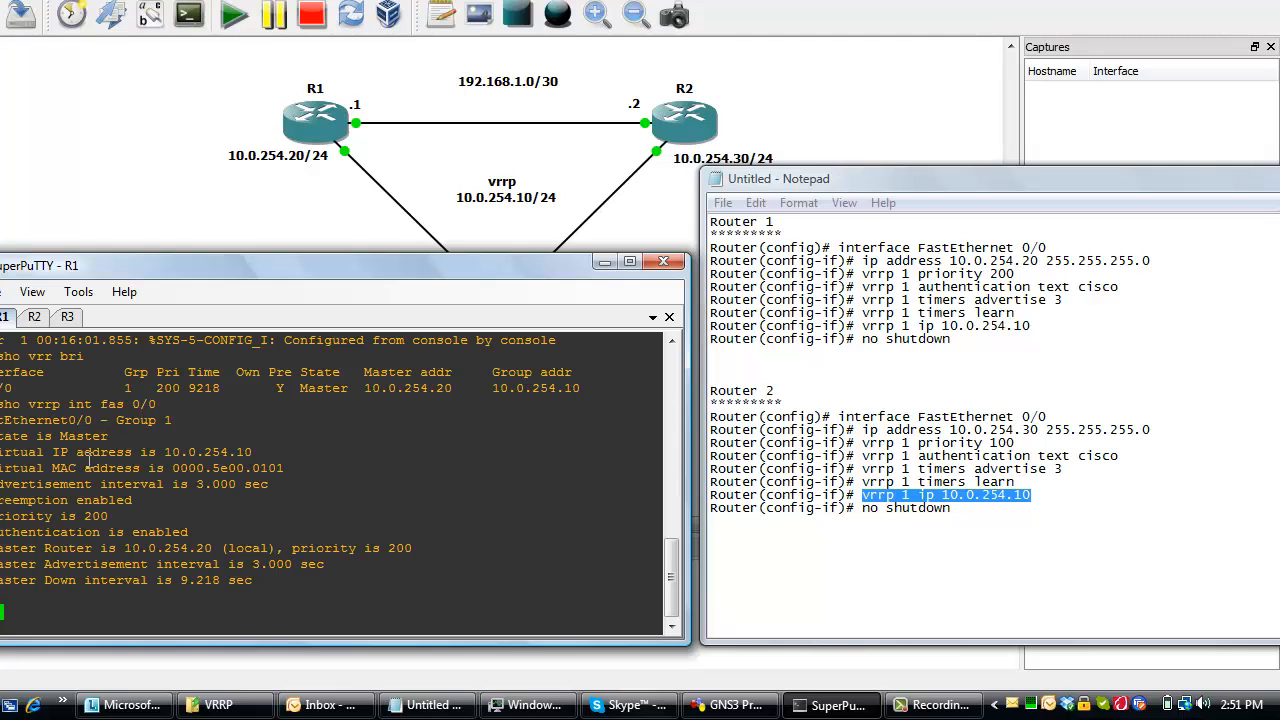
pyautogui.moveTo(100, 548)
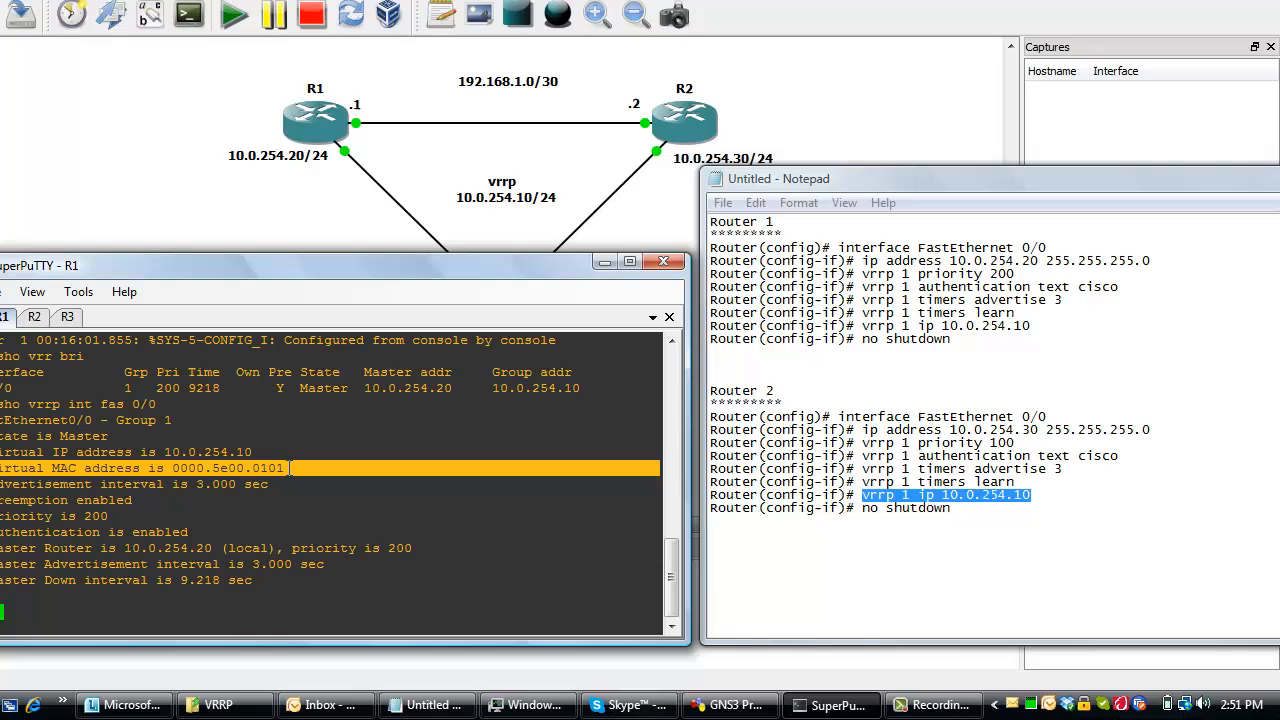
pyautogui.moveTo(285, 483)
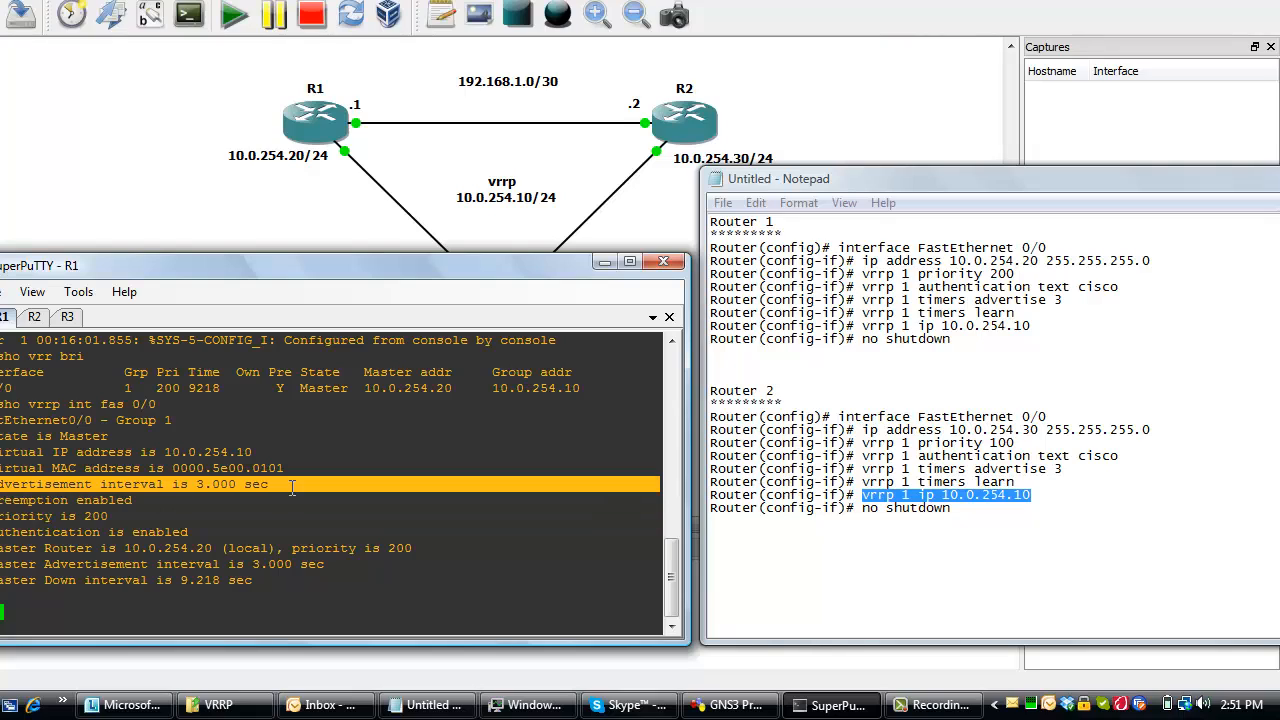
pyautogui.moveTo(30, 499)
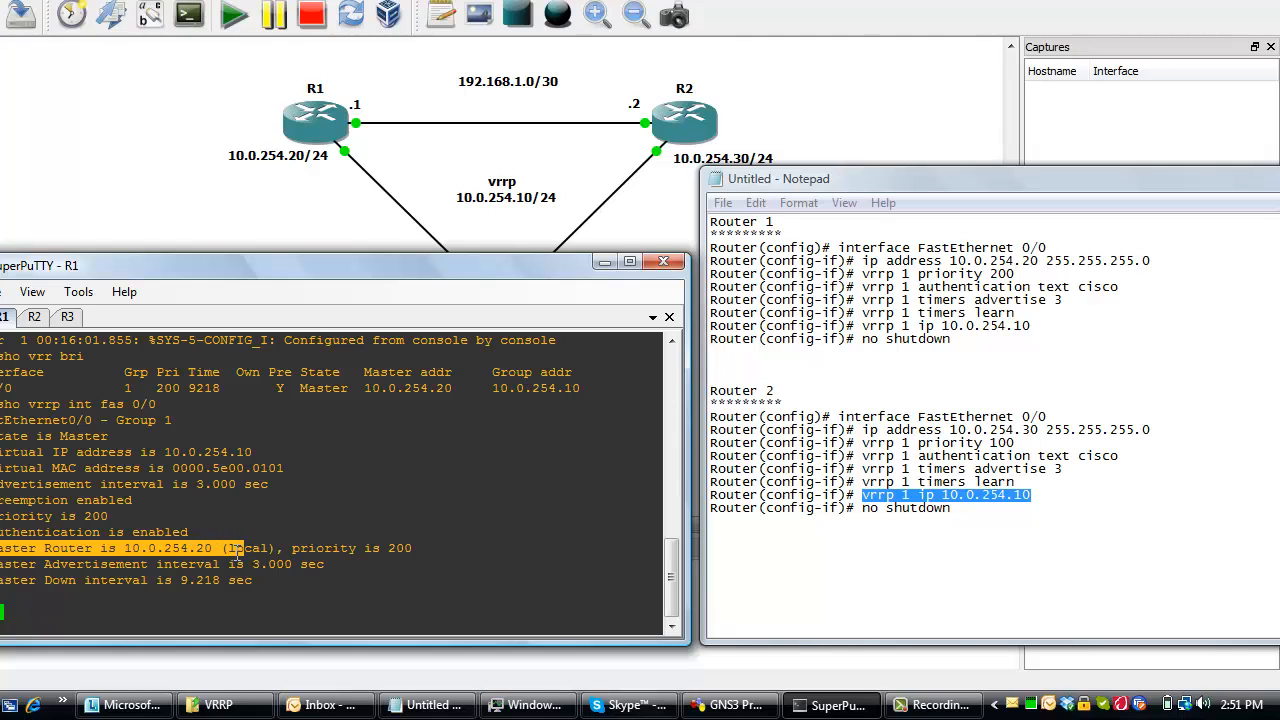
pyautogui.moveTo(128, 390)
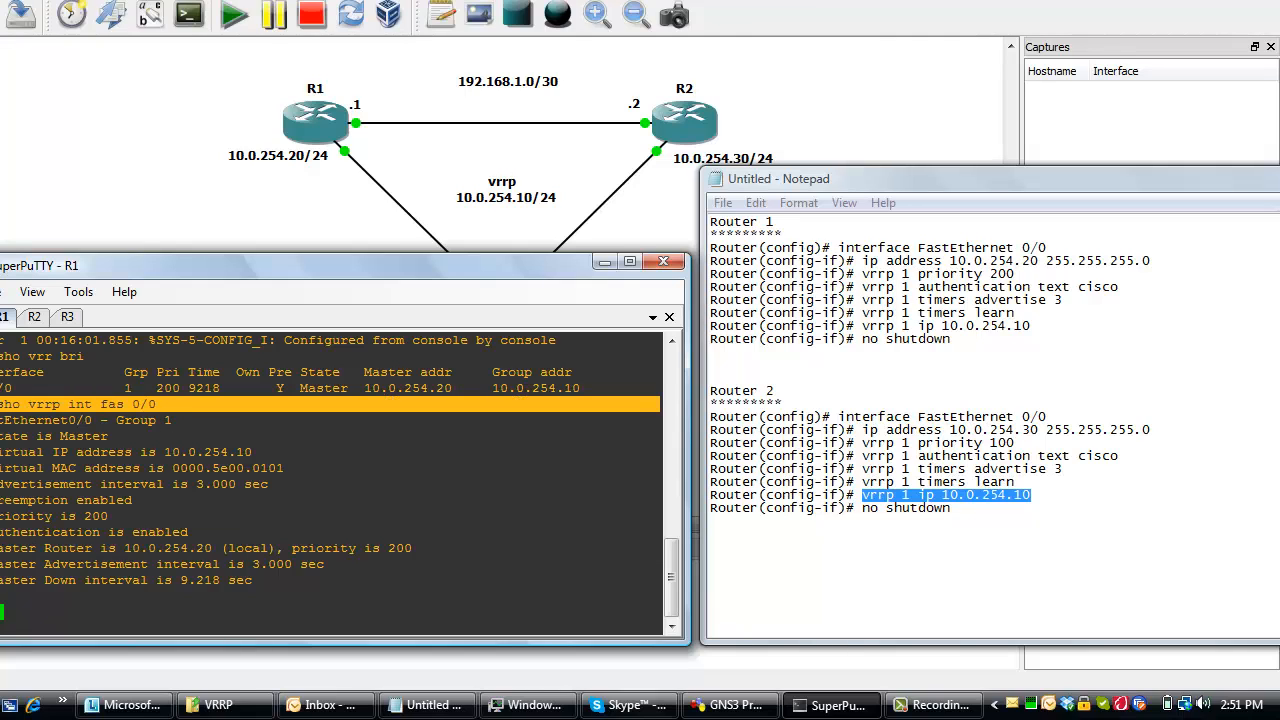
# View R2's VRRP interface output showing Backup at priority 100, then return to R1.
pyautogui.click(34, 317)
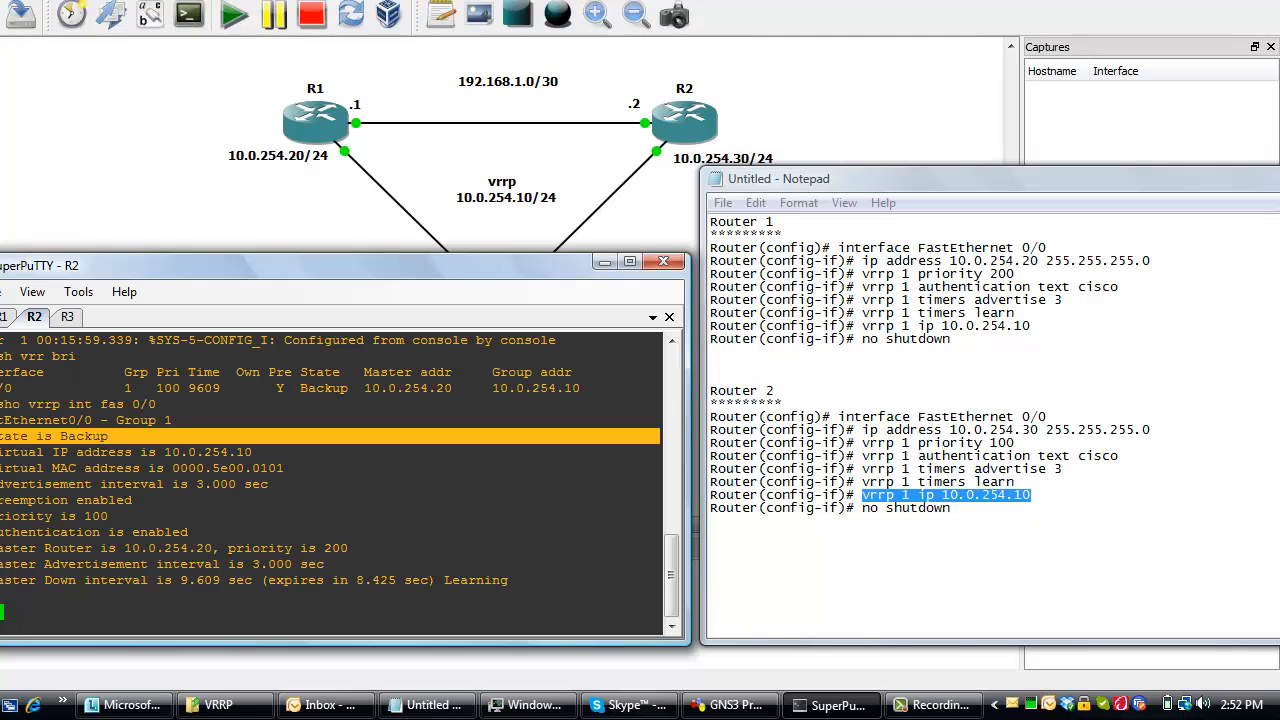
pyautogui.click(8, 316)
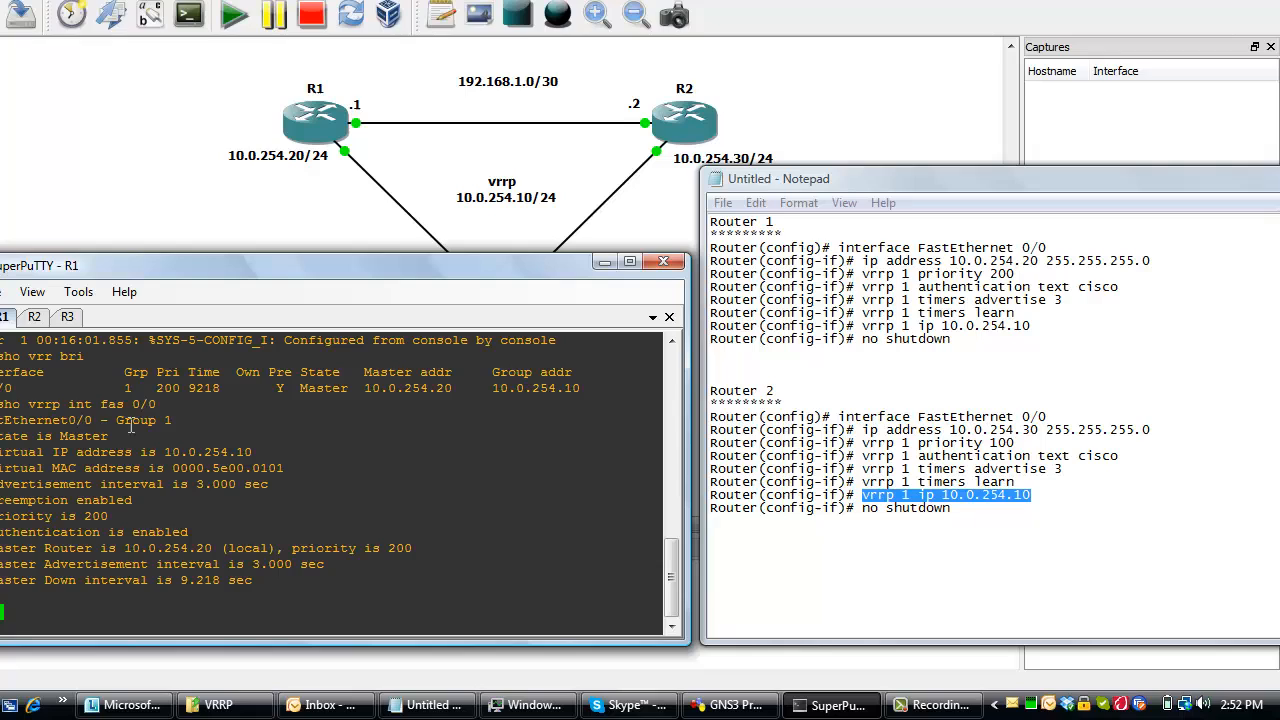
pyautogui.moveTo(157, 490)
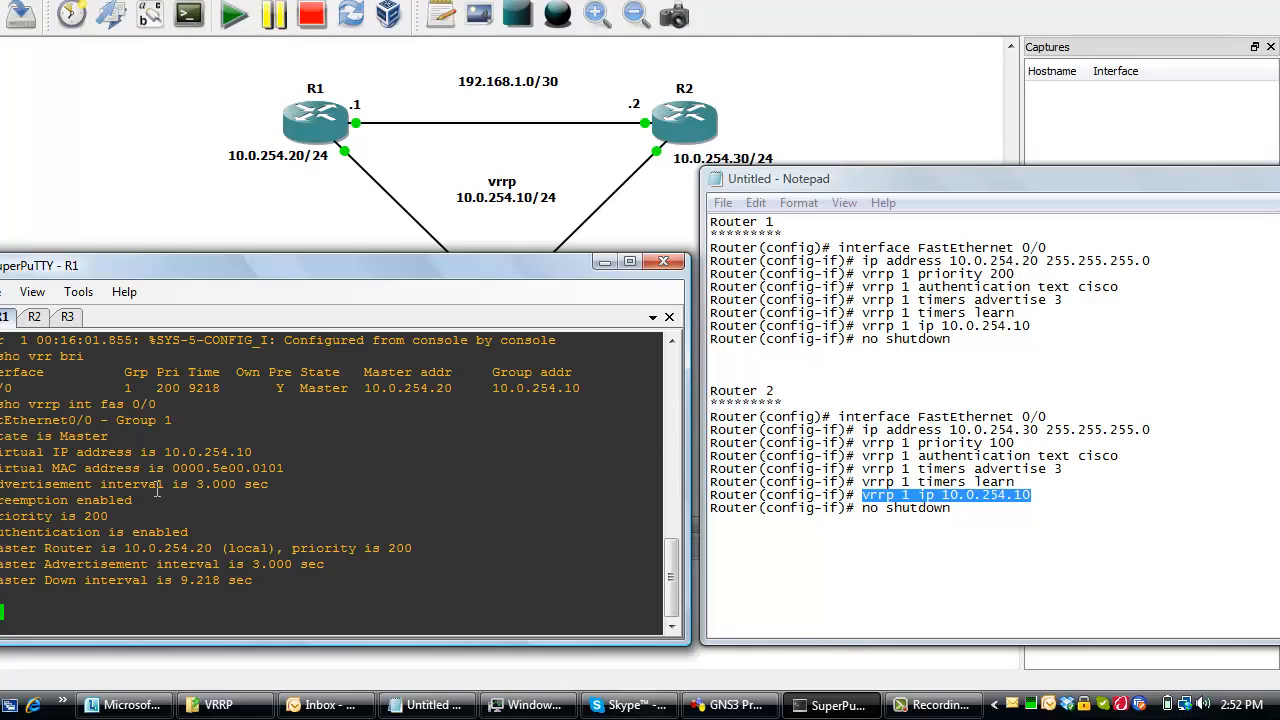
pyautogui.moveTo(601, 262)
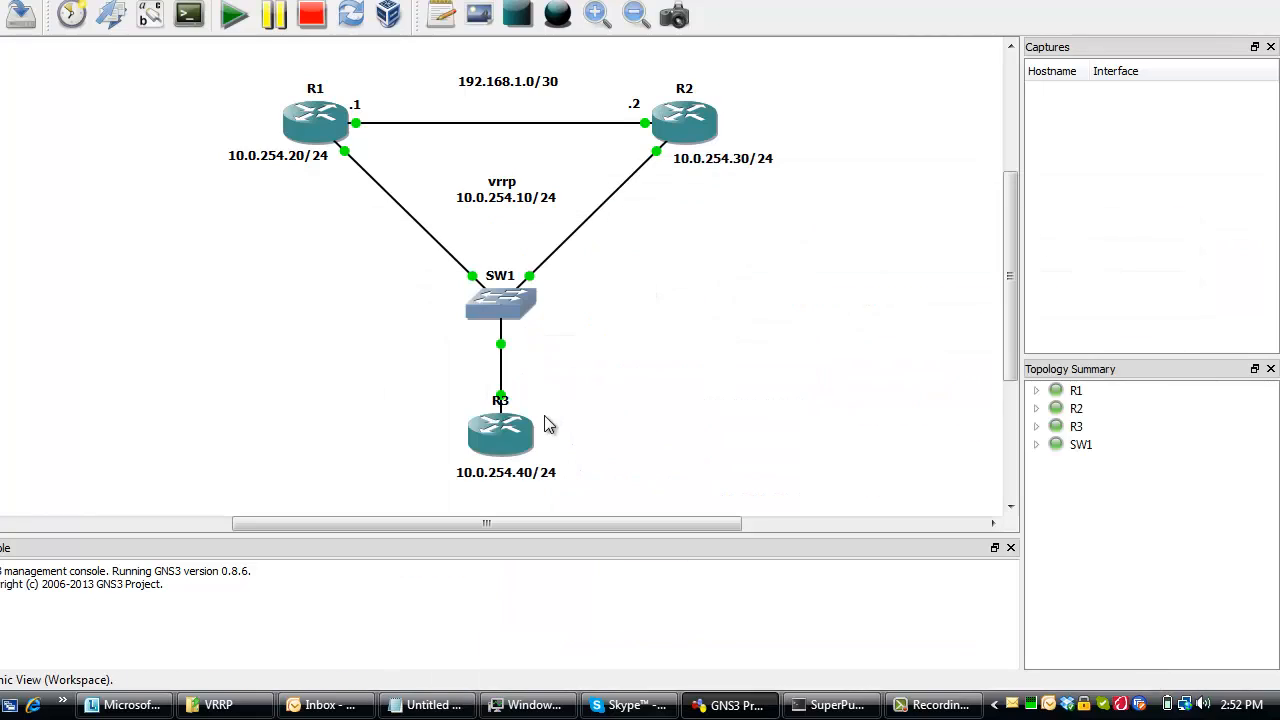
pyautogui.moveTo(490, 485)
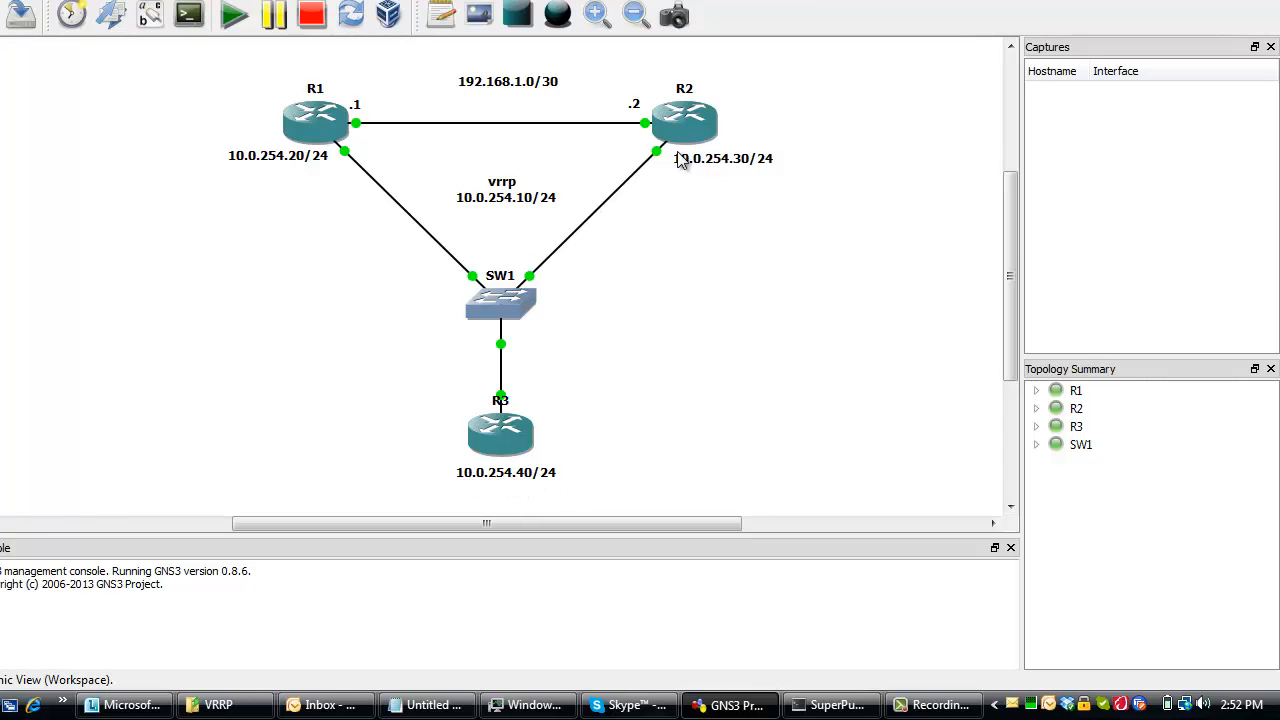
pyautogui.moveTo(343, 237)
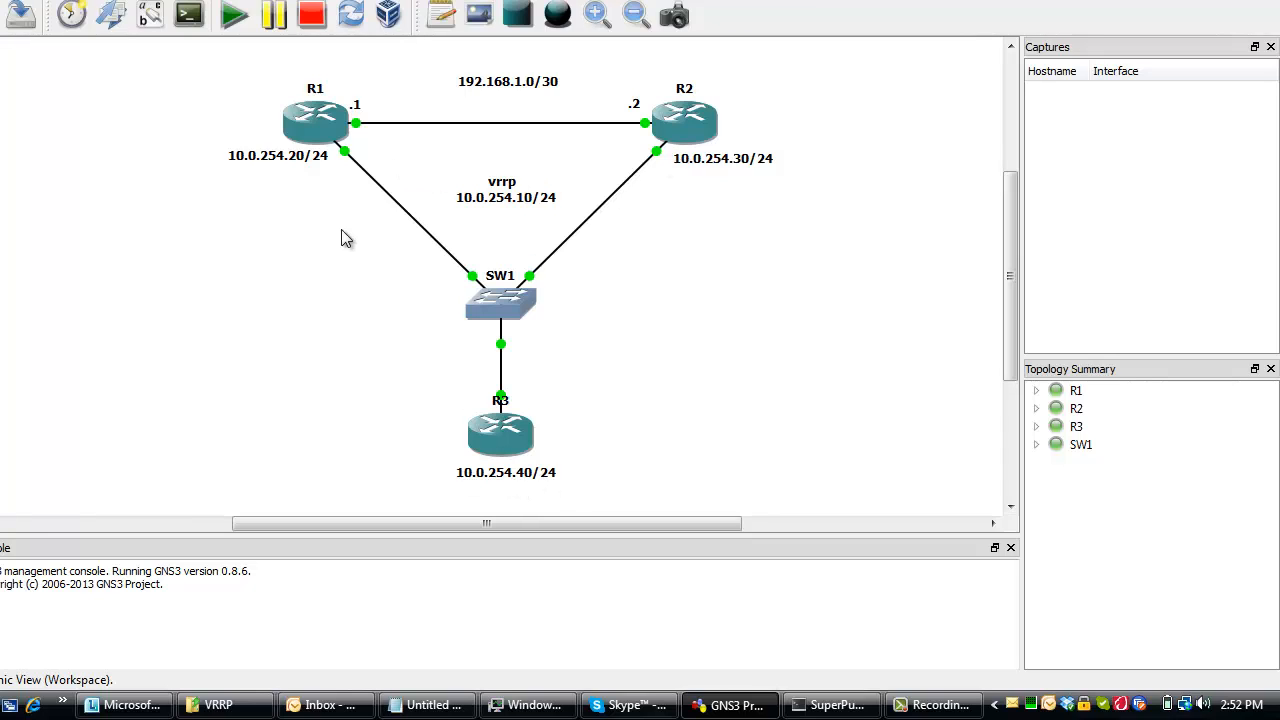
pyautogui.moveTo(535, 290)
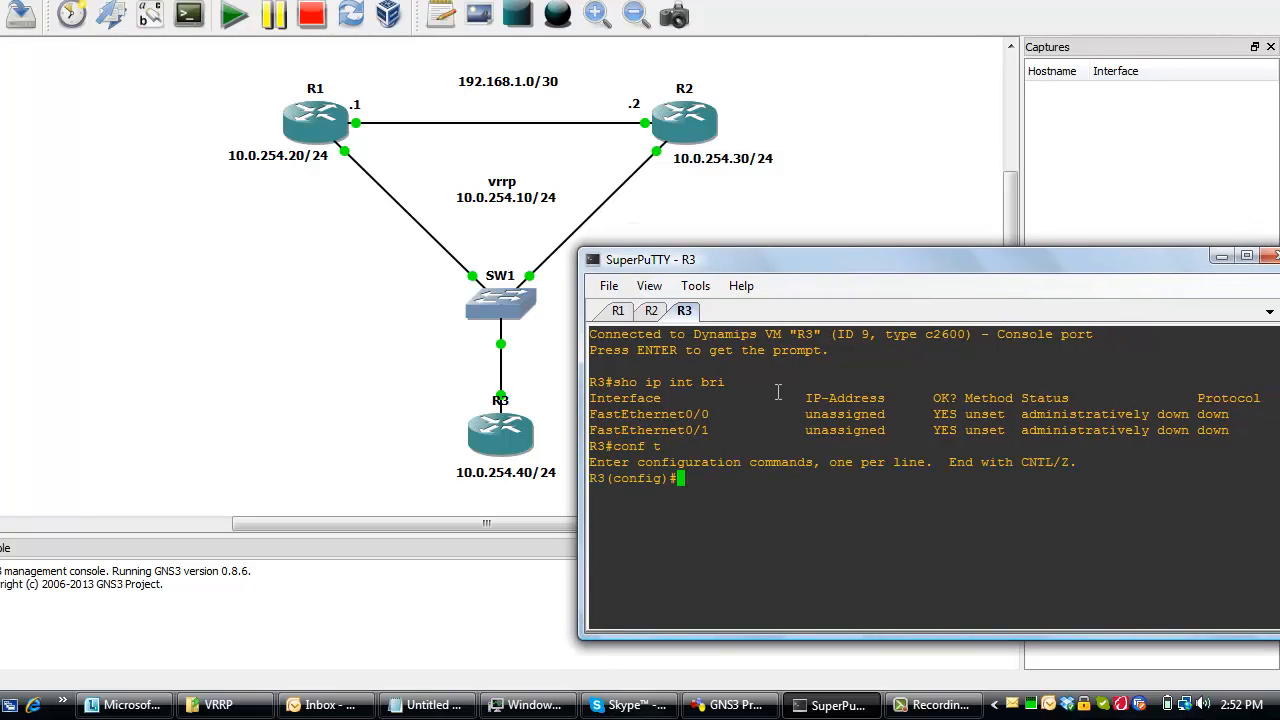
# Set R3 Fa0/0 to 10.0.254.40 255.255.255.0, enable it with 'no shu', and exit.
pyautogui.write('int fas 0/')
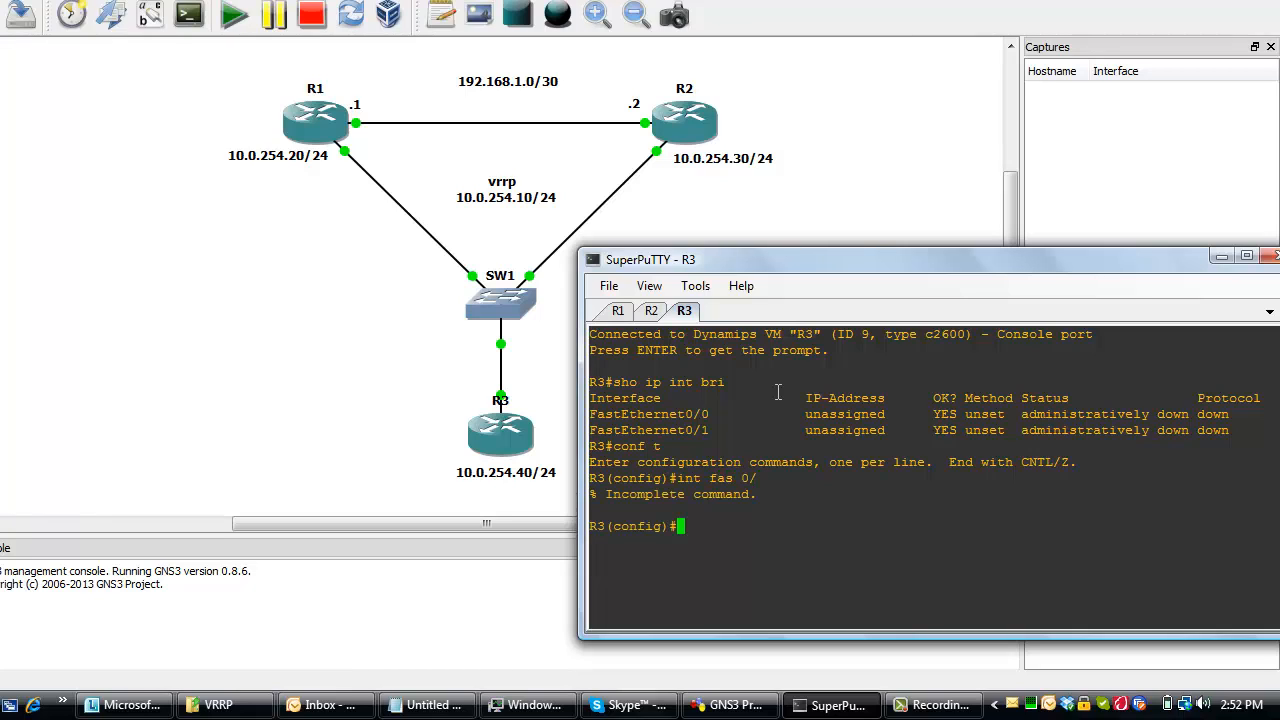
pyautogui.write('int fas 0/0')
pyautogui.write('ip add 10.0.254.40 ')
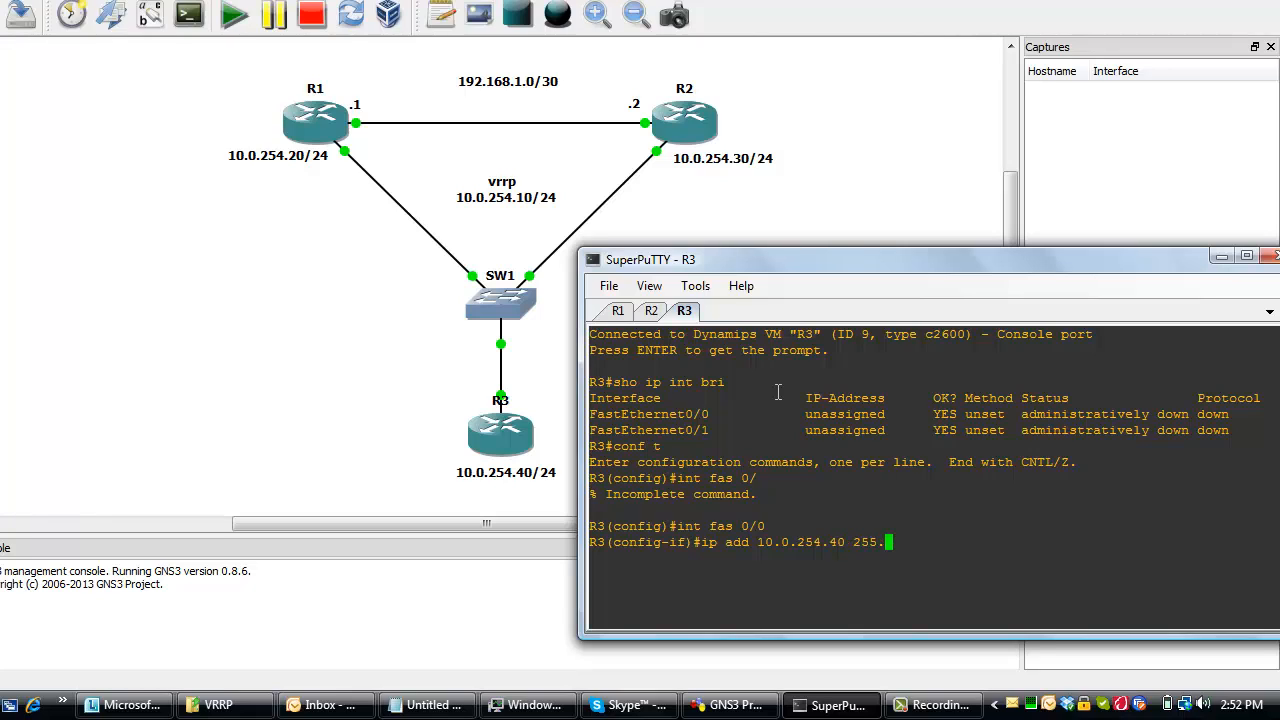
pyautogui.write('255.255.255.0')
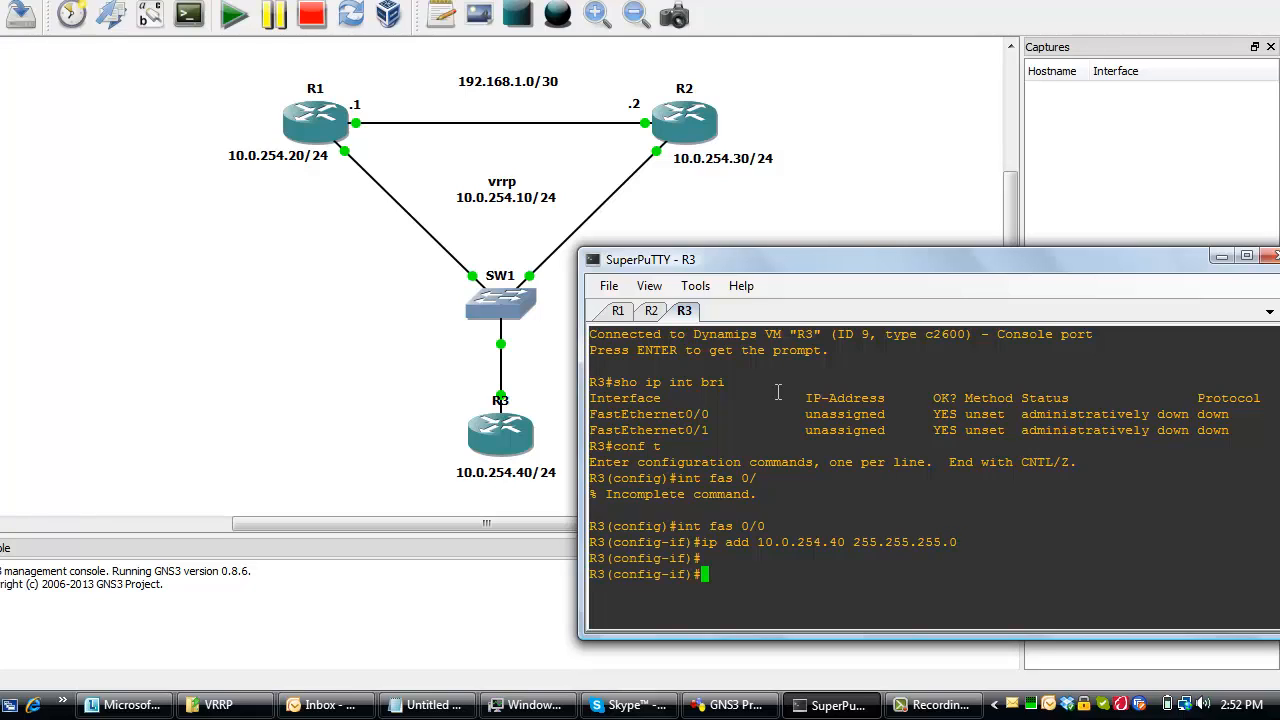
pyautogui.write('no shu')
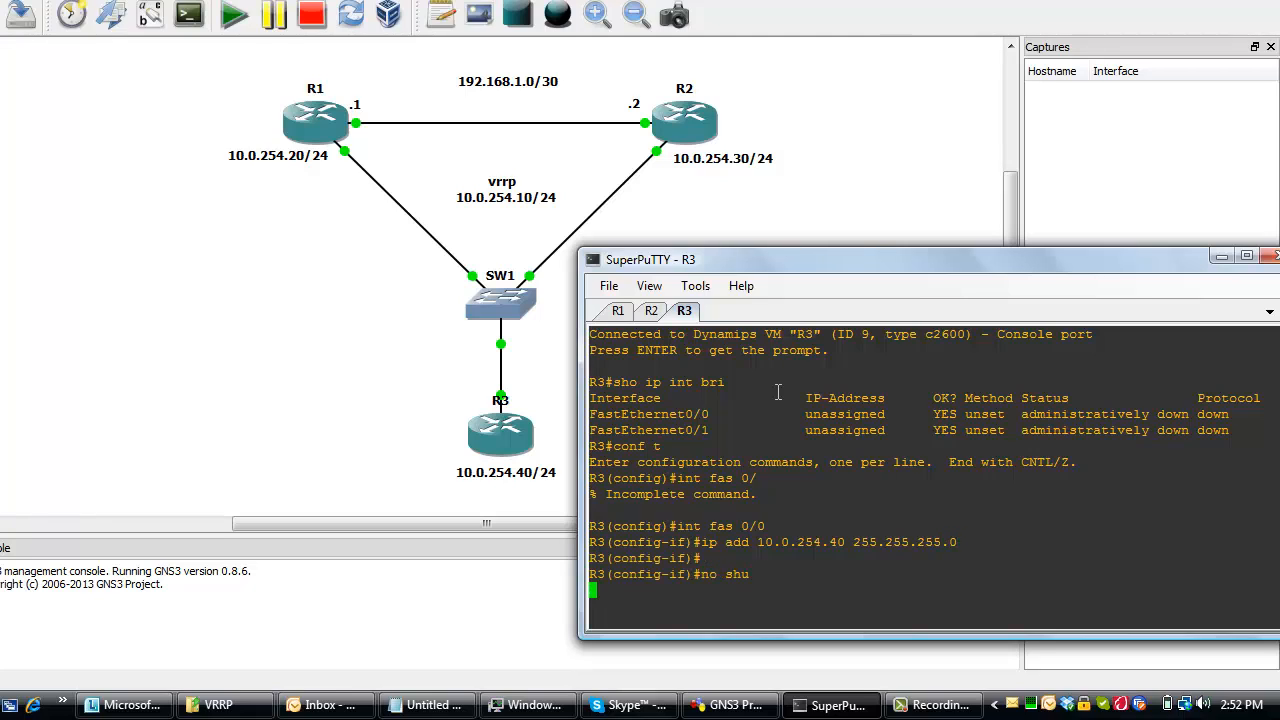
pyautogui.write('end')
pyautogui.write('sho ip int bri')
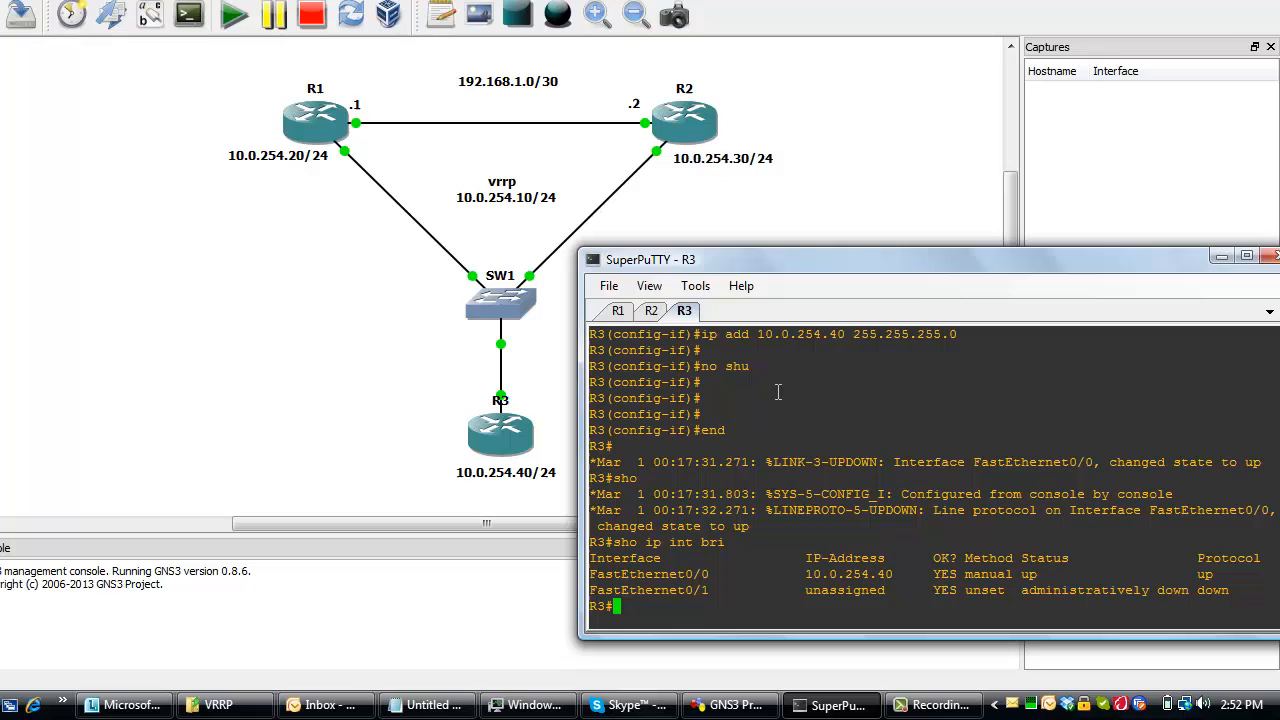
pyautogui.moveTo(1047, 570)
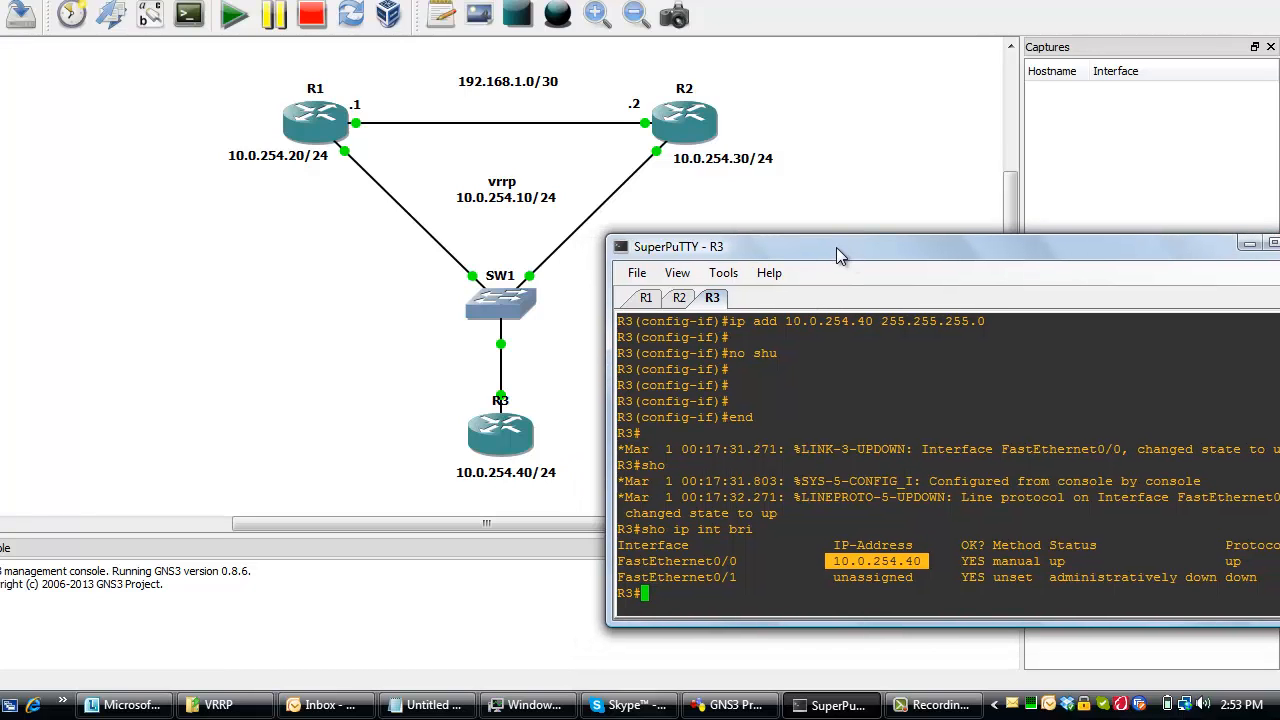
pyautogui.moveTo(750, 258)
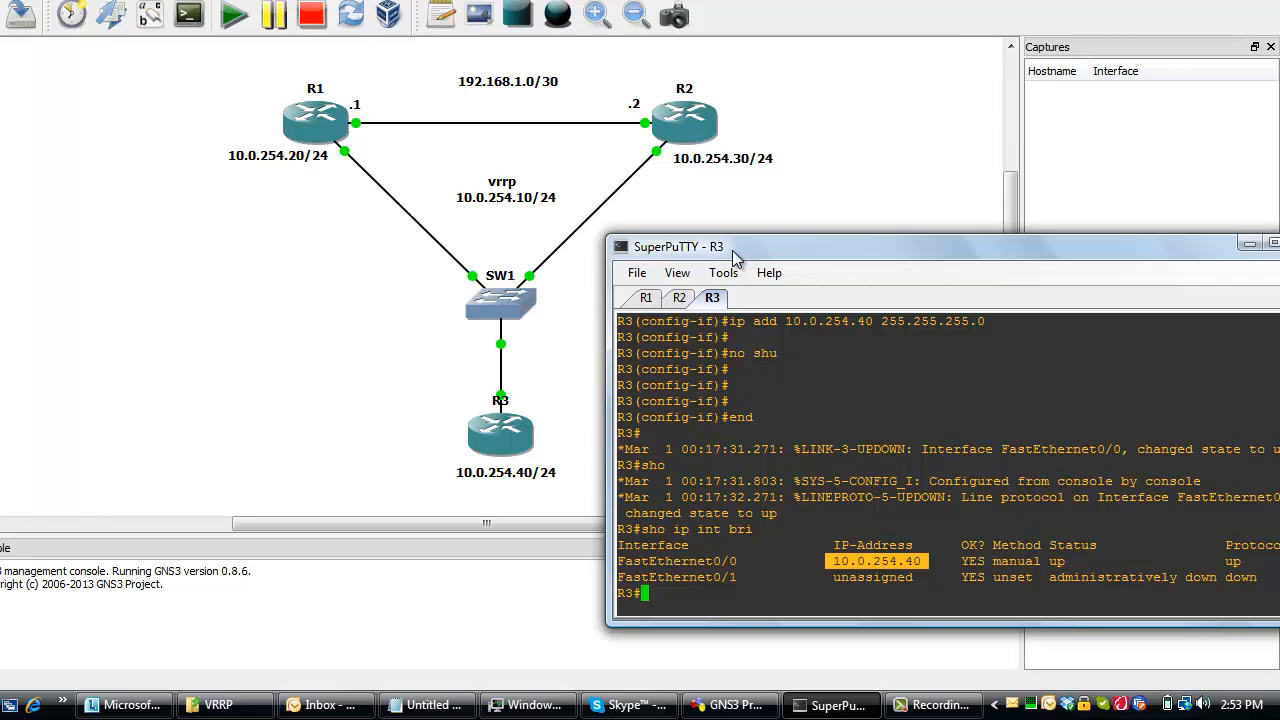
pyautogui.moveTo(754, 258)
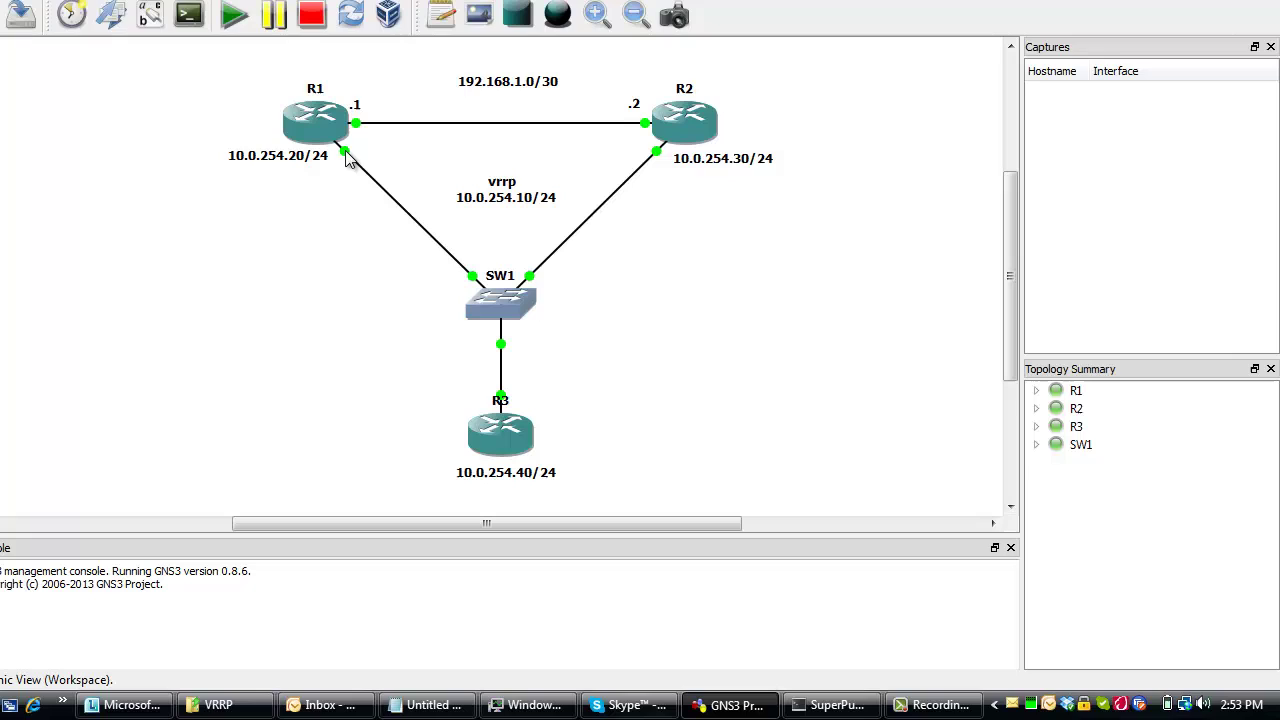
pyautogui.moveTo(349, 158)
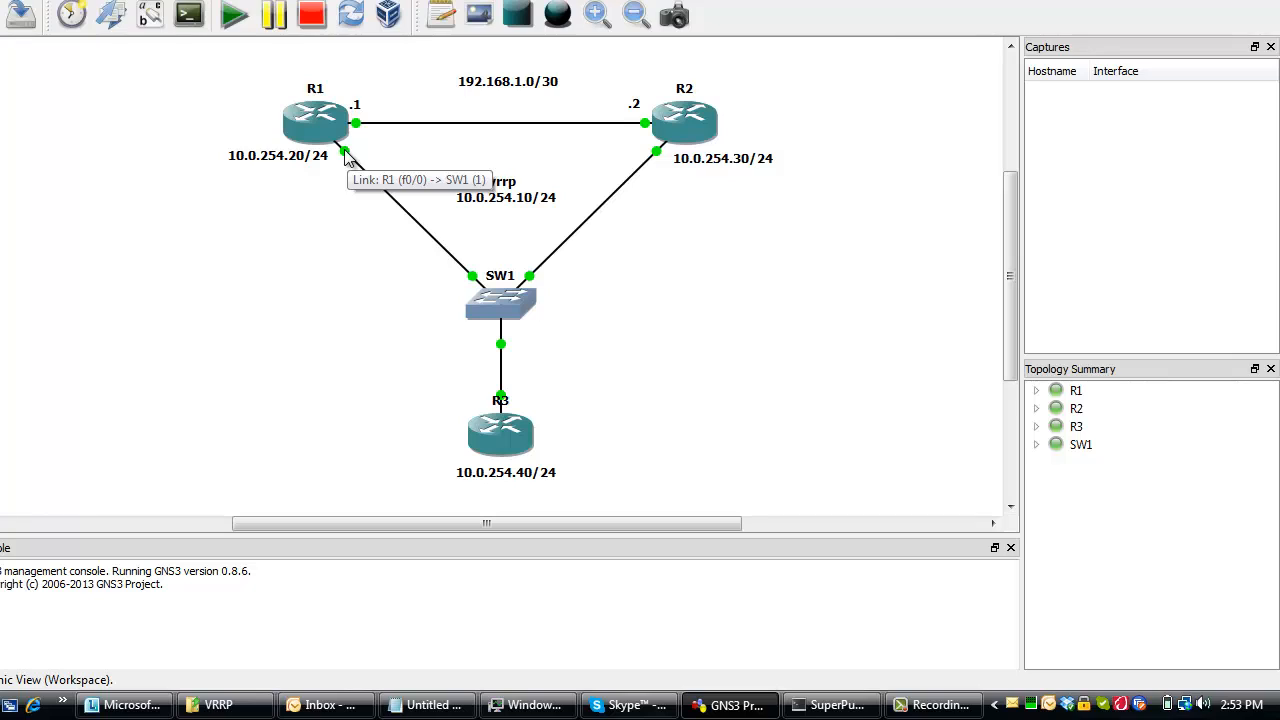
pyautogui.moveTo(569, 165)
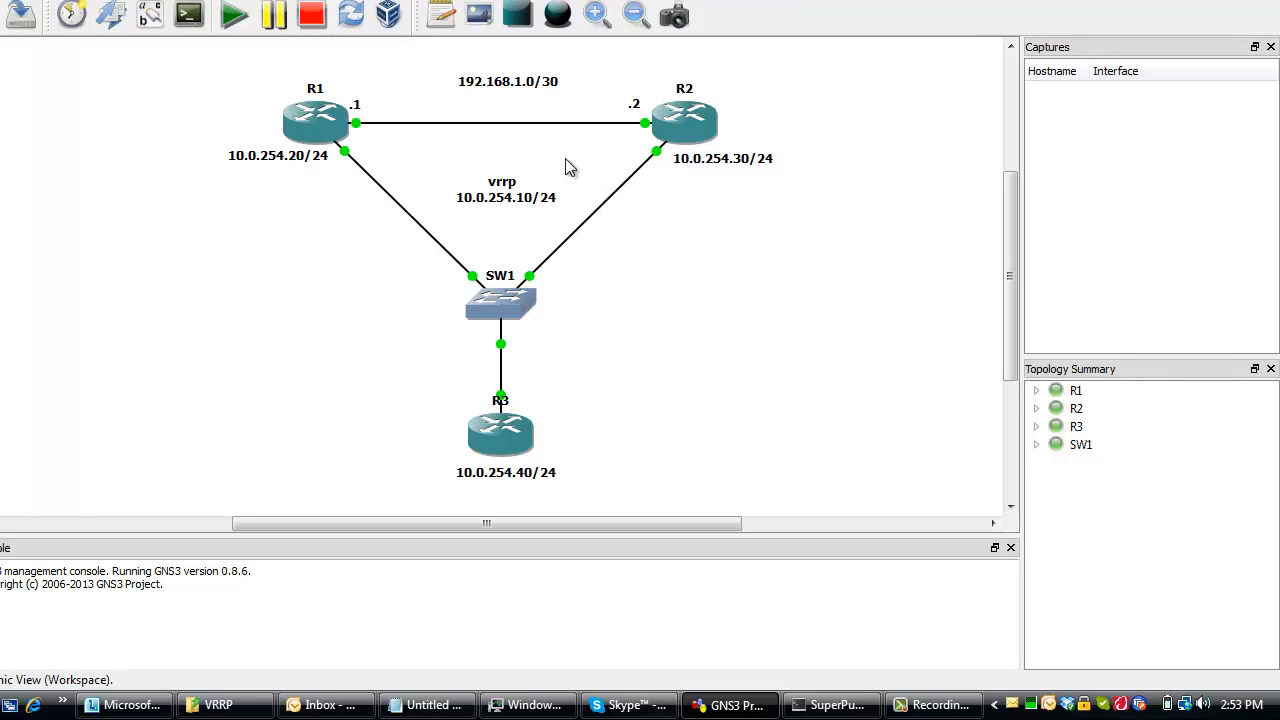
pyautogui.moveTo(664, 158)
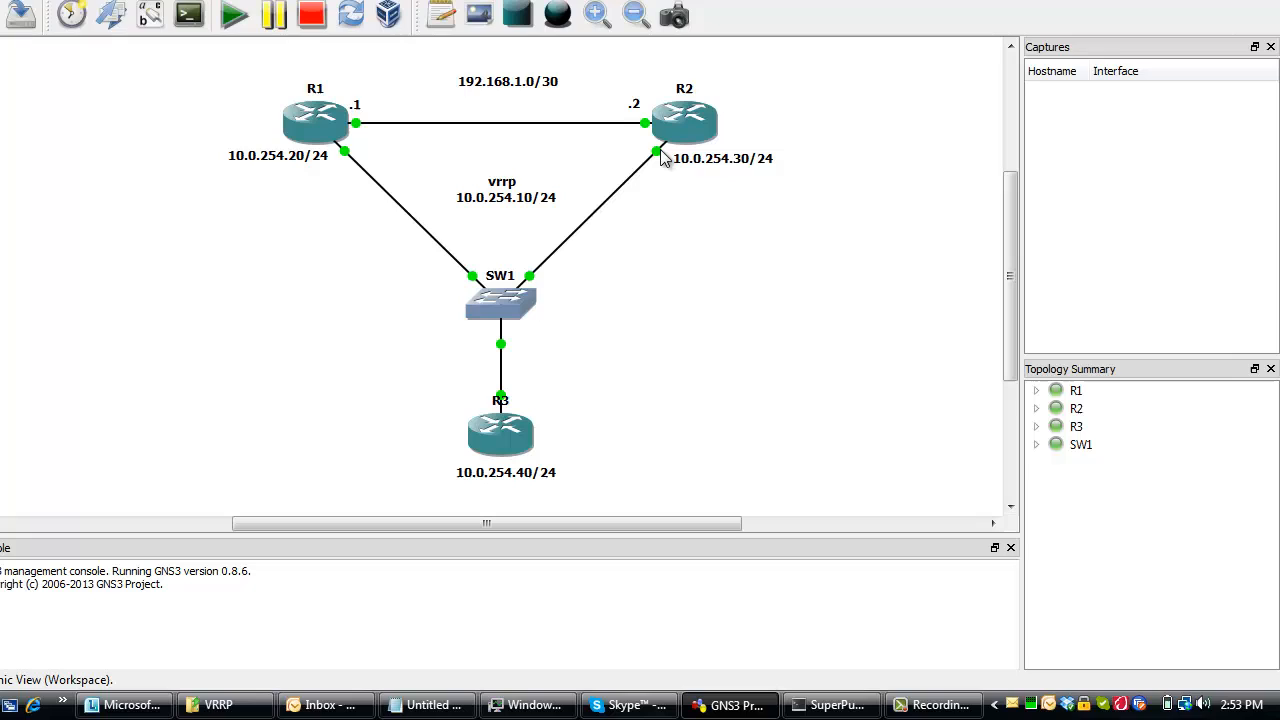
pyautogui.moveTo(656, 152)
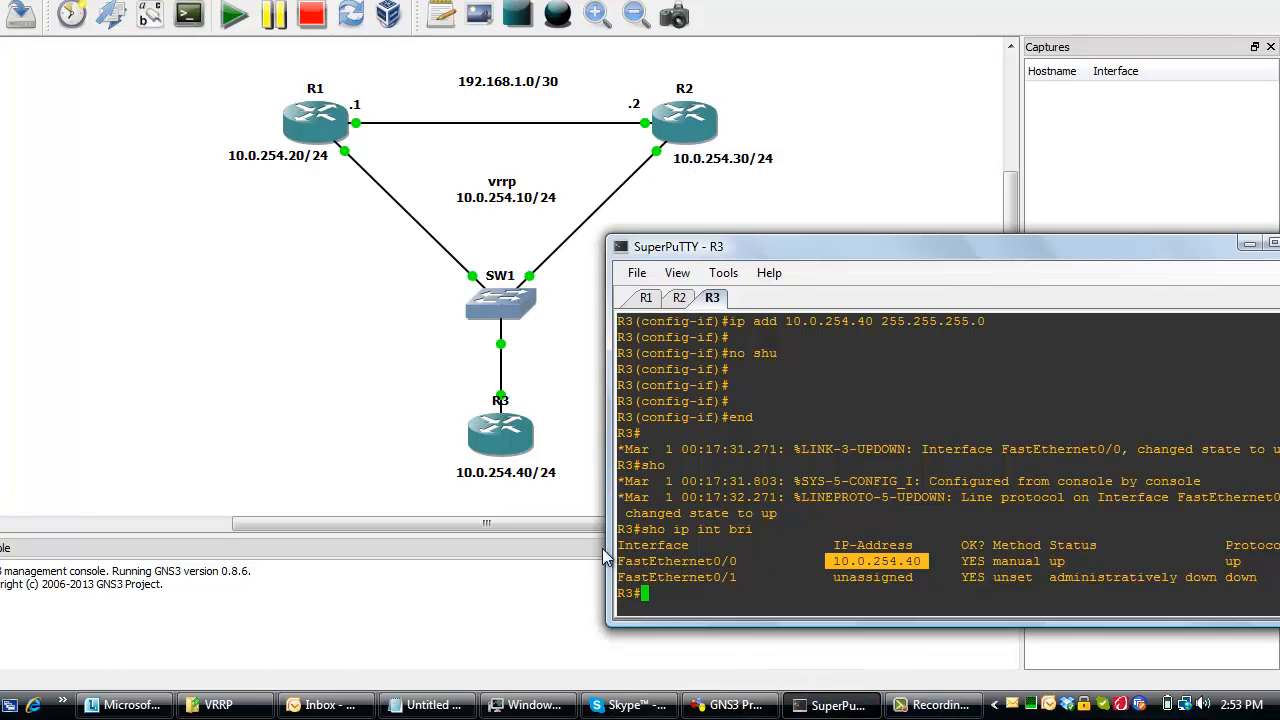
# On R1, enter 'int fas 0/0' and issue 'shu', then watch R2's console.
pyautogui.click(646, 297)
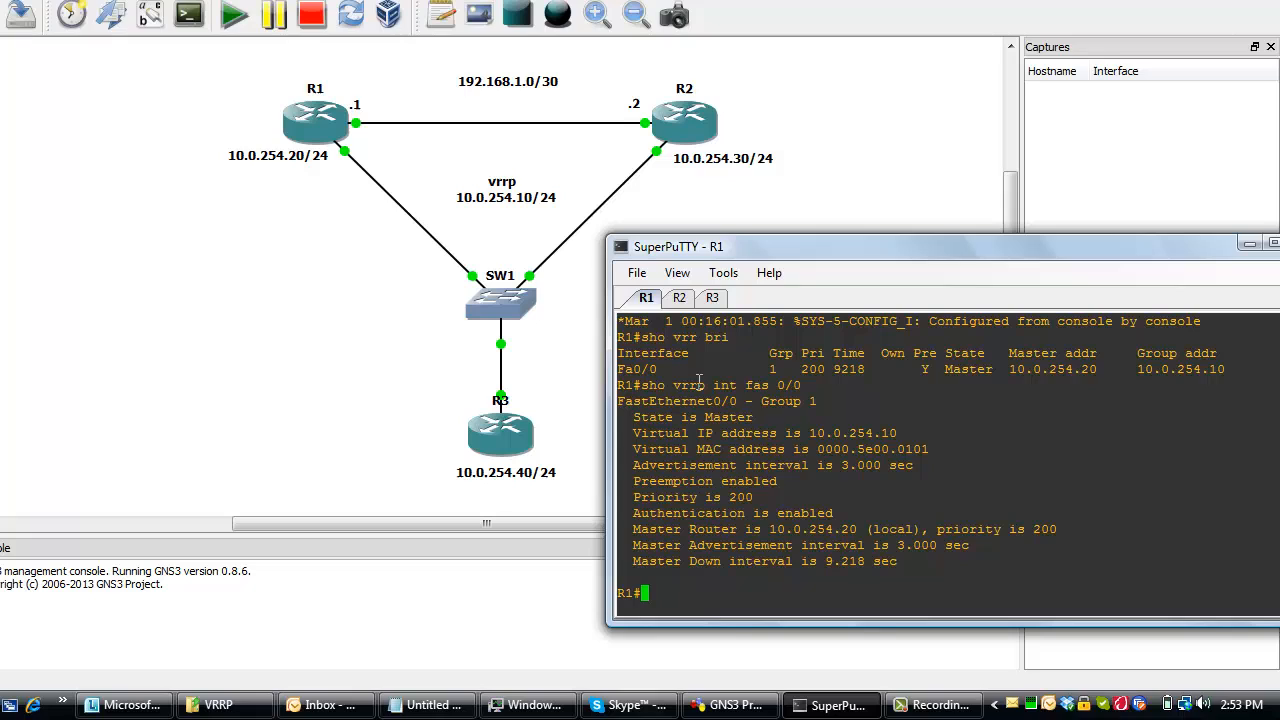
pyautogui.click(678, 297)
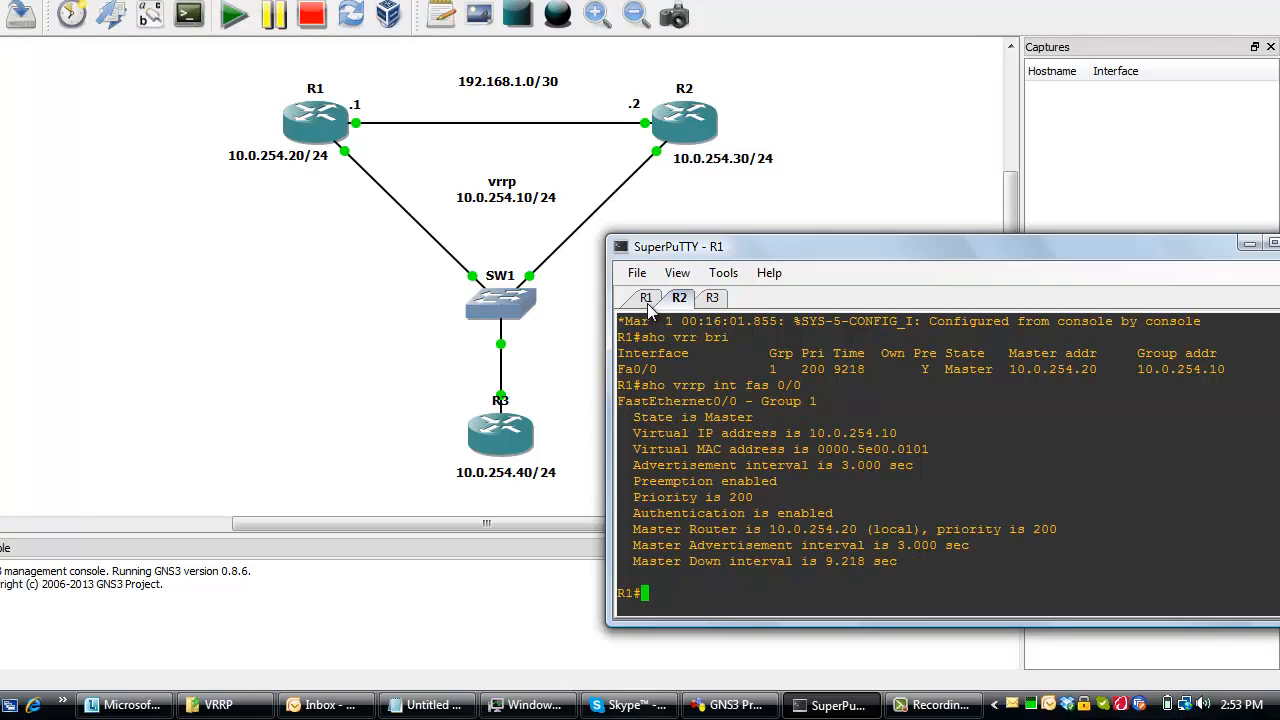
pyautogui.click(645, 297)
pyautogui.write('conf')
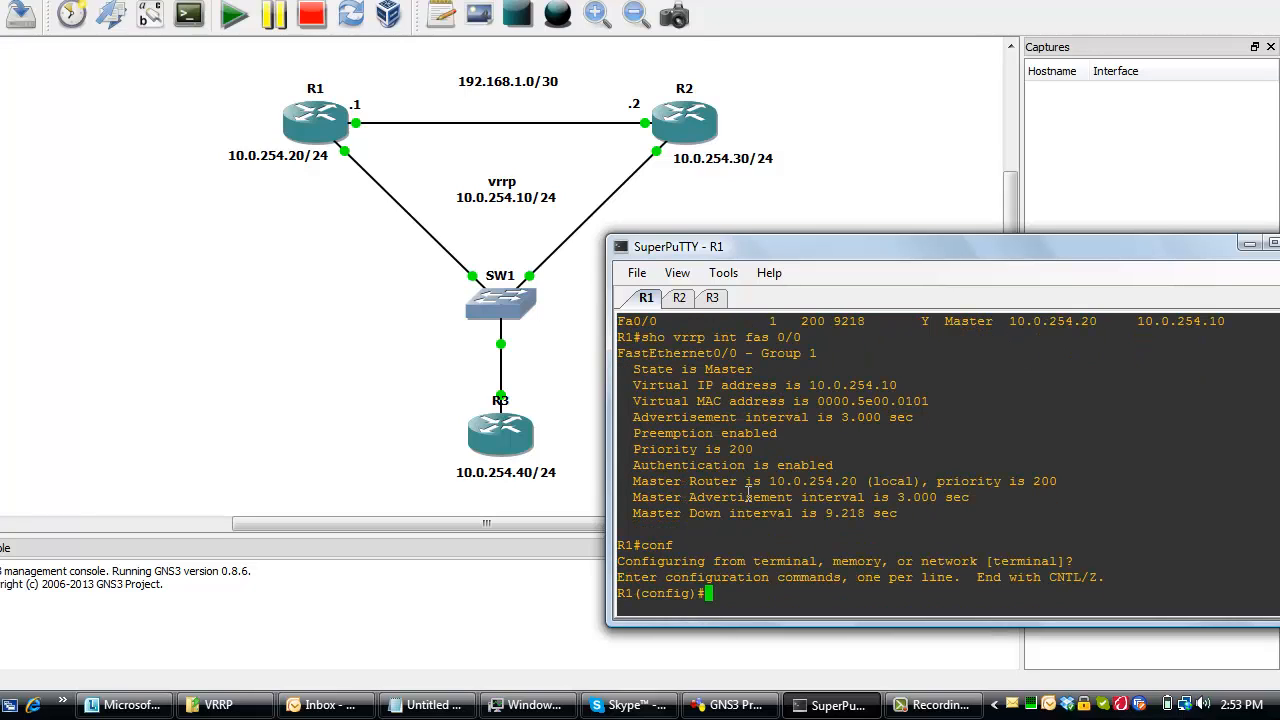
pyautogui.write('int fas eth 0/0')
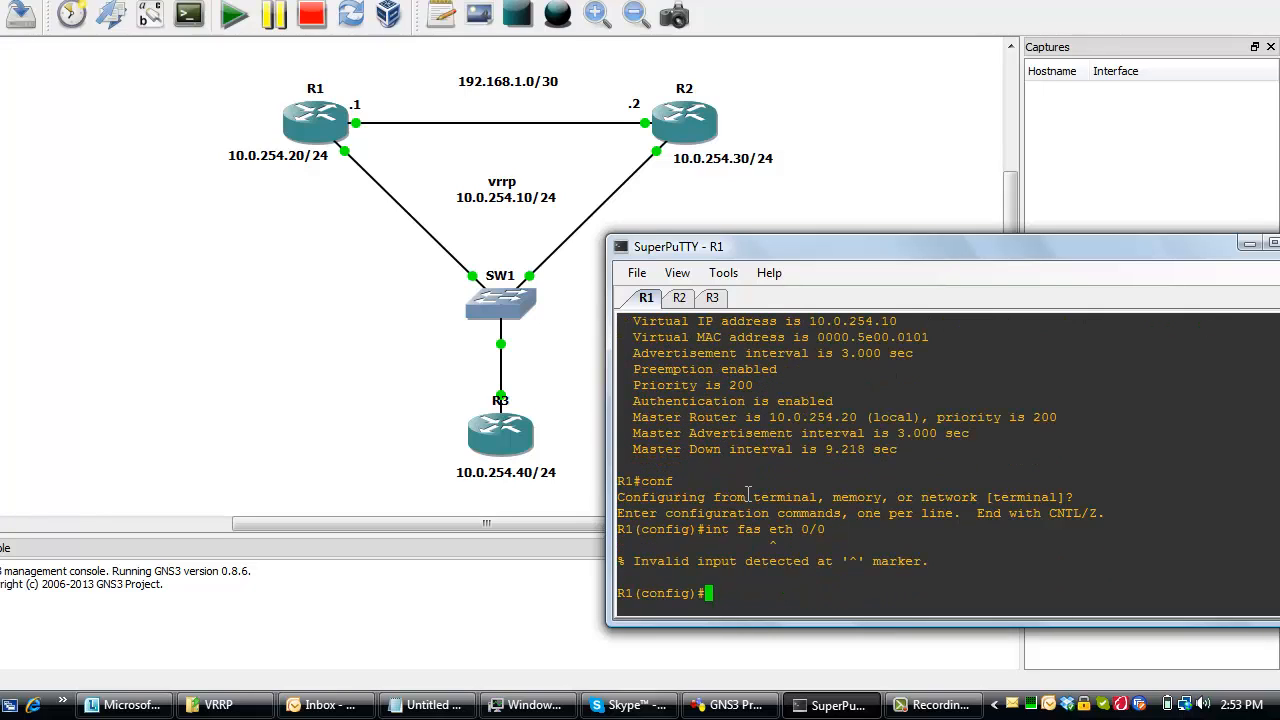
pyautogui.write('int fas 0/0')
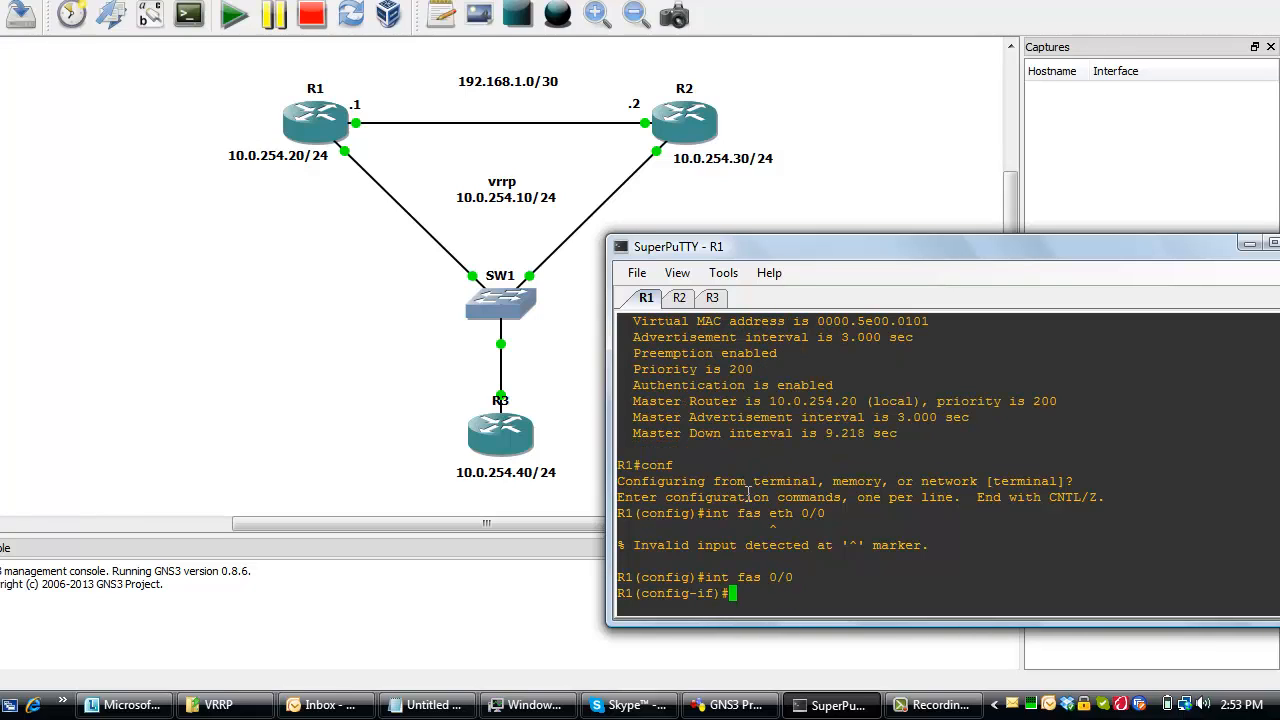
pyautogui.write('shu')
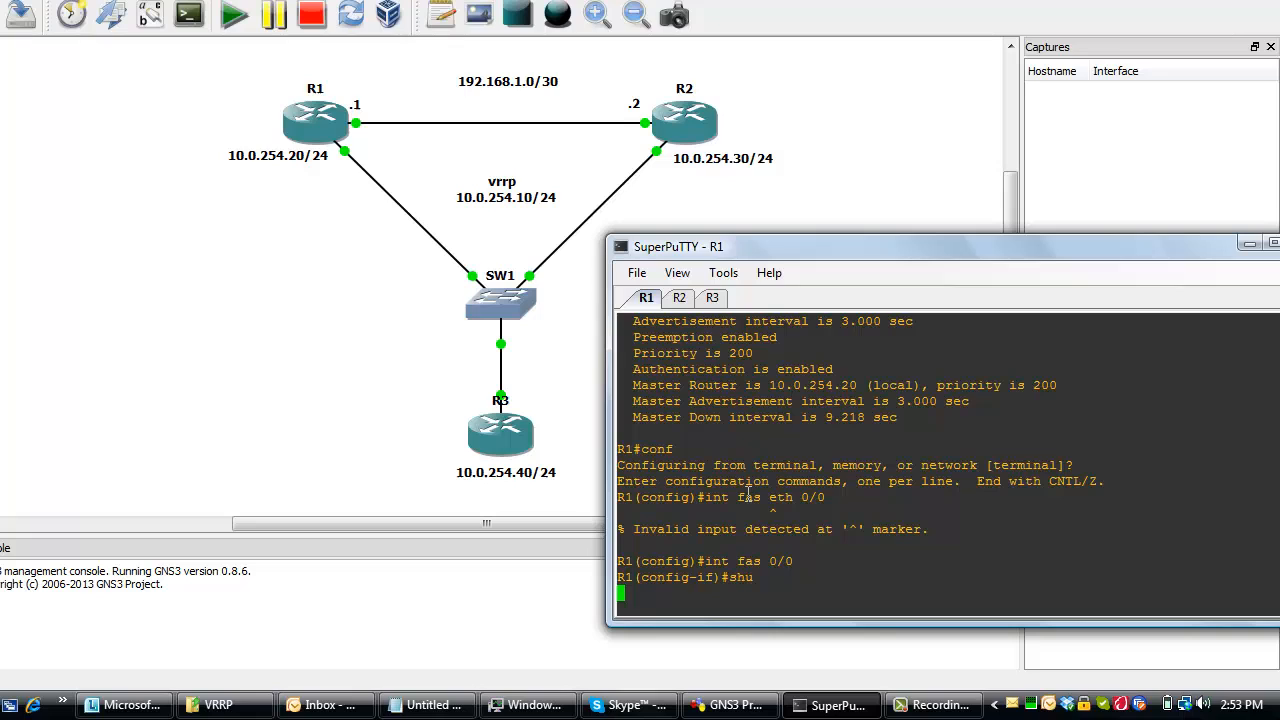
pyautogui.click(678, 297)
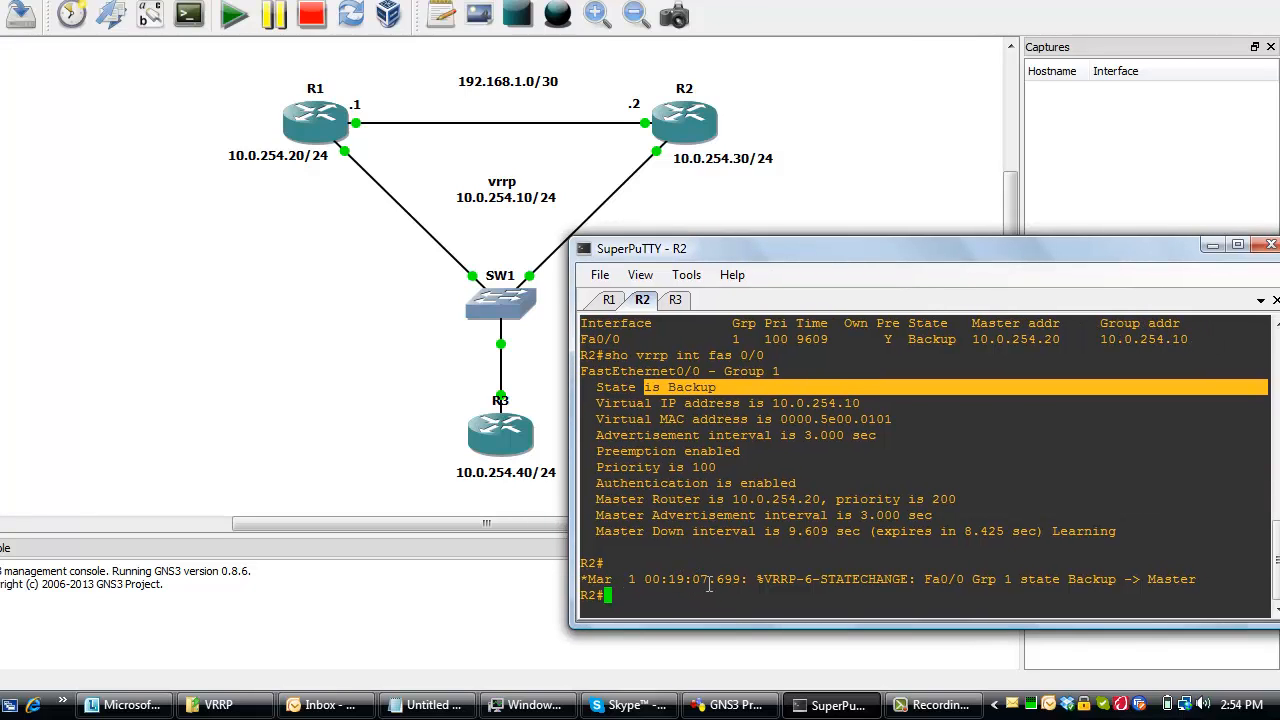
pyautogui.moveTo(1006, 584)
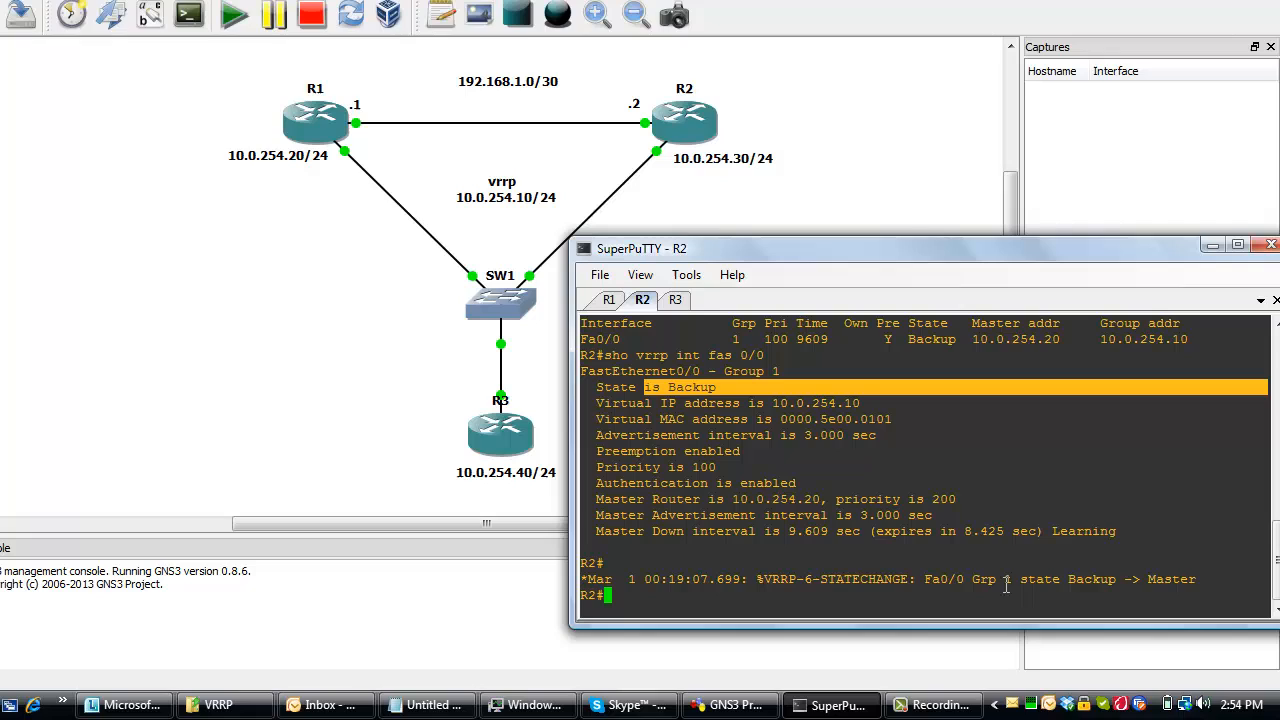
pyautogui.moveTo(560, 315)
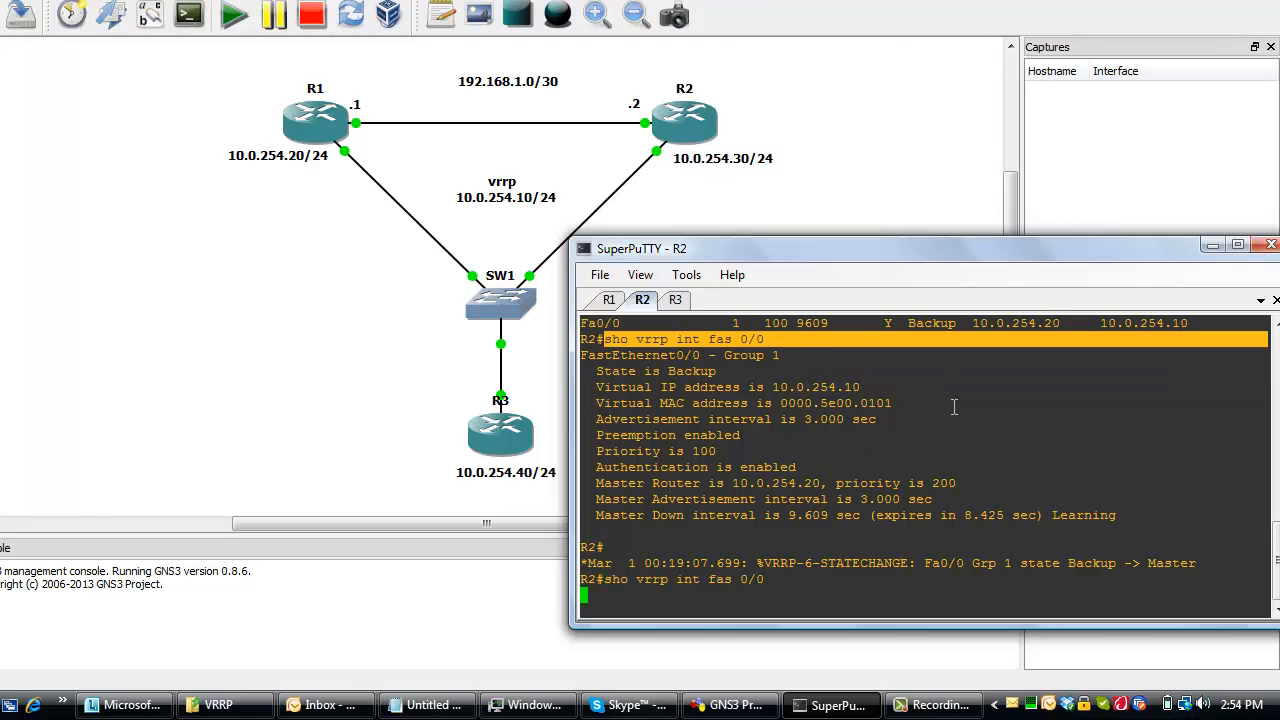
# Run 'sho vrrp int fas 0/0' on R2 to verify Master state at 10.0.254.30.
pyautogui.press('Return')
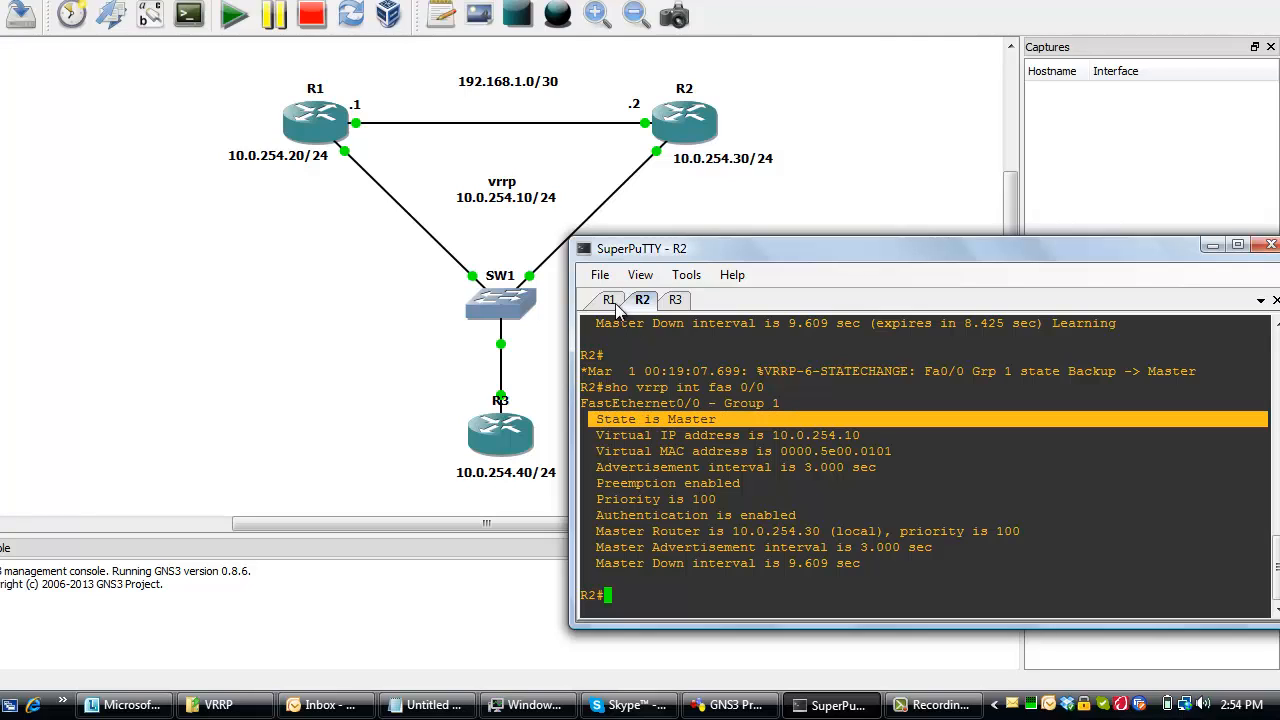
# Confirm R1's Fa0/0 VRRP state is Init, then re-enable that interface with no shutdown.
pyautogui.click(608, 300)
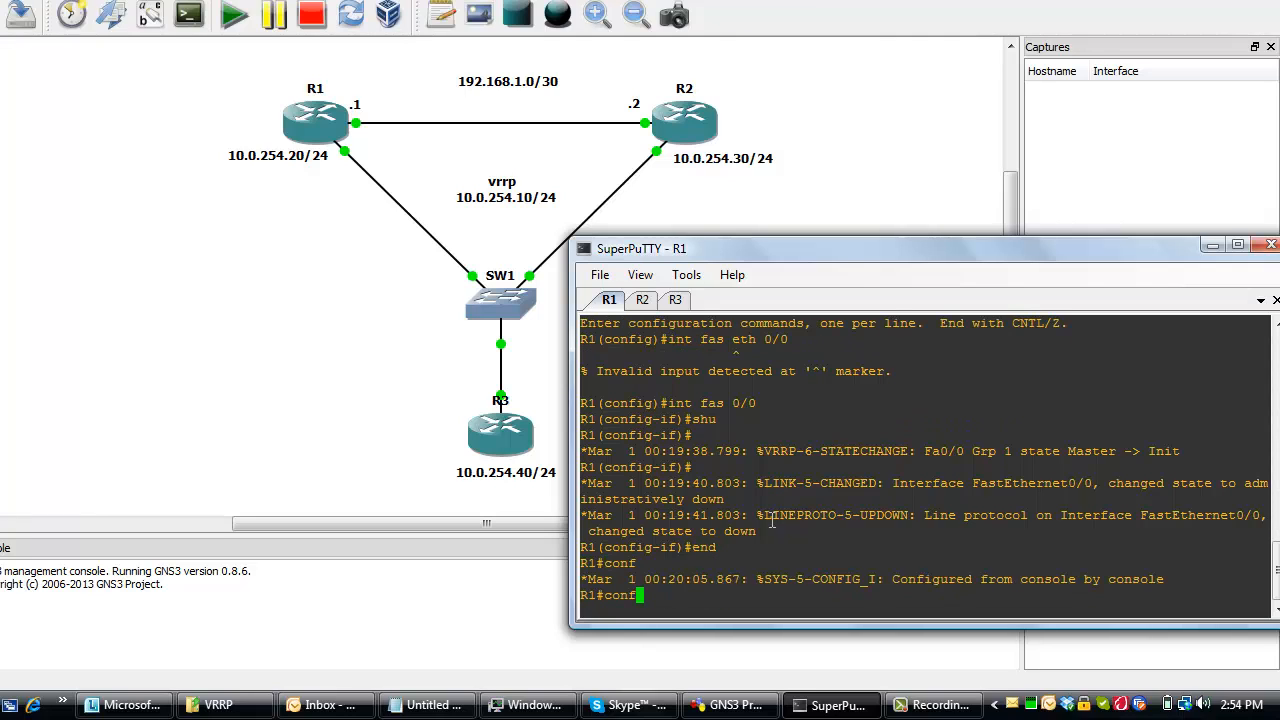
pyautogui.write('sho vrrp int fas 0/0')
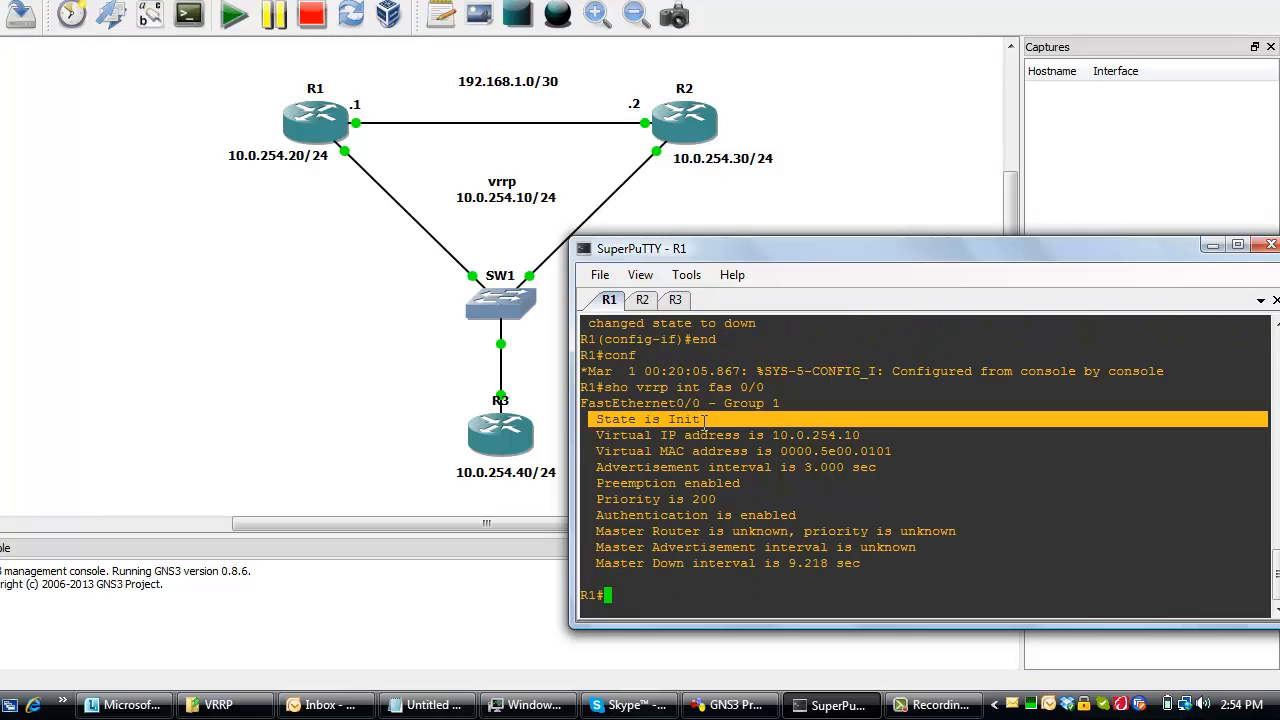
pyautogui.moveTo(680, 428)
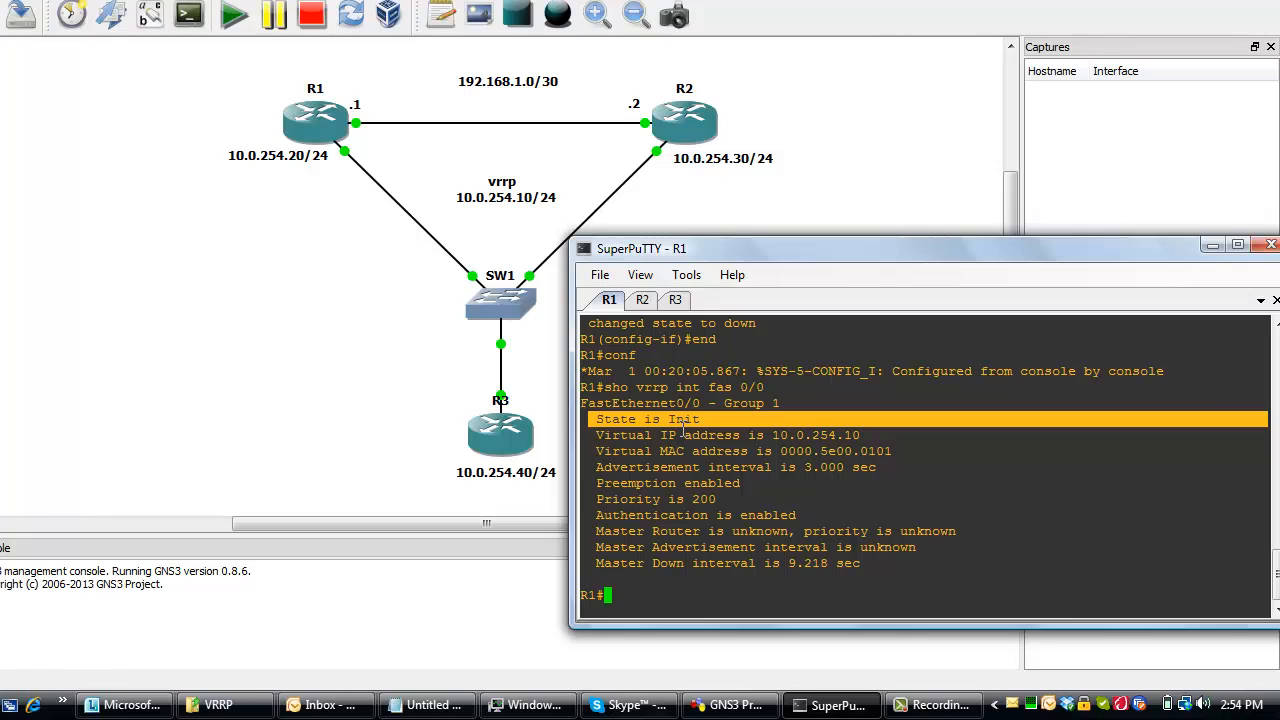
pyautogui.write('conf')
pyautogui.write('i')
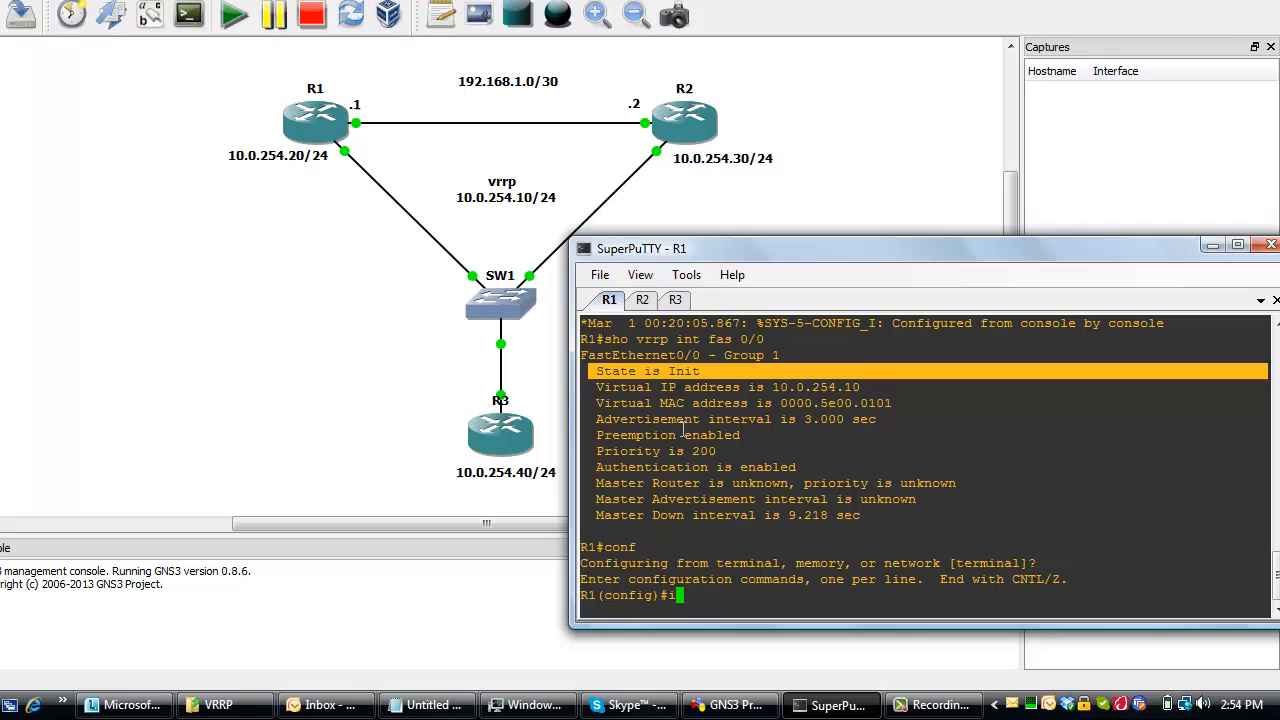
pyautogui.write('nt fas')
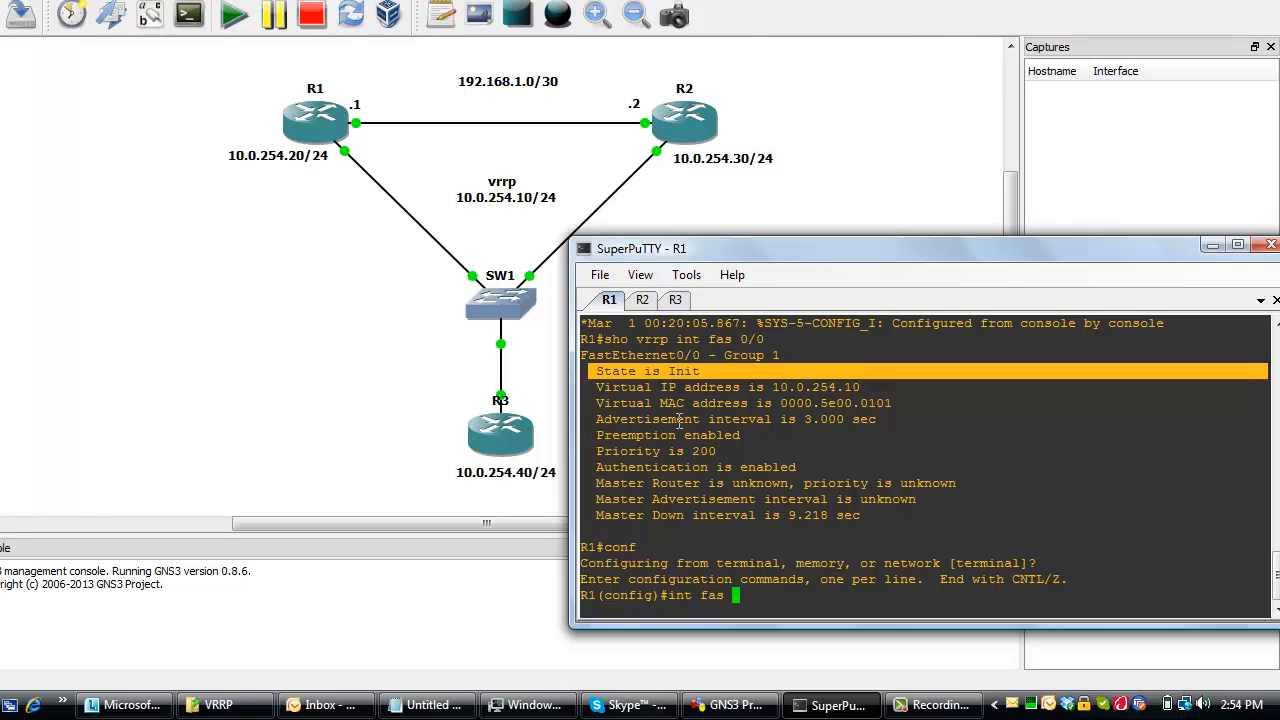
pyautogui.moveTo(690, 403)
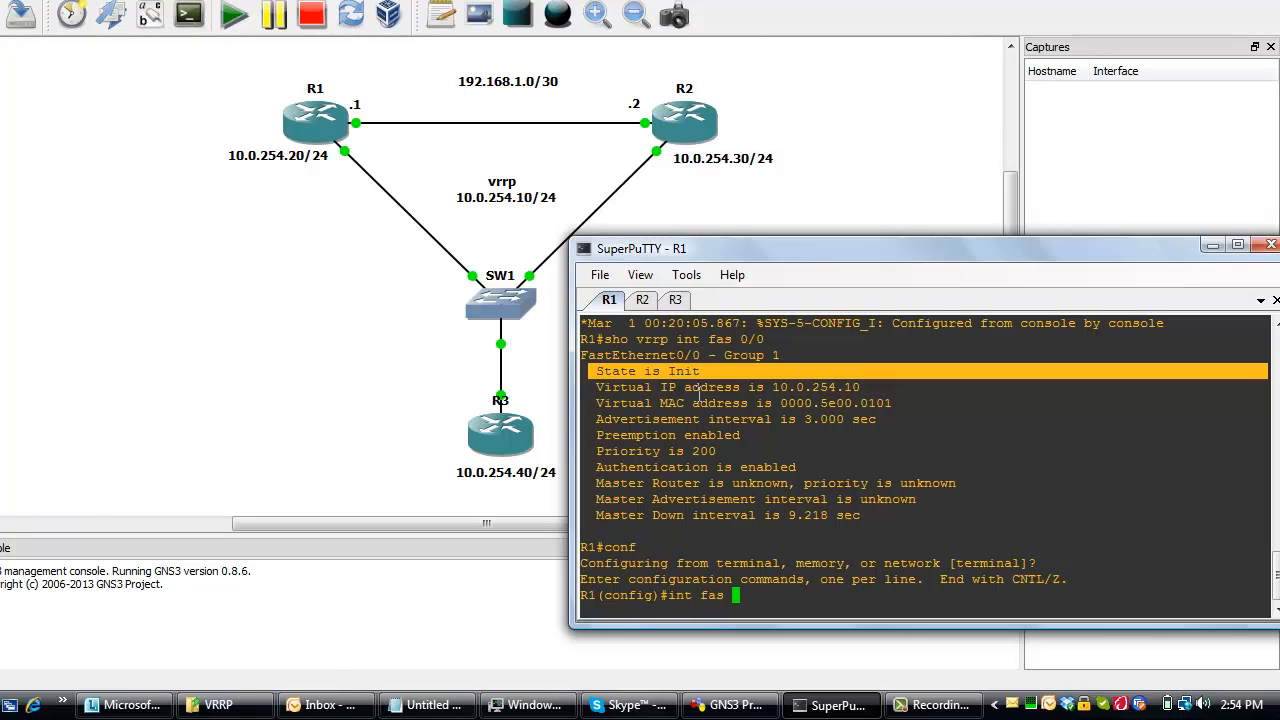
pyautogui.write('0/0')
pyautogui.write('no shu')
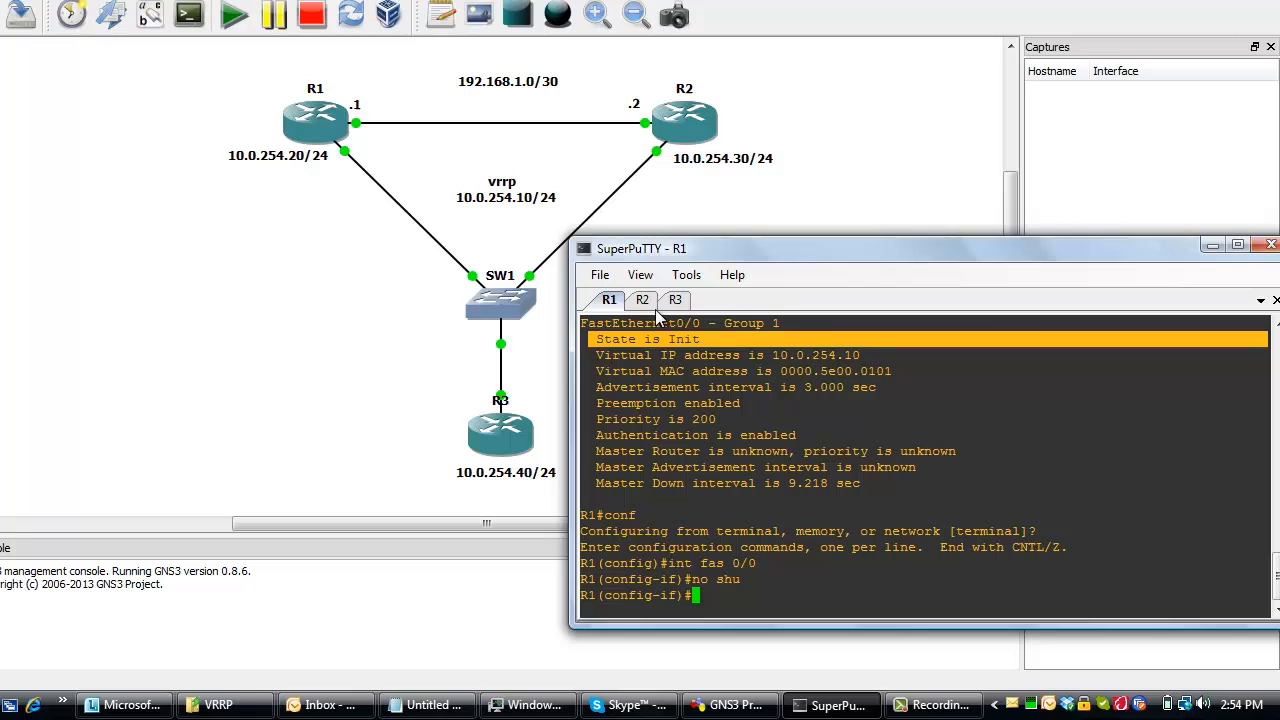
pyautogui.click(641, 300)
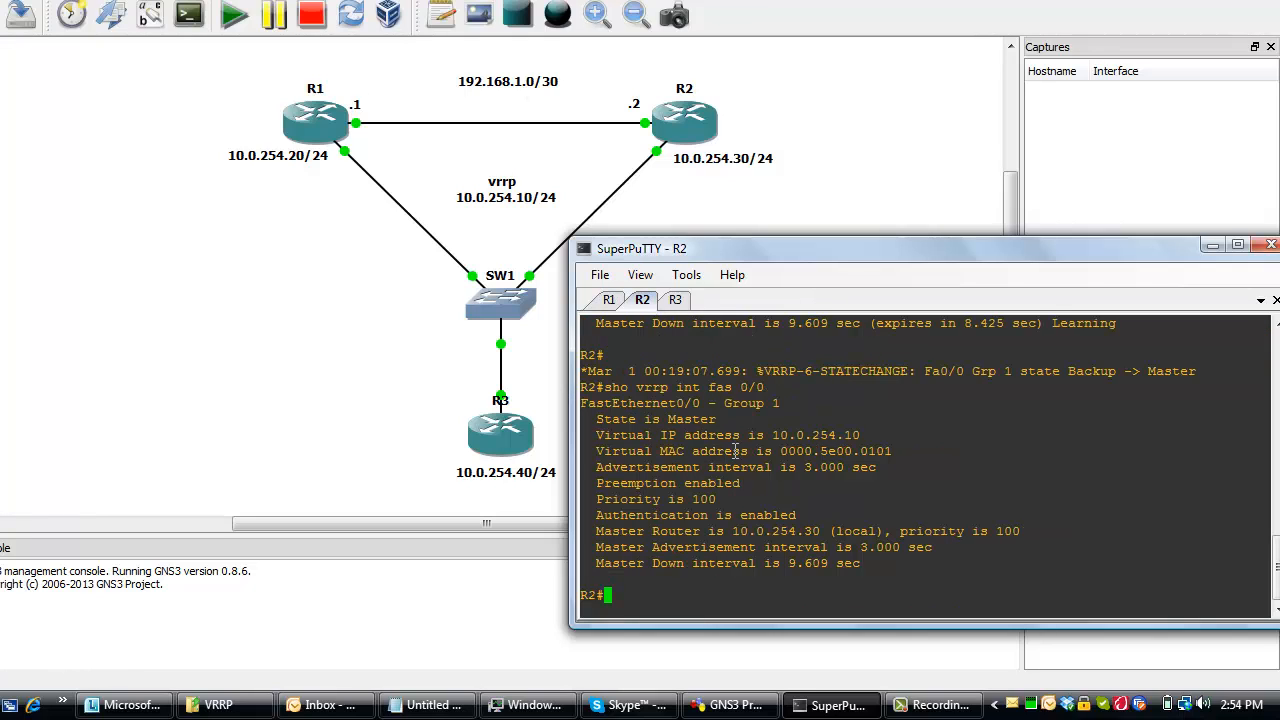
pyautogui.moveTo(646, 330)
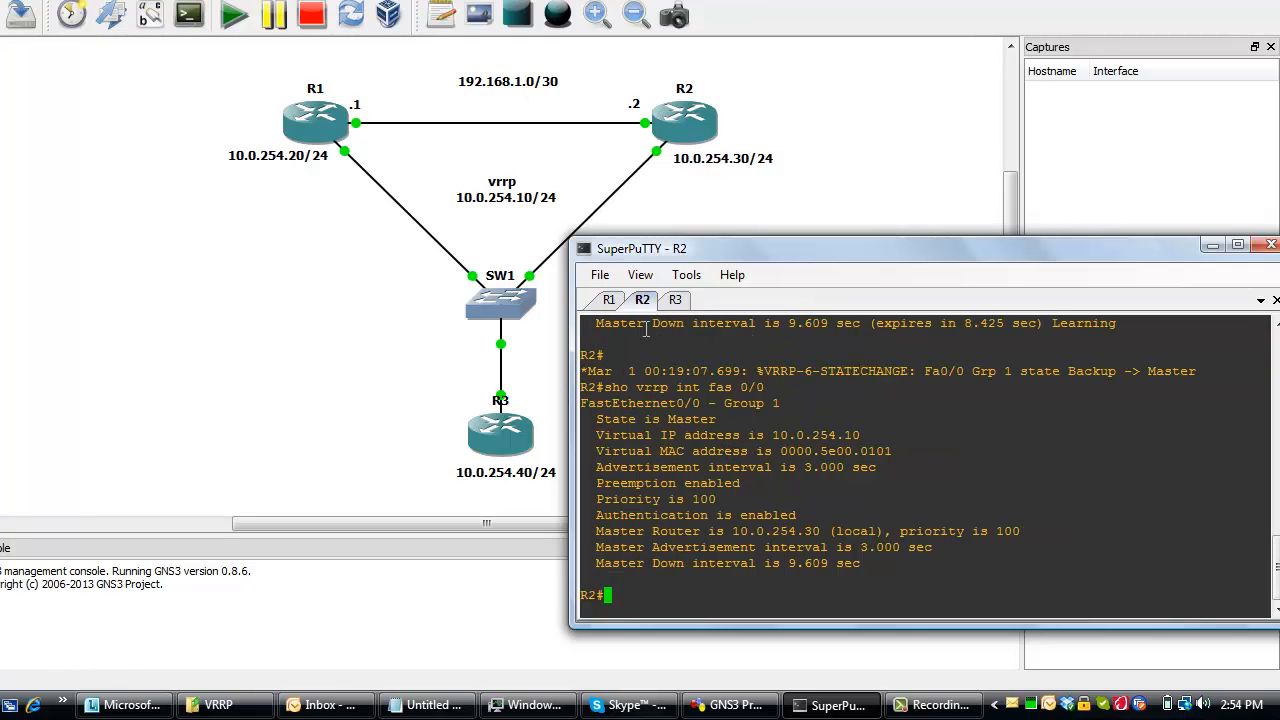
pyautogui.moveTo(612, 305)
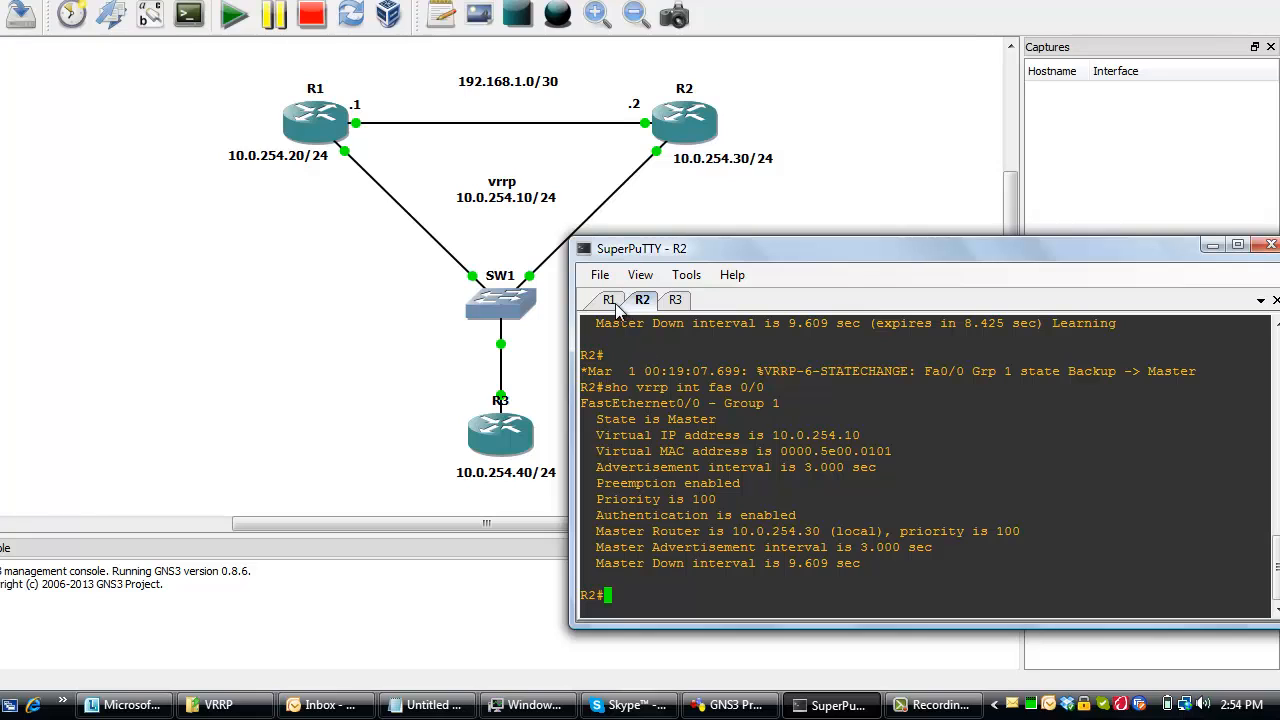
# Check R1's interface-up logs and R2's VRRP Master -> Backup message.
pyautogui.click(609, 300)
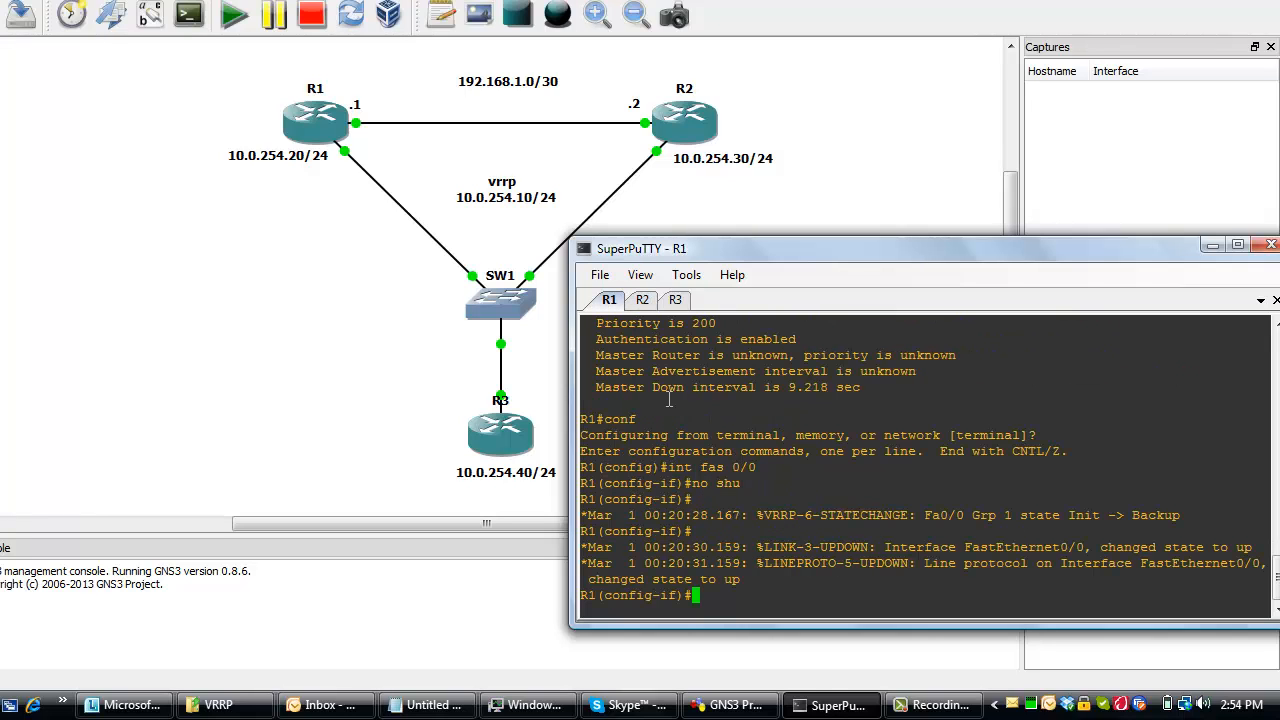
pyautogui.click(642, 300)
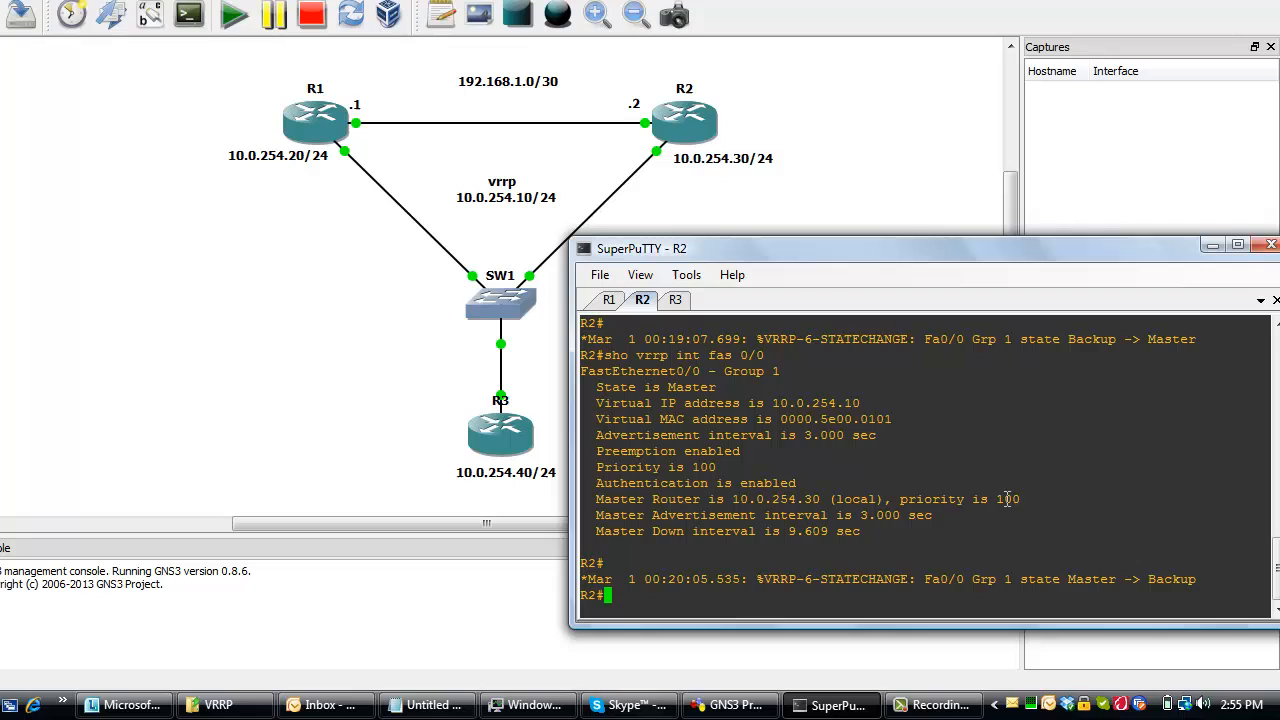
pyautogui.moveTo(912, 495)
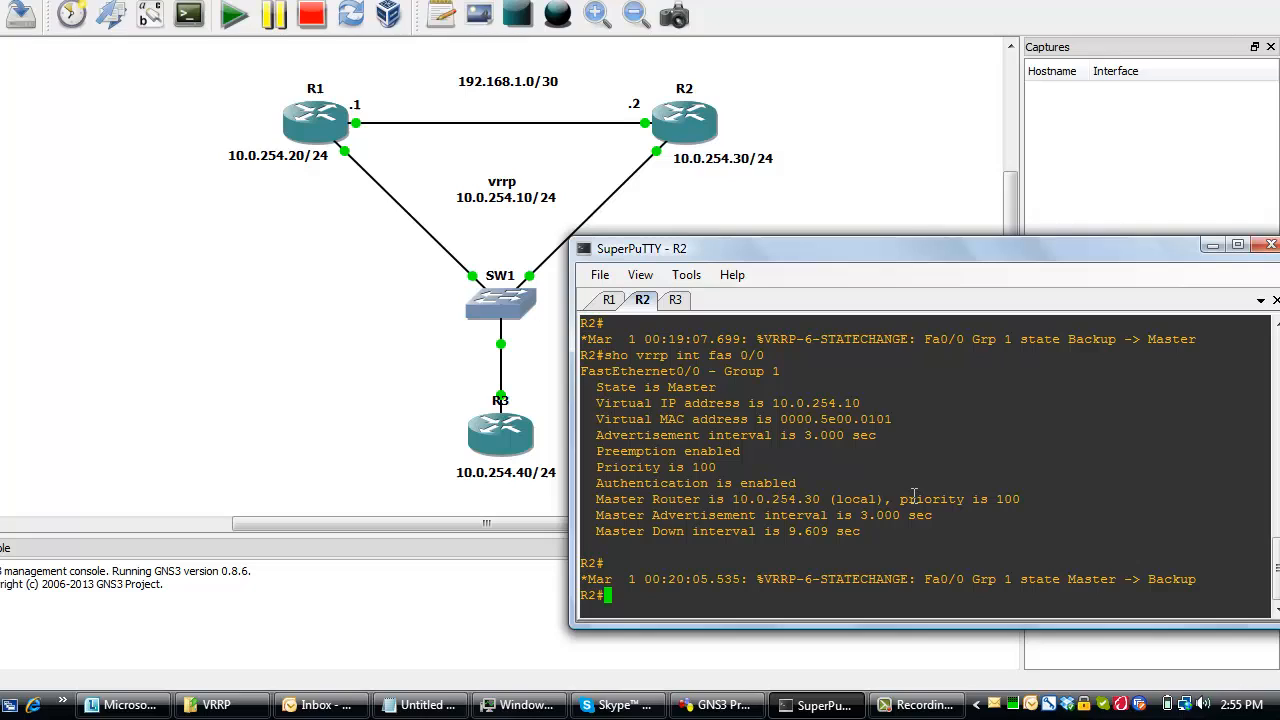
pyautogui.moveTo(727, 355)
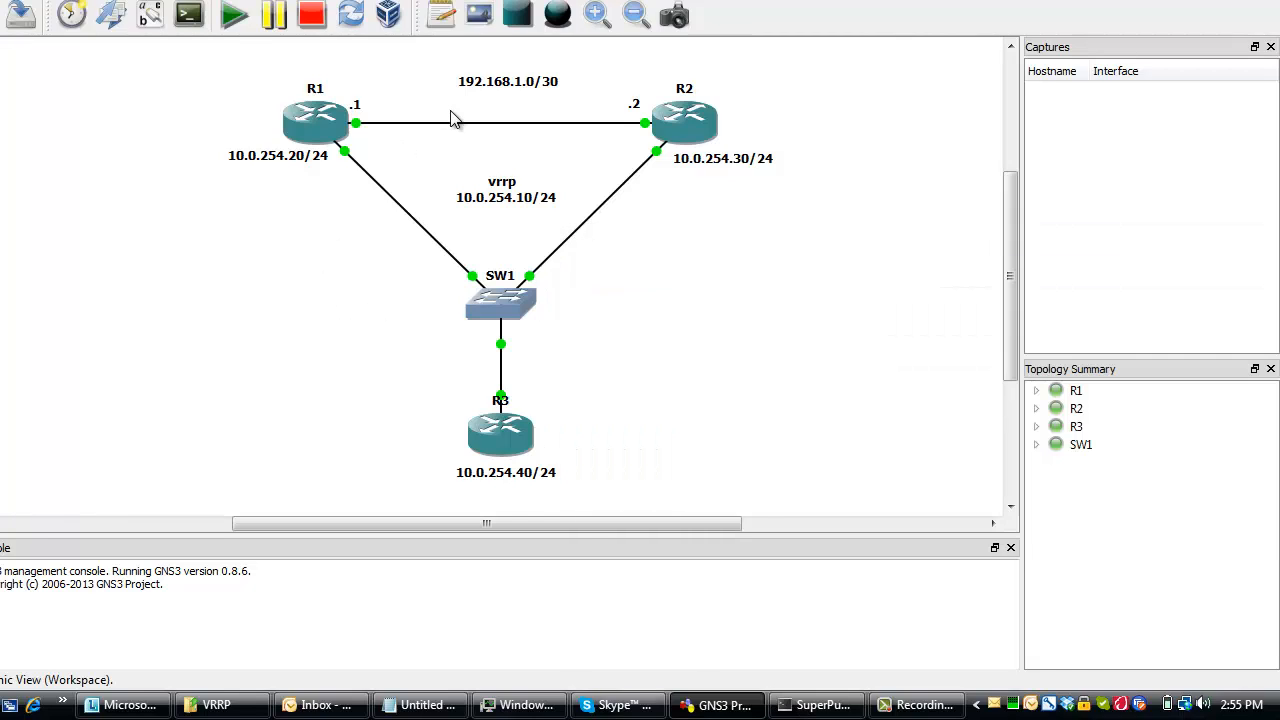
pyautogui.moveTo(515, 123)
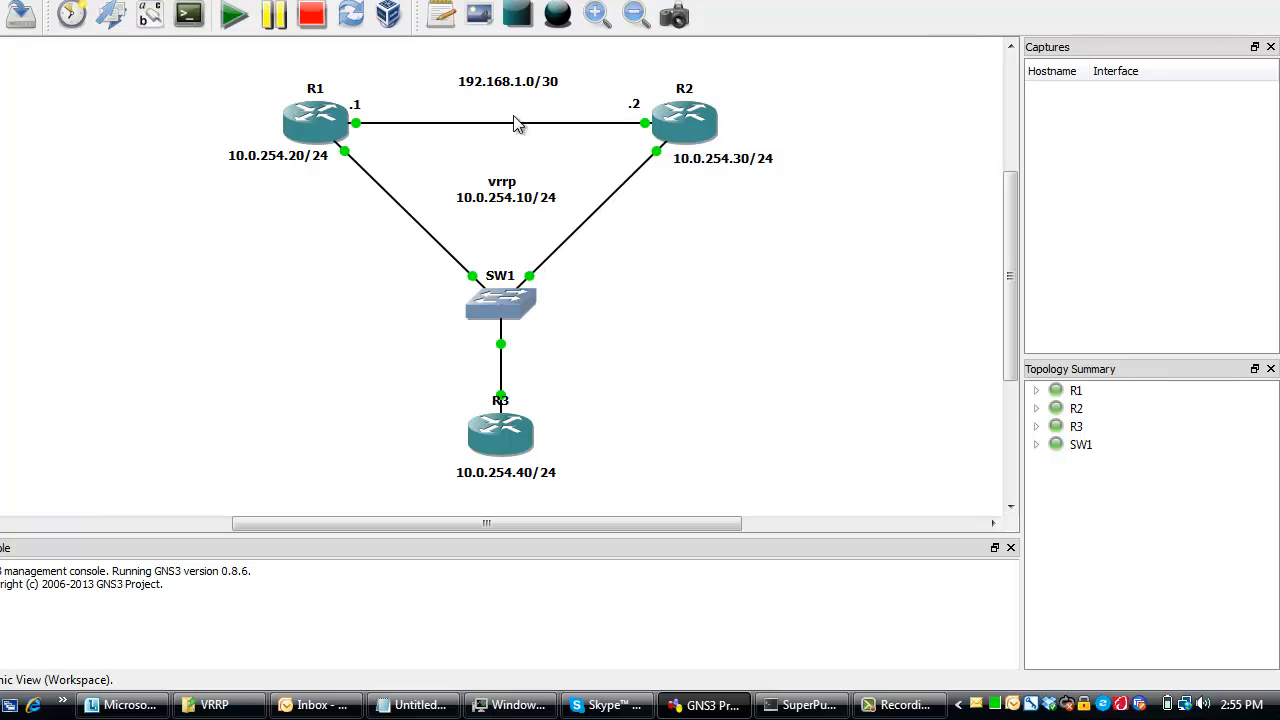
pyautogui.moveTo(443, 107)
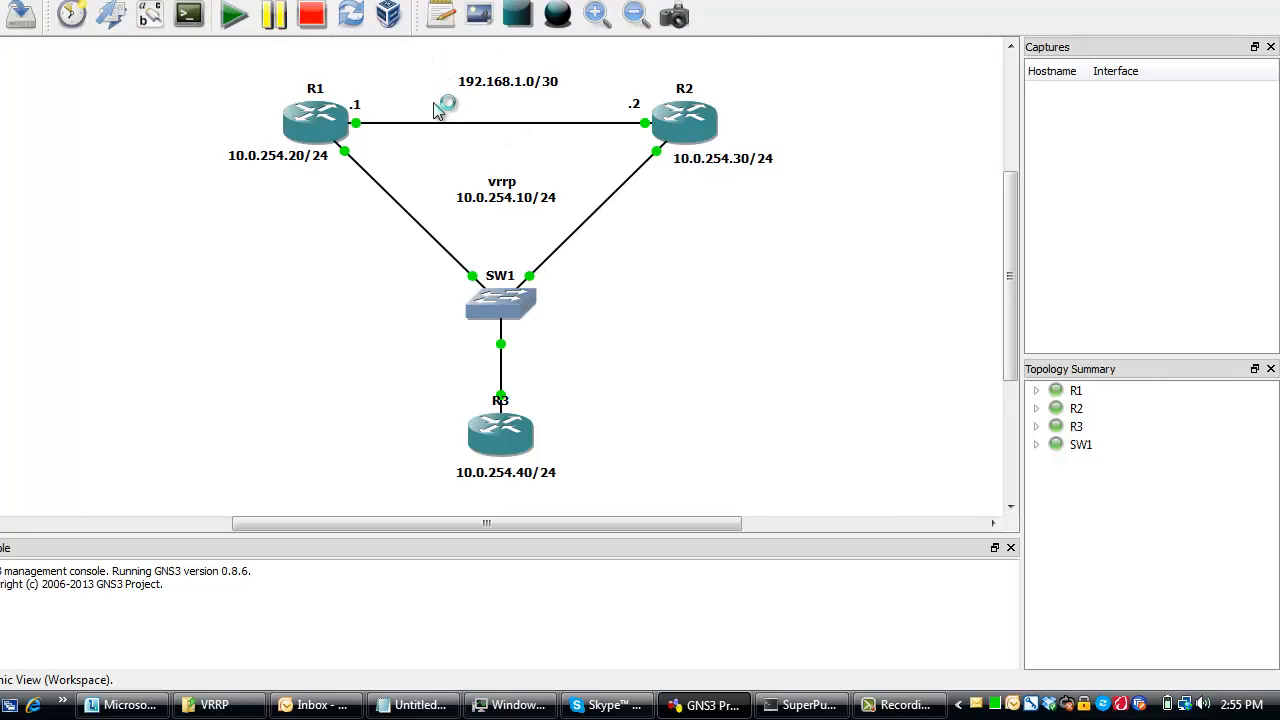
pyautogui.moveTo(478, 110)
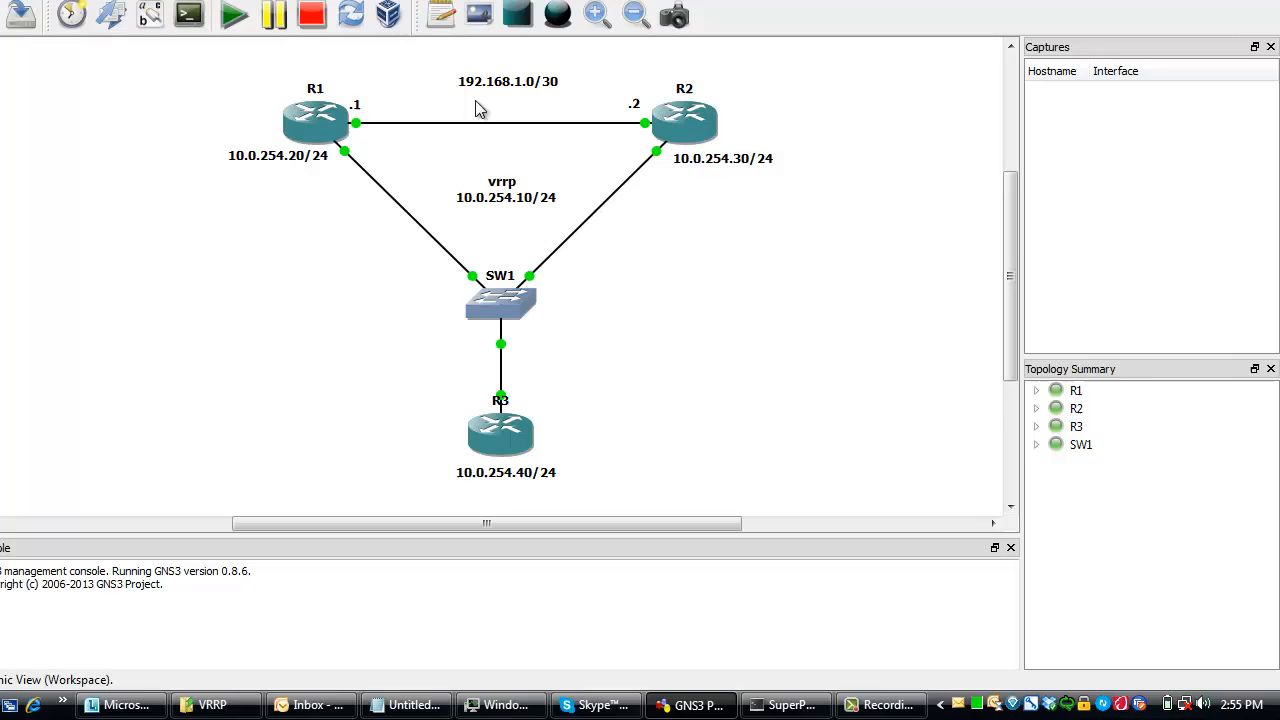
pyautogui.moveTo(548, 98)
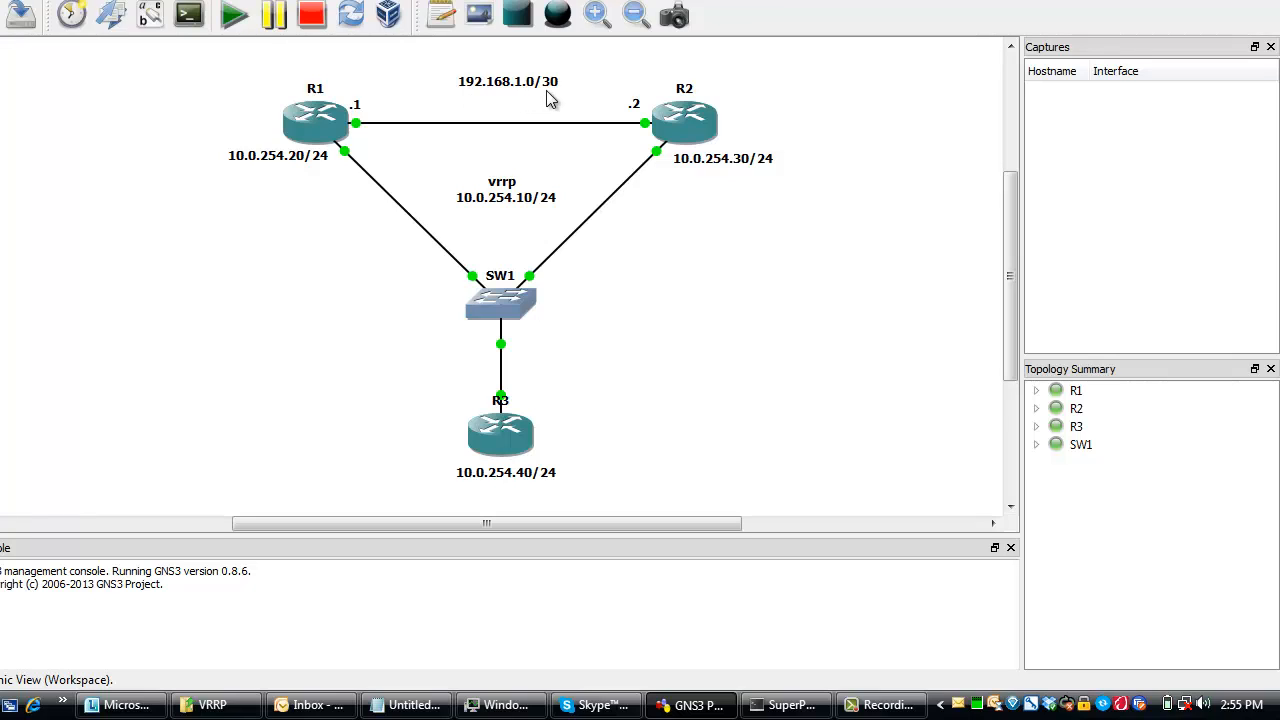
pyautogui.moveTo(556, 138)
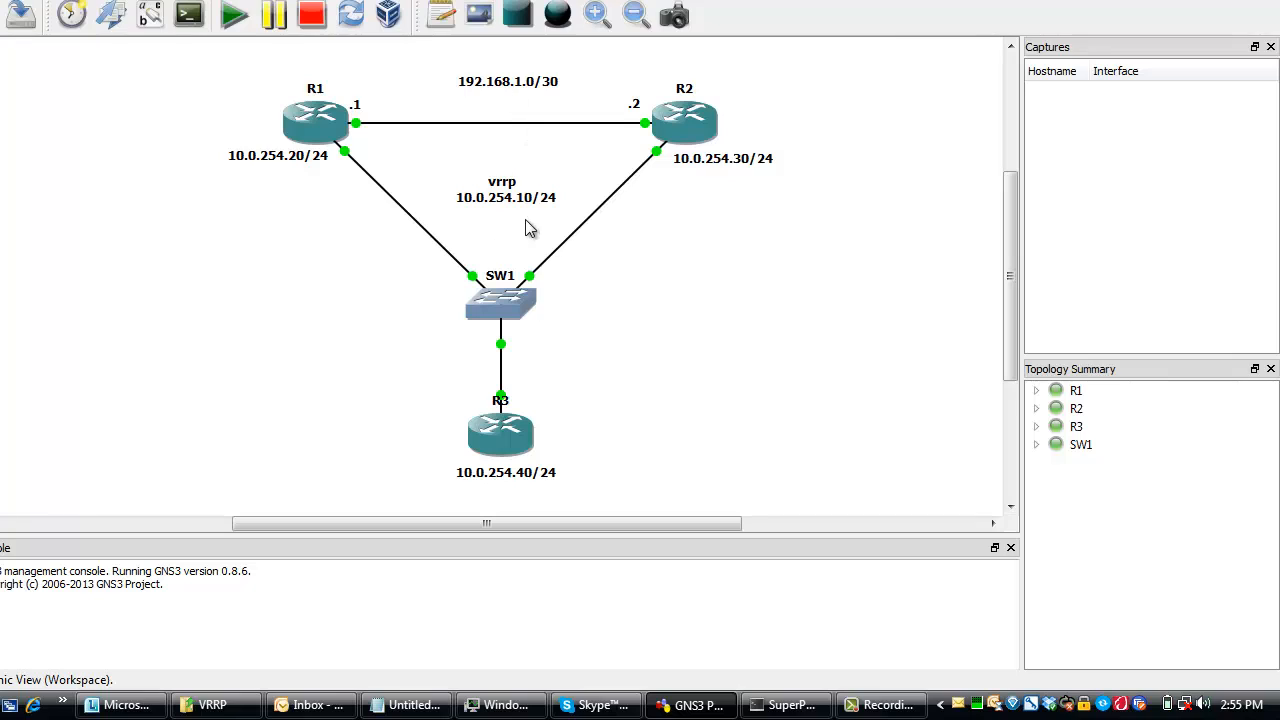
pyautogui.moveTo(510, 214)
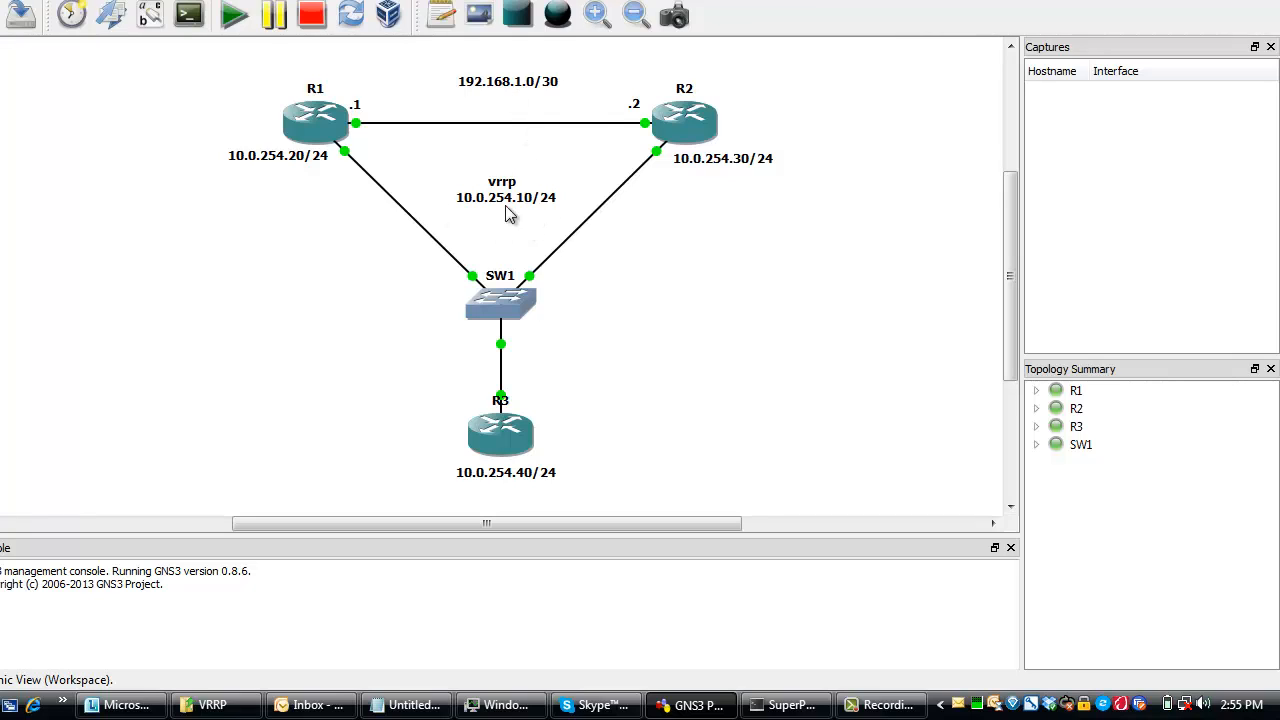
pyautogui.moveTo(499, 216)
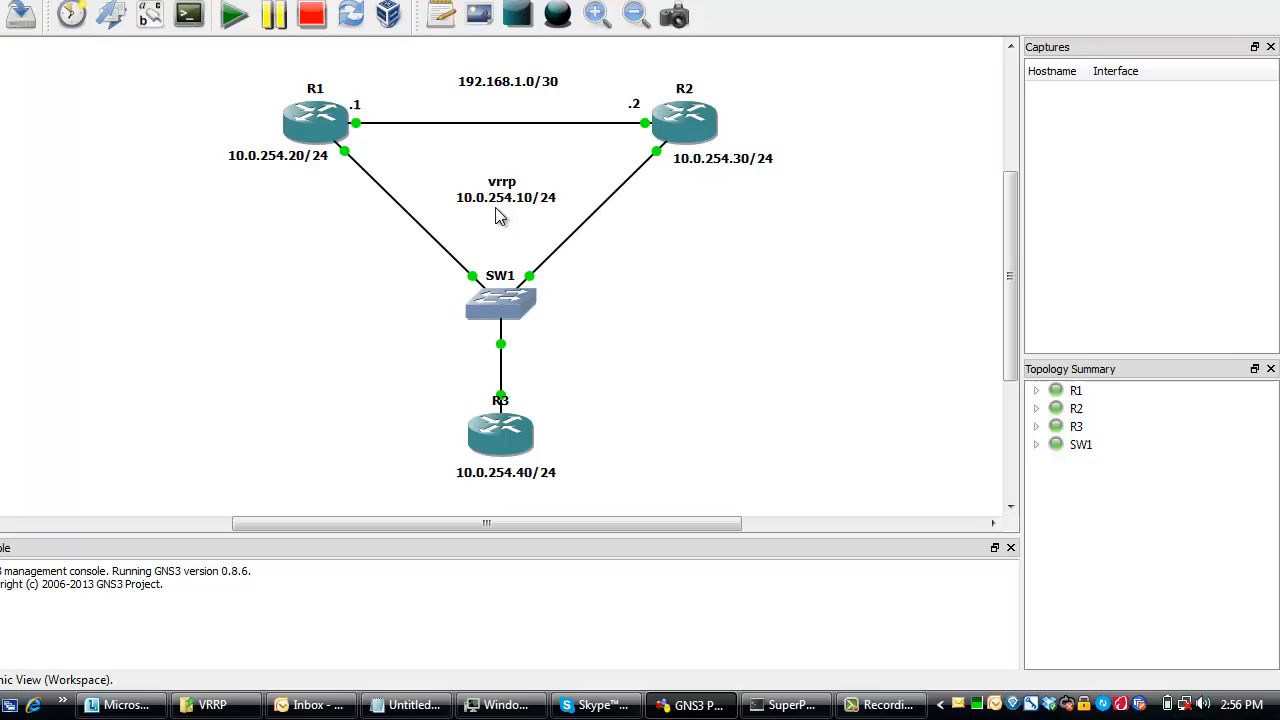
pyautogui.moveTo(358, 165)
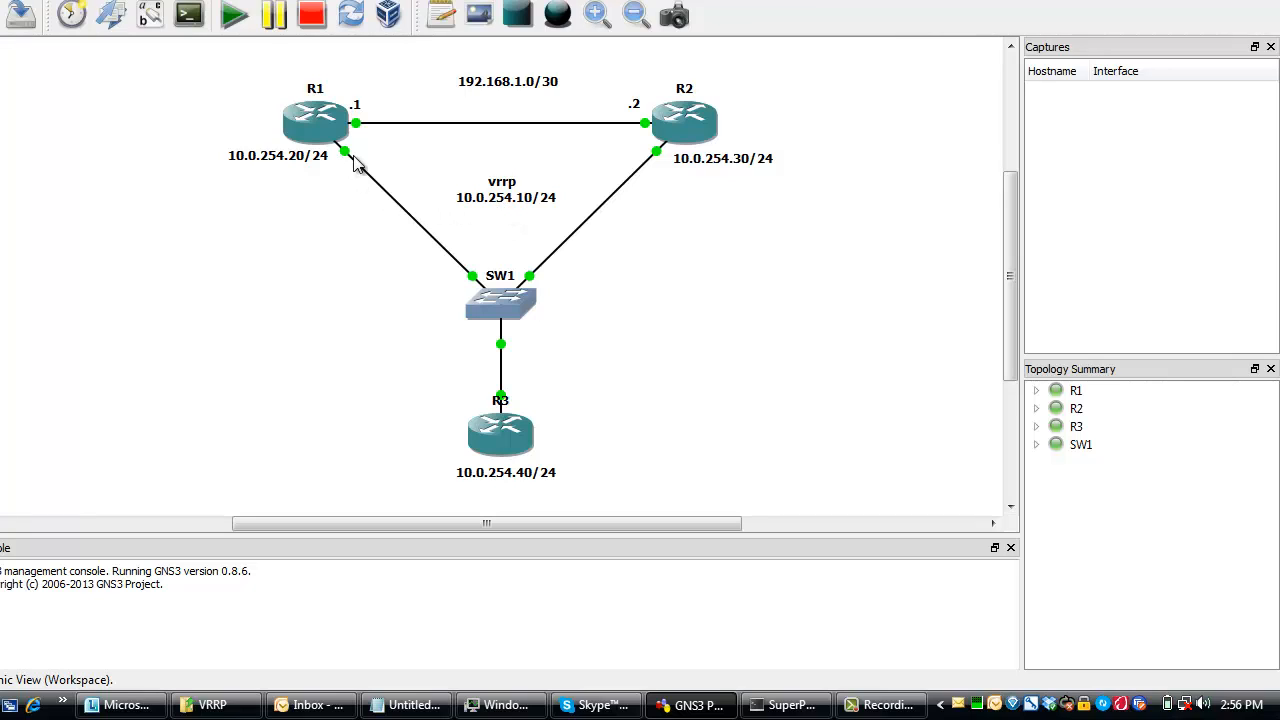
pyautogui.moveTo(350, 167)
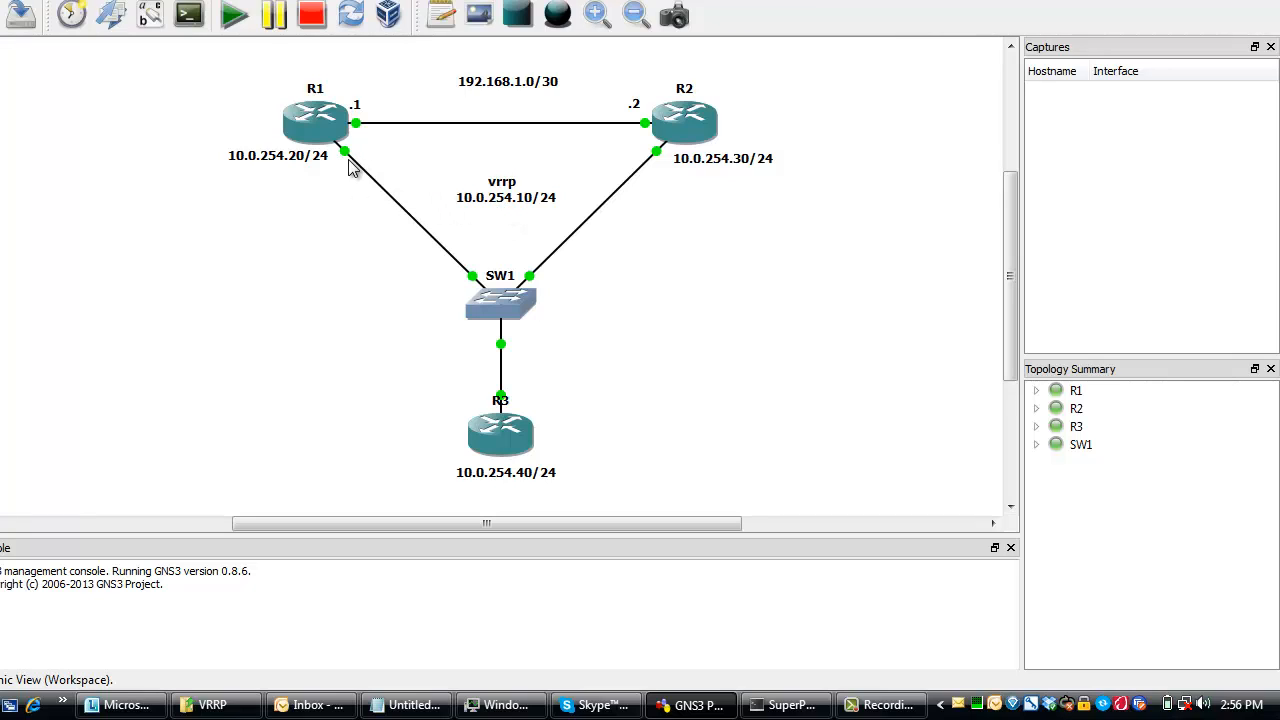
pyautogui.moveTo(485, 369)
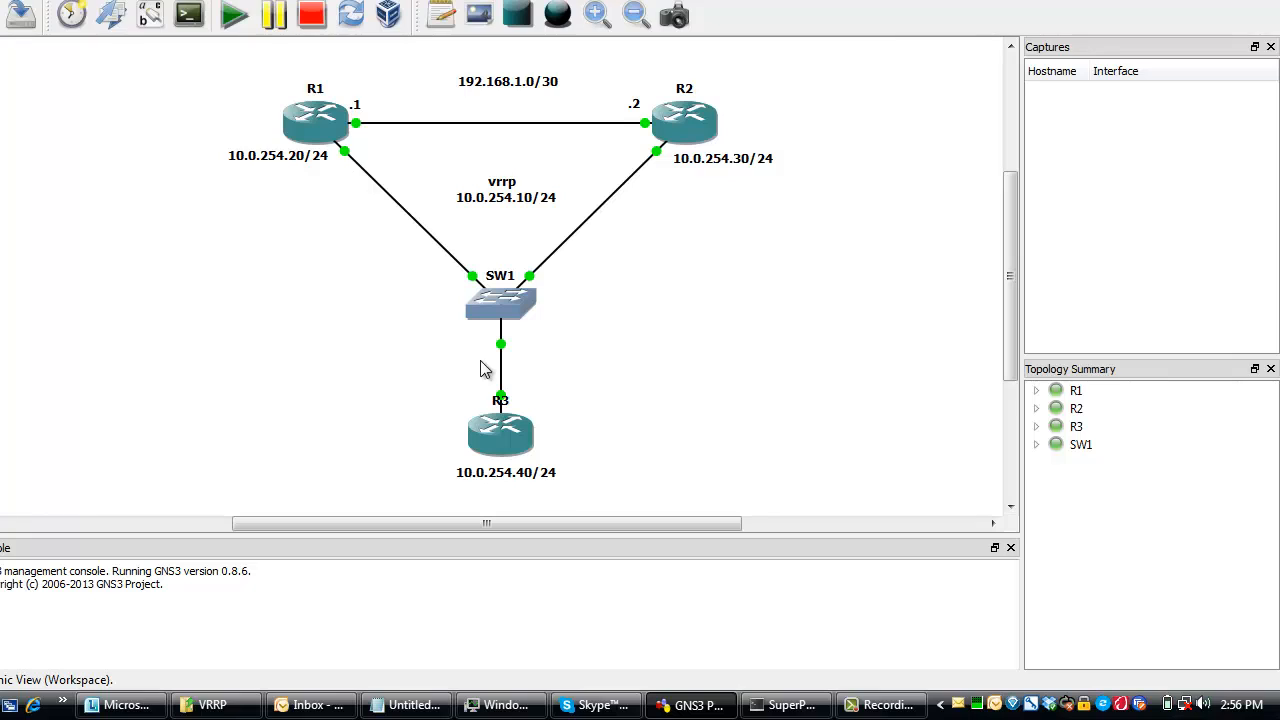
pyautogui.moveTo(683, 169)
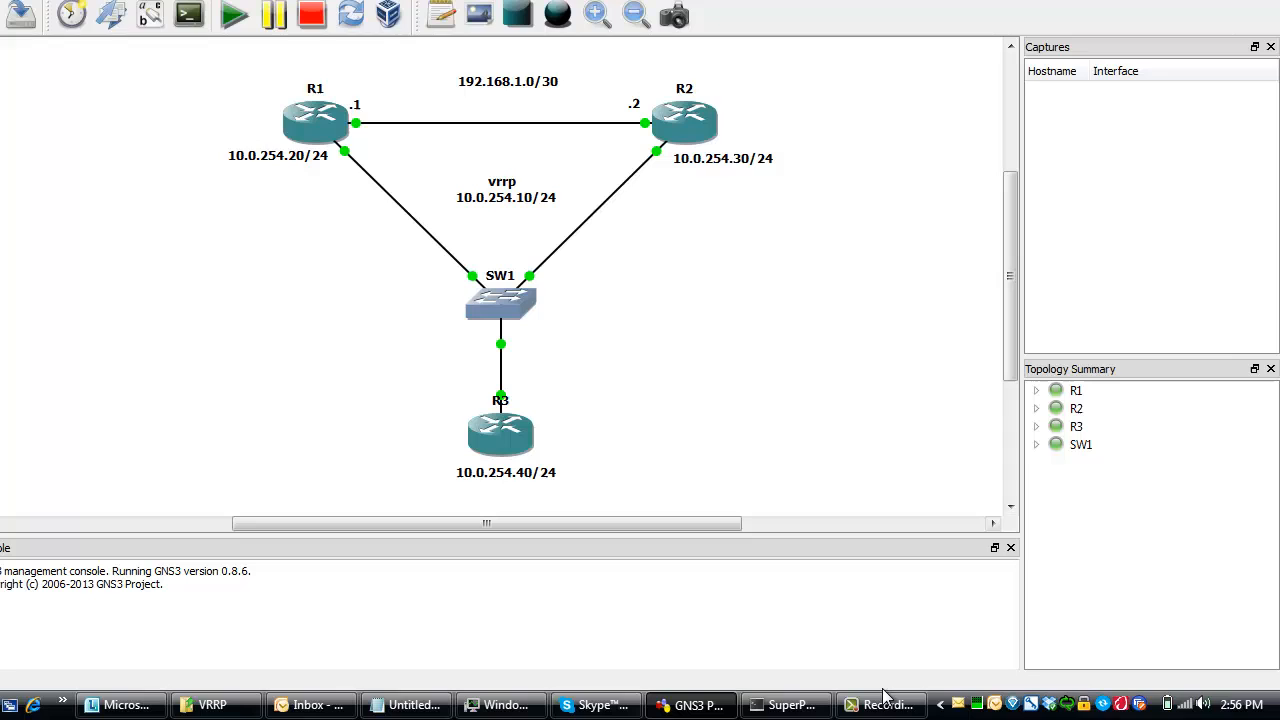
# Address R2's FastEthernet0/1 as 192.168.1.2 255.255.255.252 and bring it up.
pyautogui.click(786, 704)
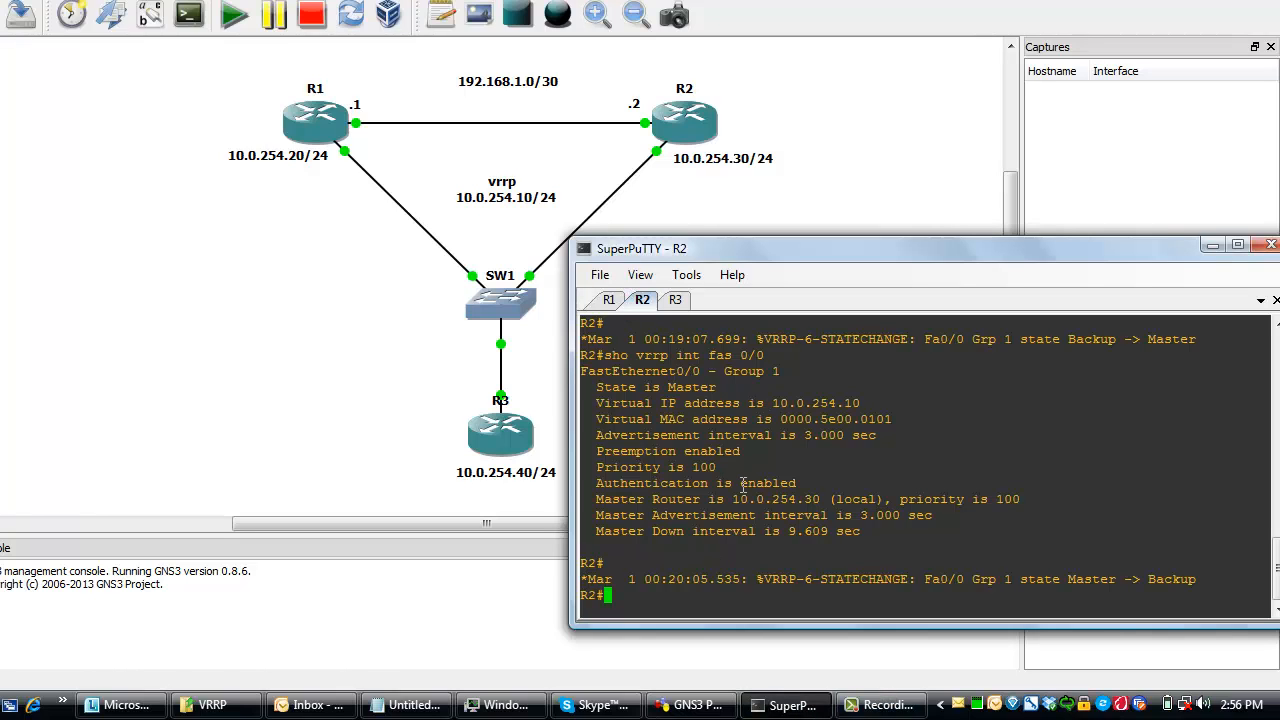
pyautogui.write('conf')
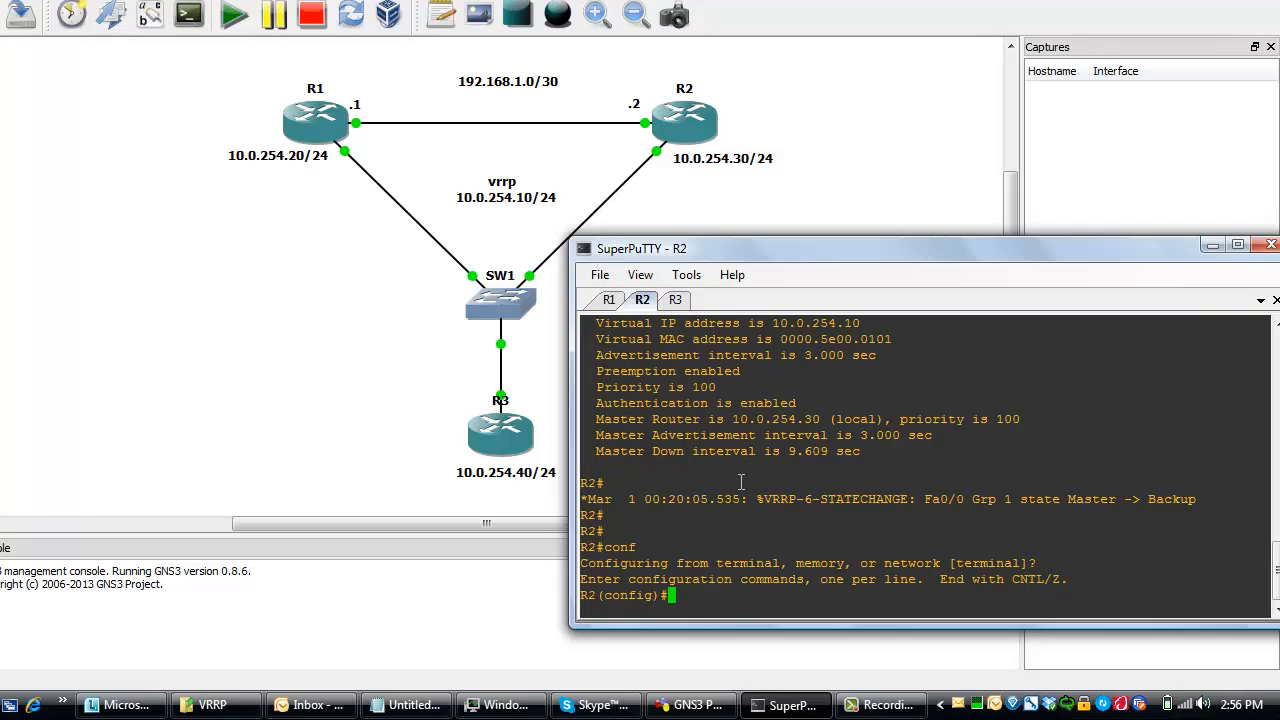
pyautogui.write('in fas 0/')
pyautogui.write('ip add')
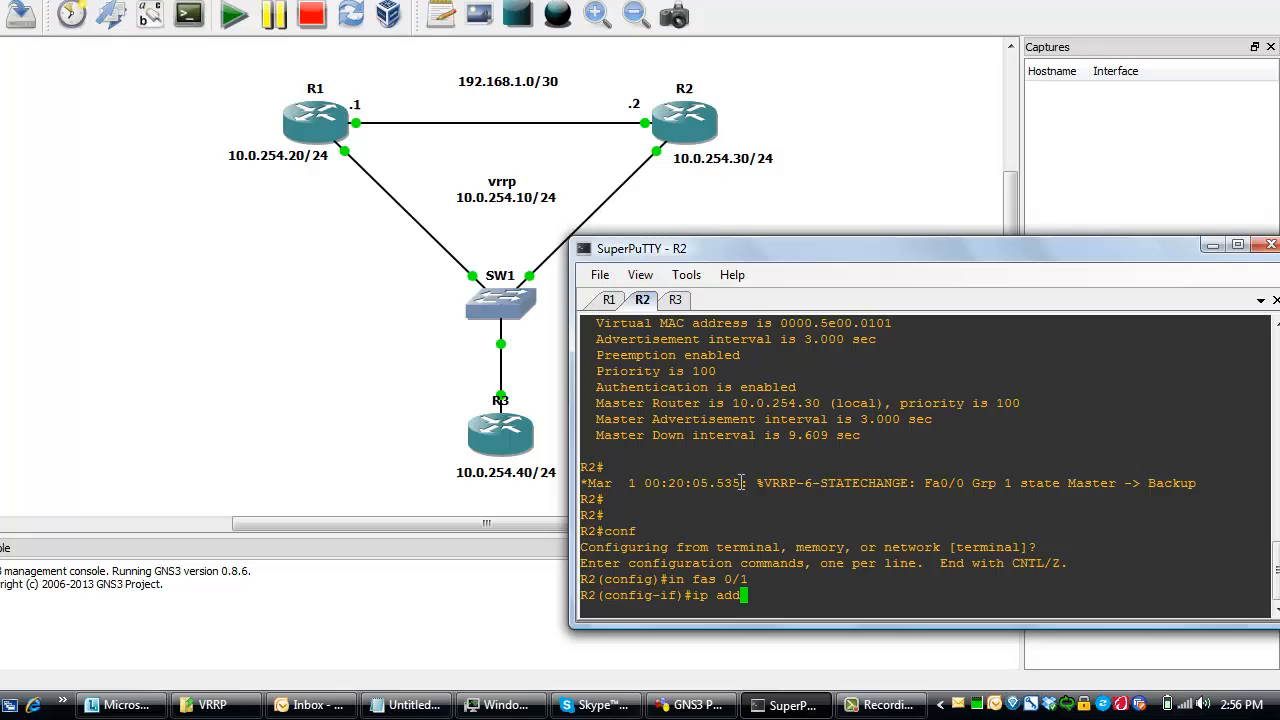
pyautogui.write('192.16')
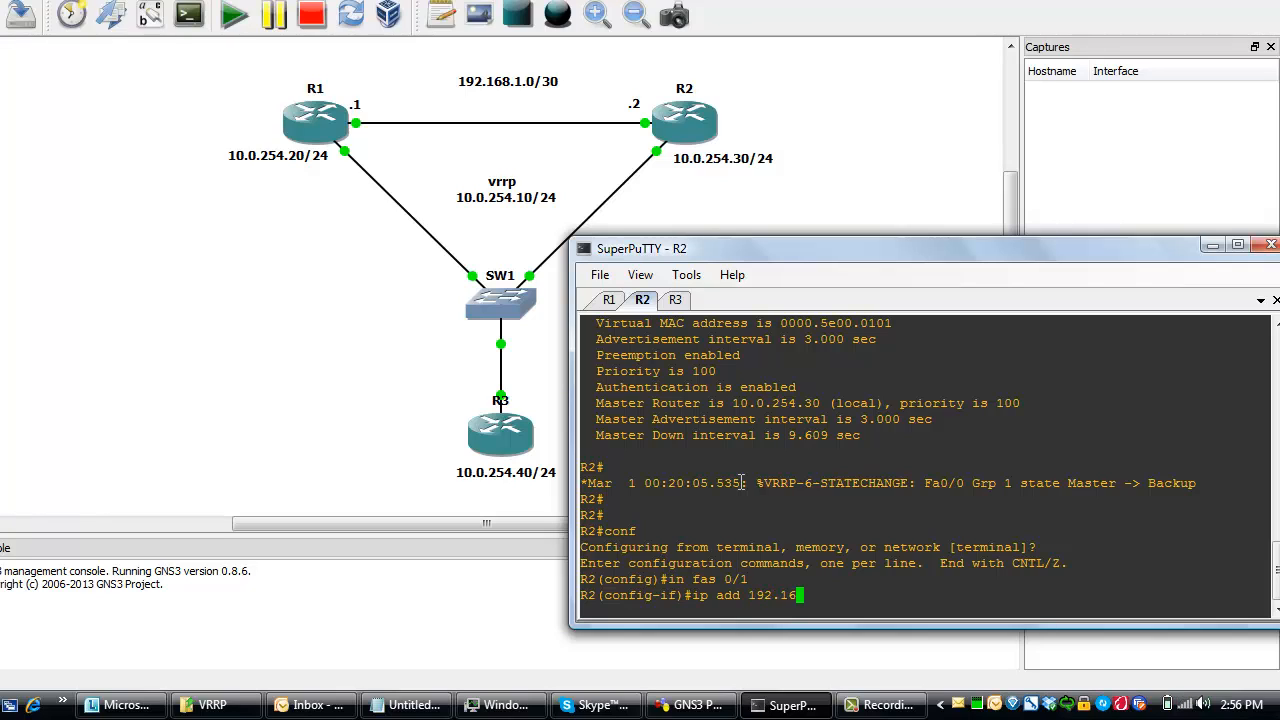
pyautogui.write('8.1.1 2')
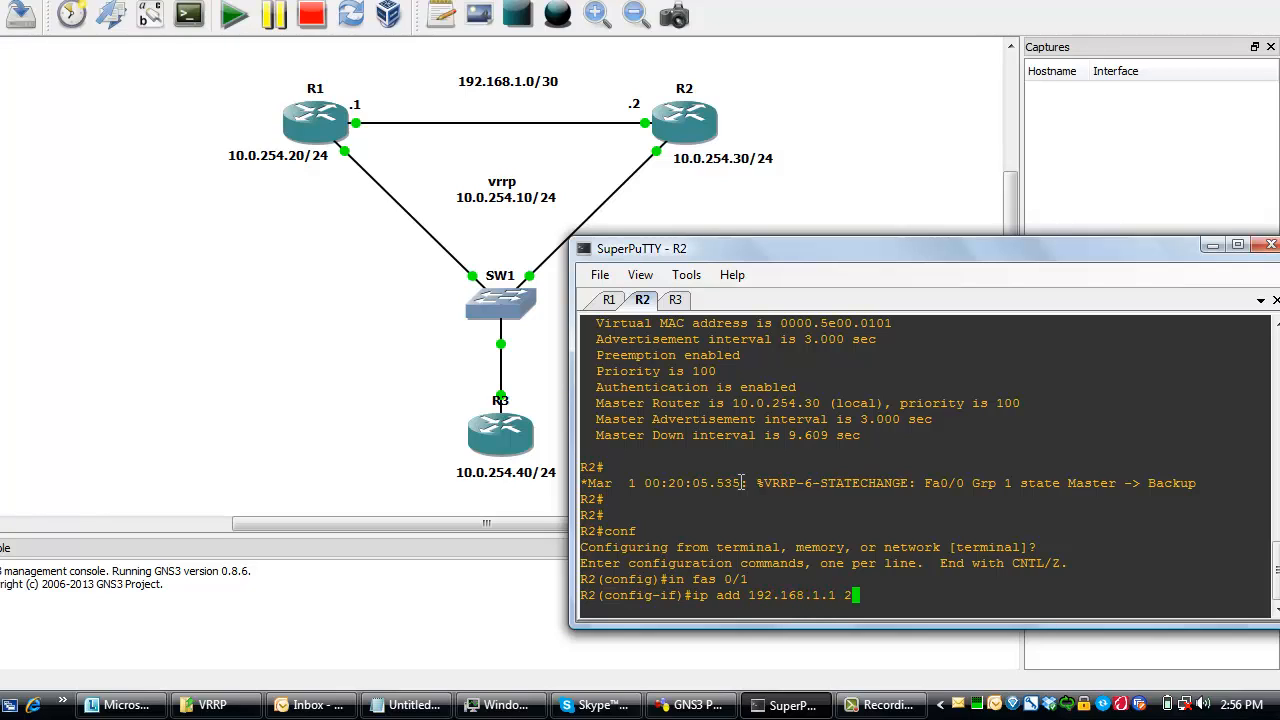
pyautogui.write('55.255.255.')
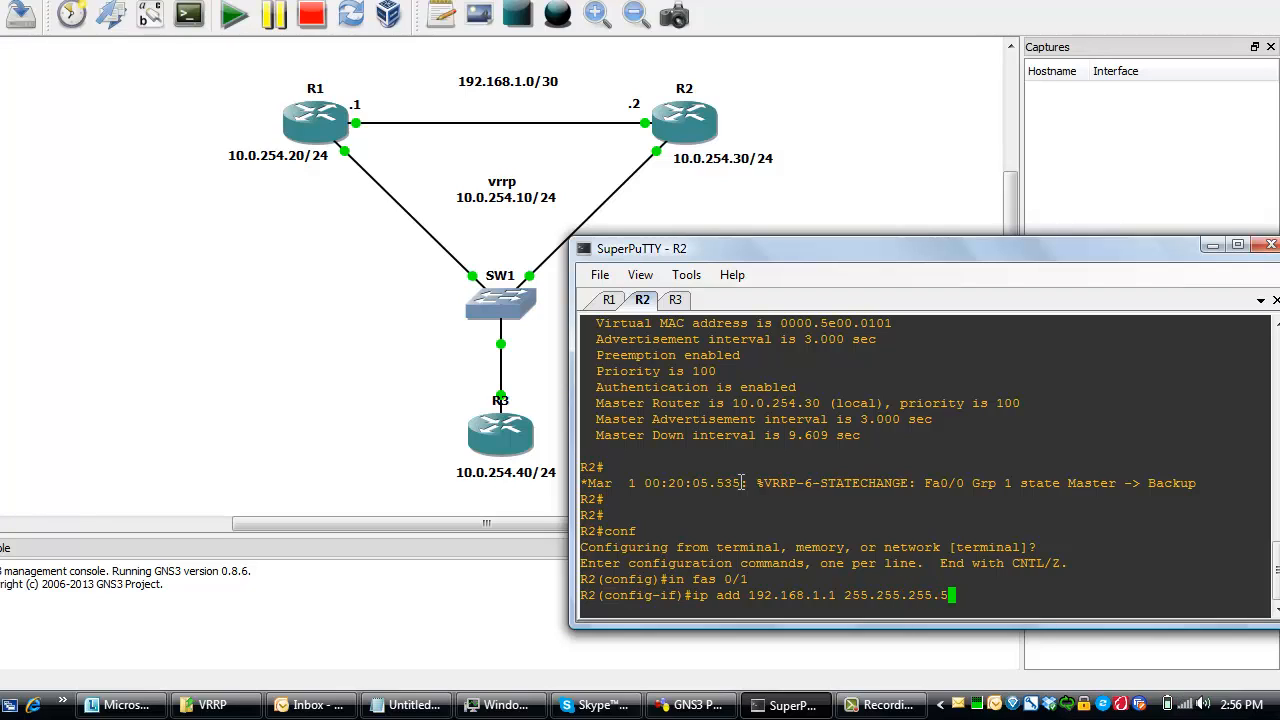
pyautogui.write('52')
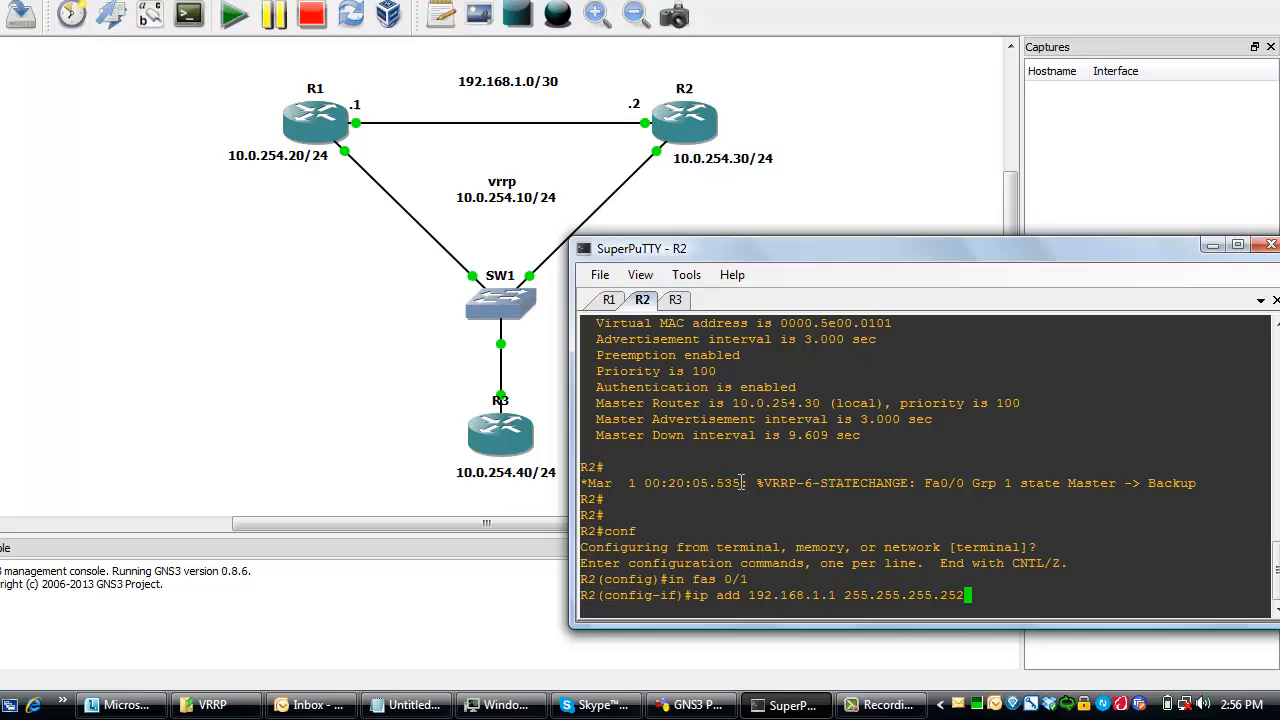
pyautogui.write('no shu')
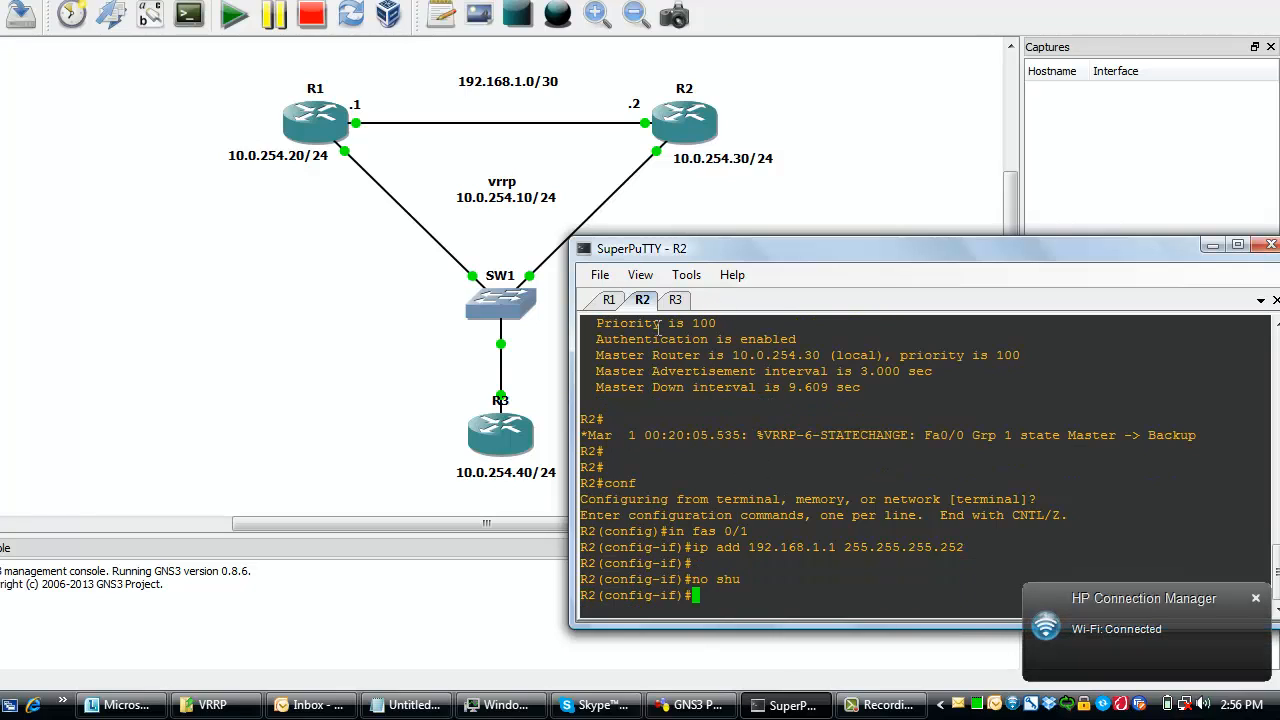
pyautogui.moveTo(745, 355)
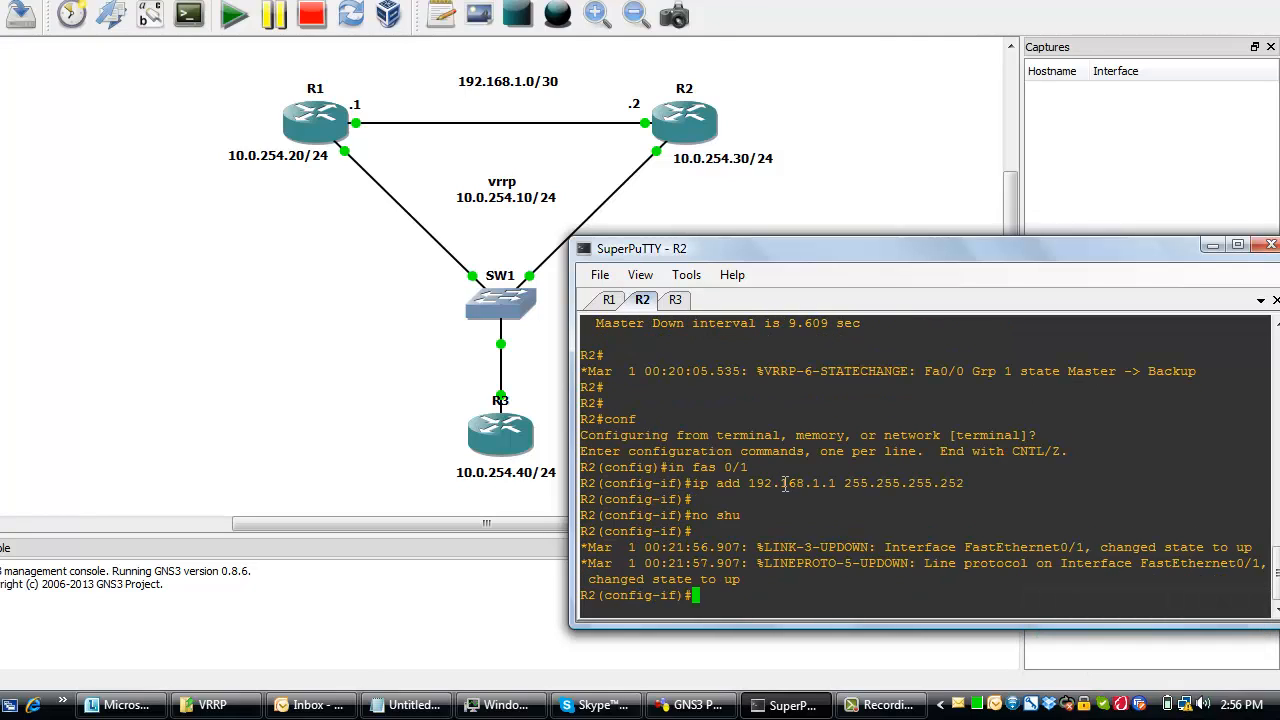
pyautogui.write('ip add 192.168.1.1 255.255.255.252')
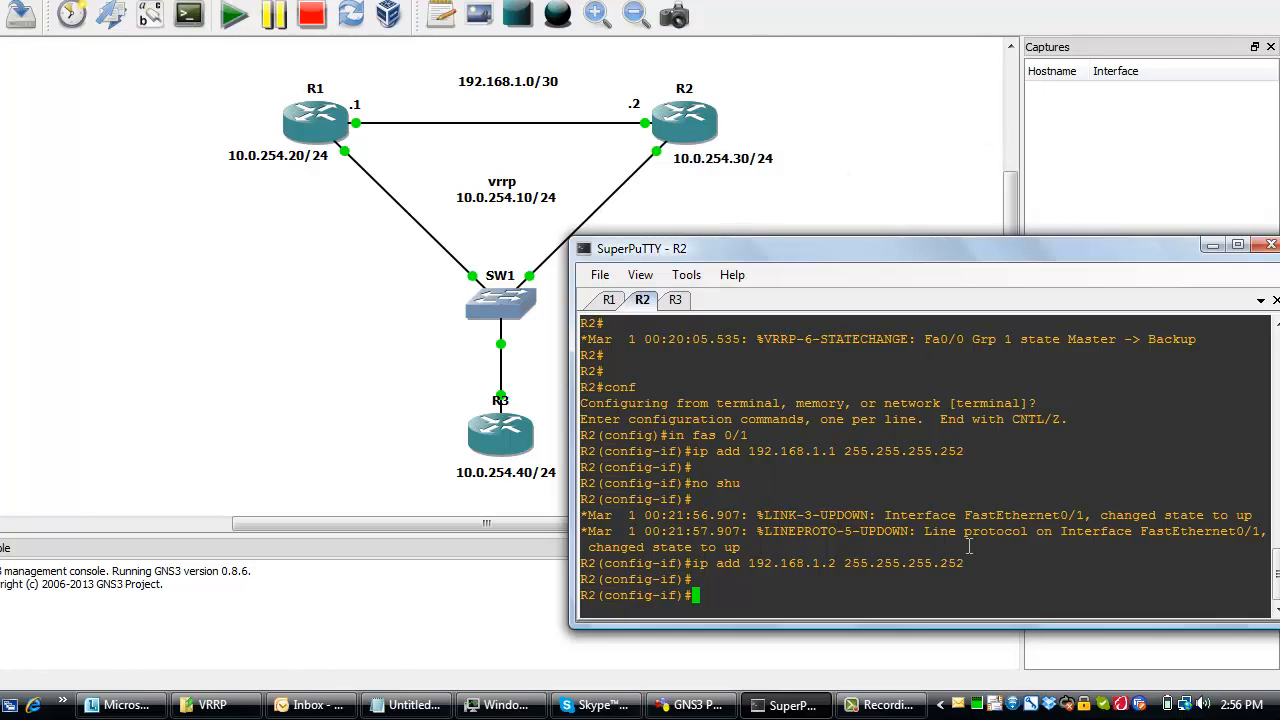
pyautogui.moveTo(853, 553)
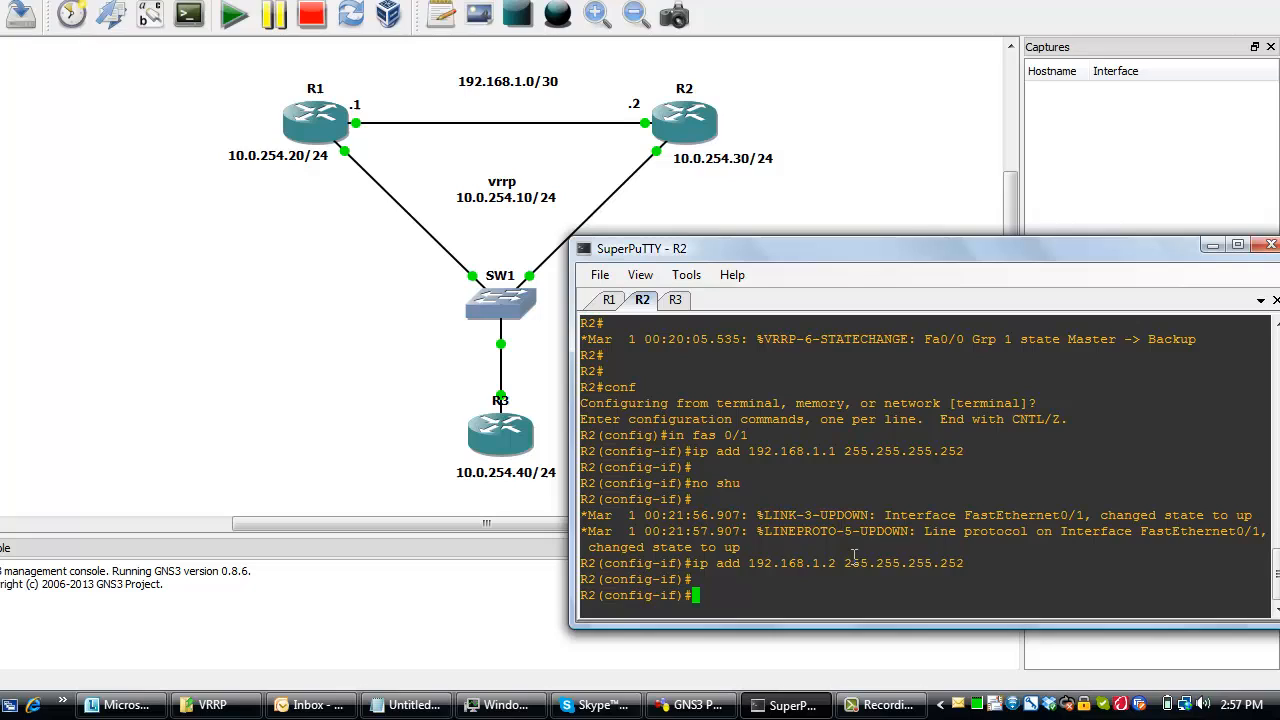
pyautogui.click(608, 300)
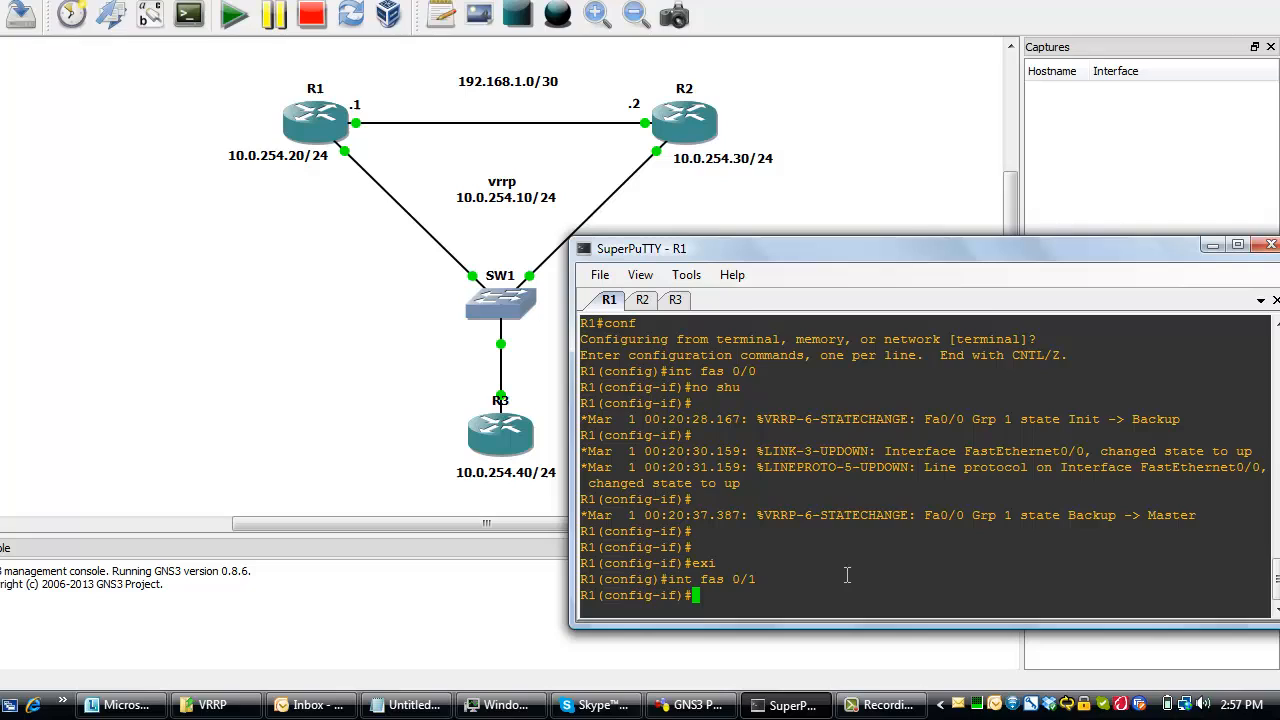
# Assign R1's FastEthernet0/1 192.168.1.1 255.255.255.252 and enable it with no shutdown.
pyautogui.write('ip add 192.168.1.2 255.255.255.252')
pyautogui.write('ip add 192.168.1.1 255.255.255.252')
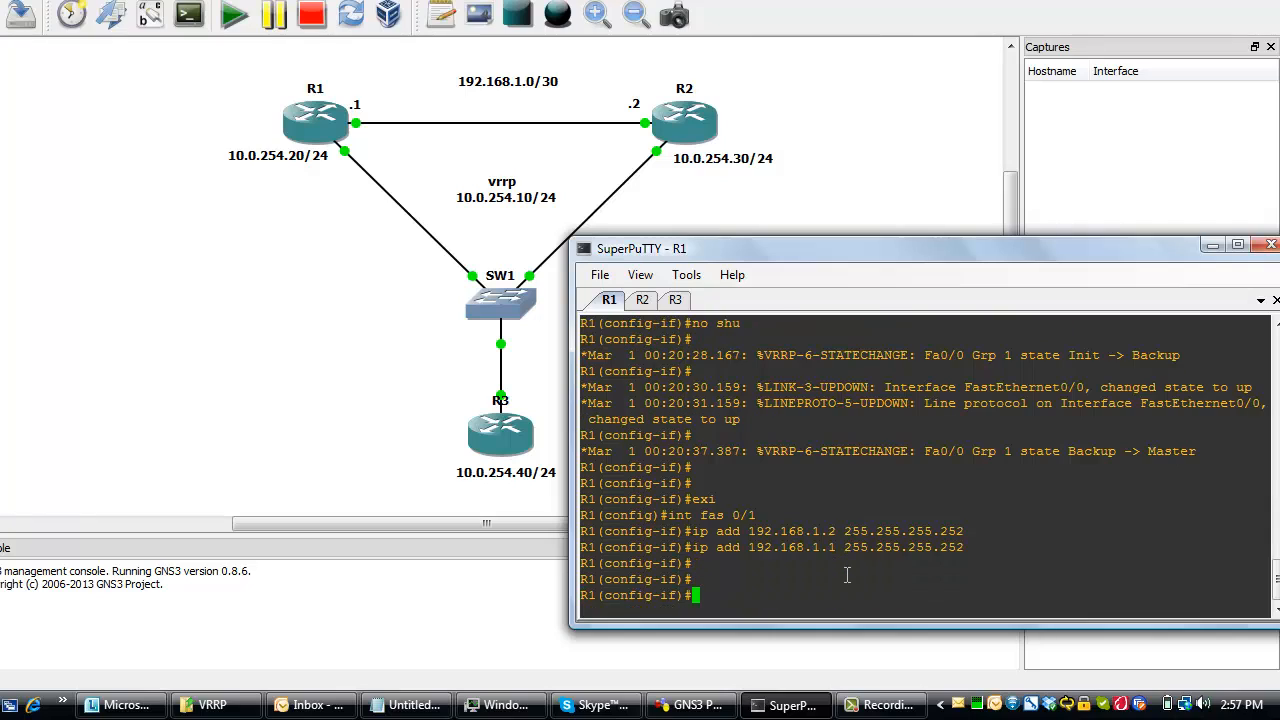
pyautogui.write('no shu')
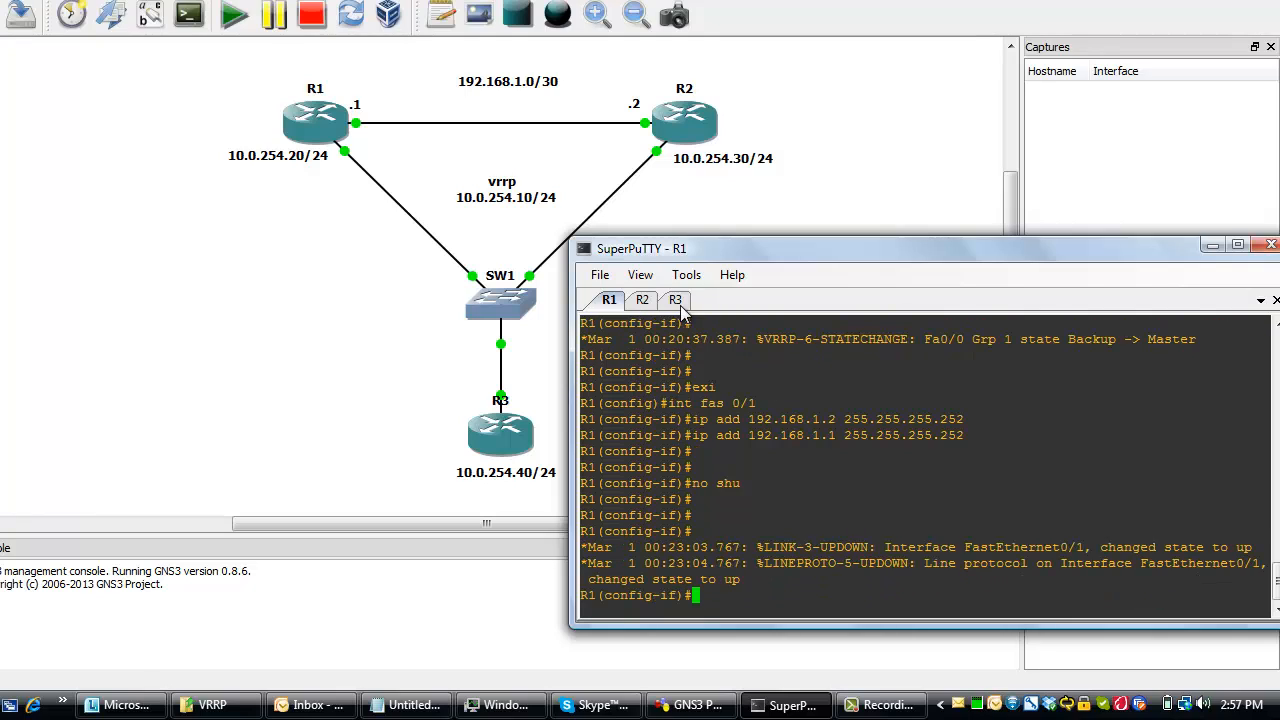
pyautogui.moveTo(677, 306)
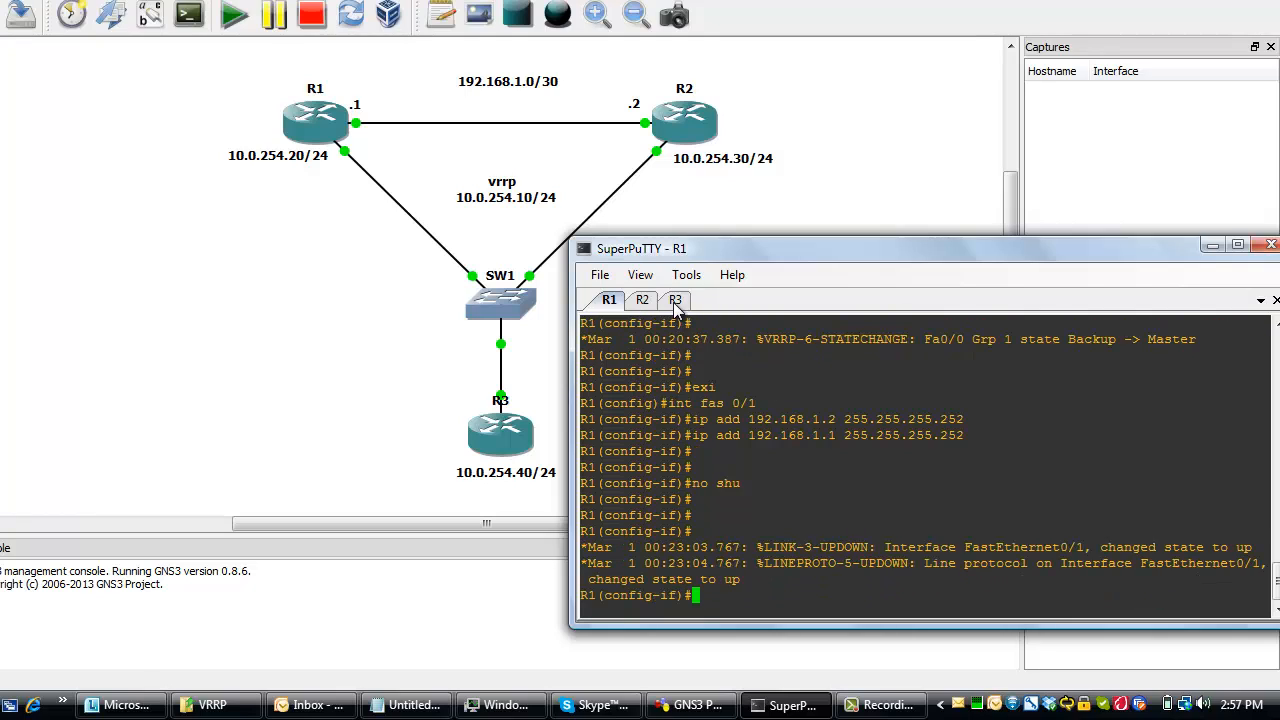
# Ping 192.168.1.1 from R3, which fails with 0 percent success.
pyautogui.click(675, 299)
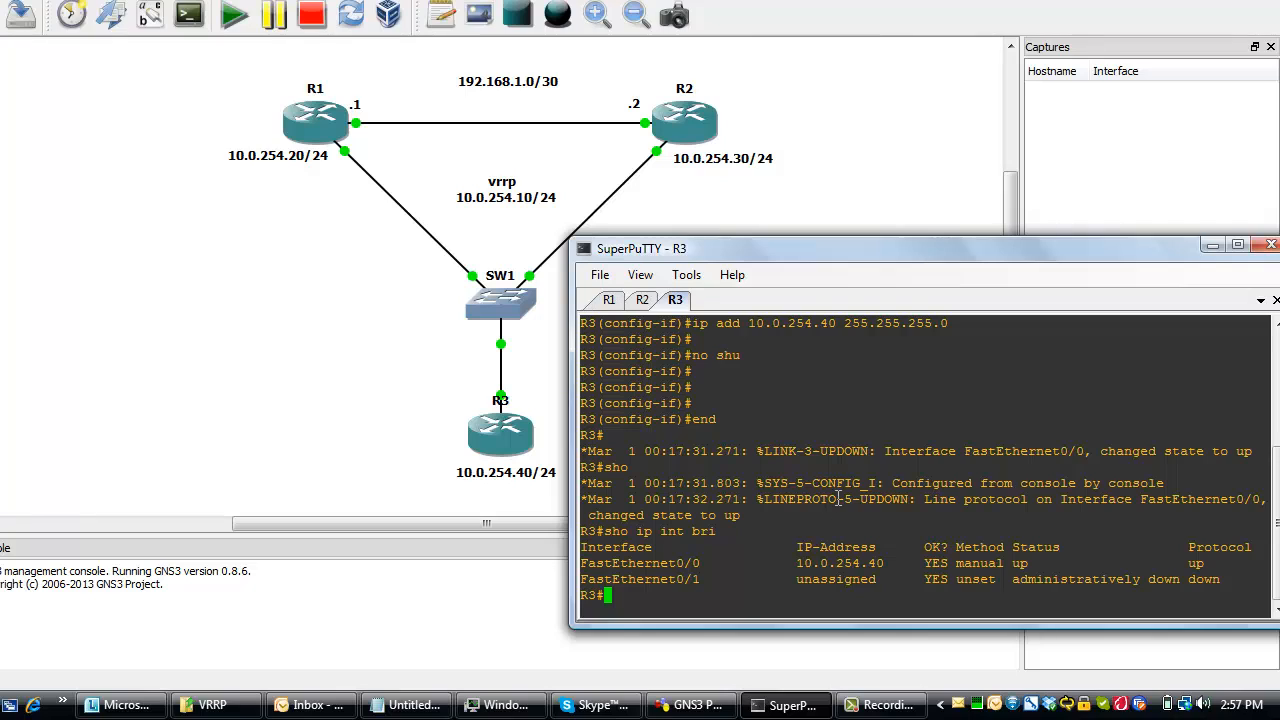
pyautogui.write('ping')
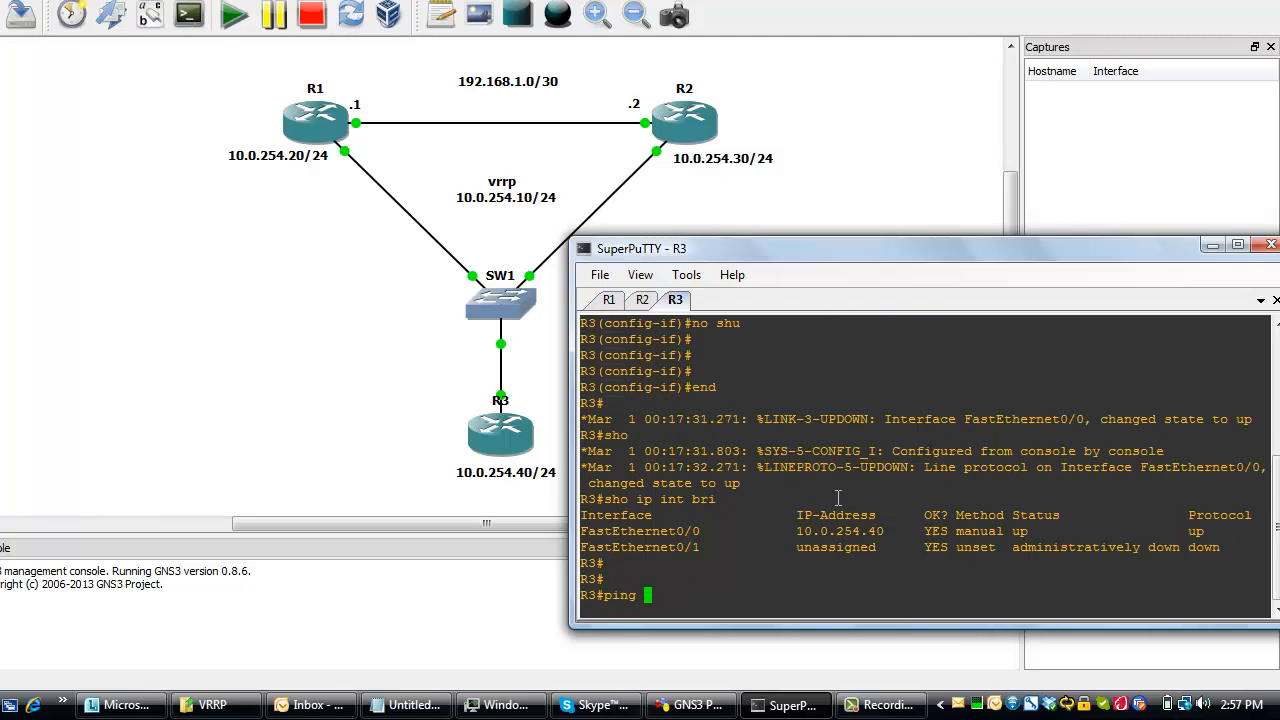
pyautogui.write('192.168.1.1')
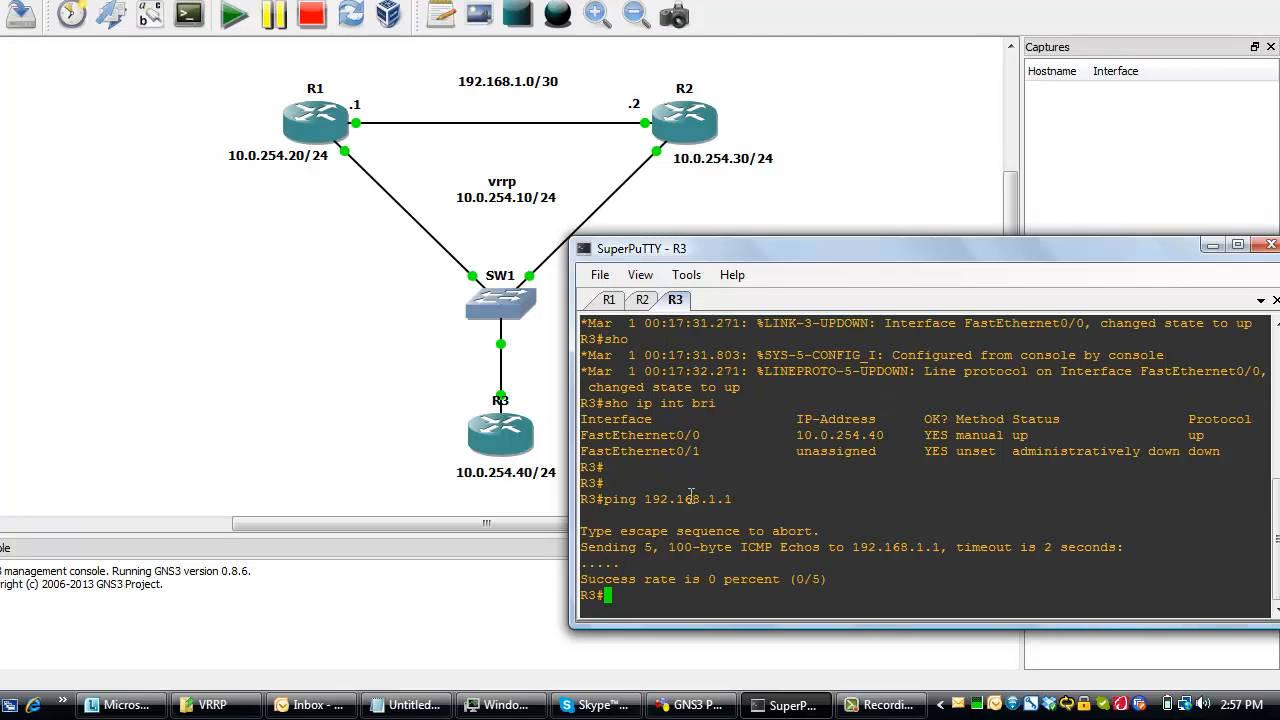
# Set R3's default gateway to 10.0.254.10 and ping 192.168.1.1 again.
pyautogui.write('conf t')
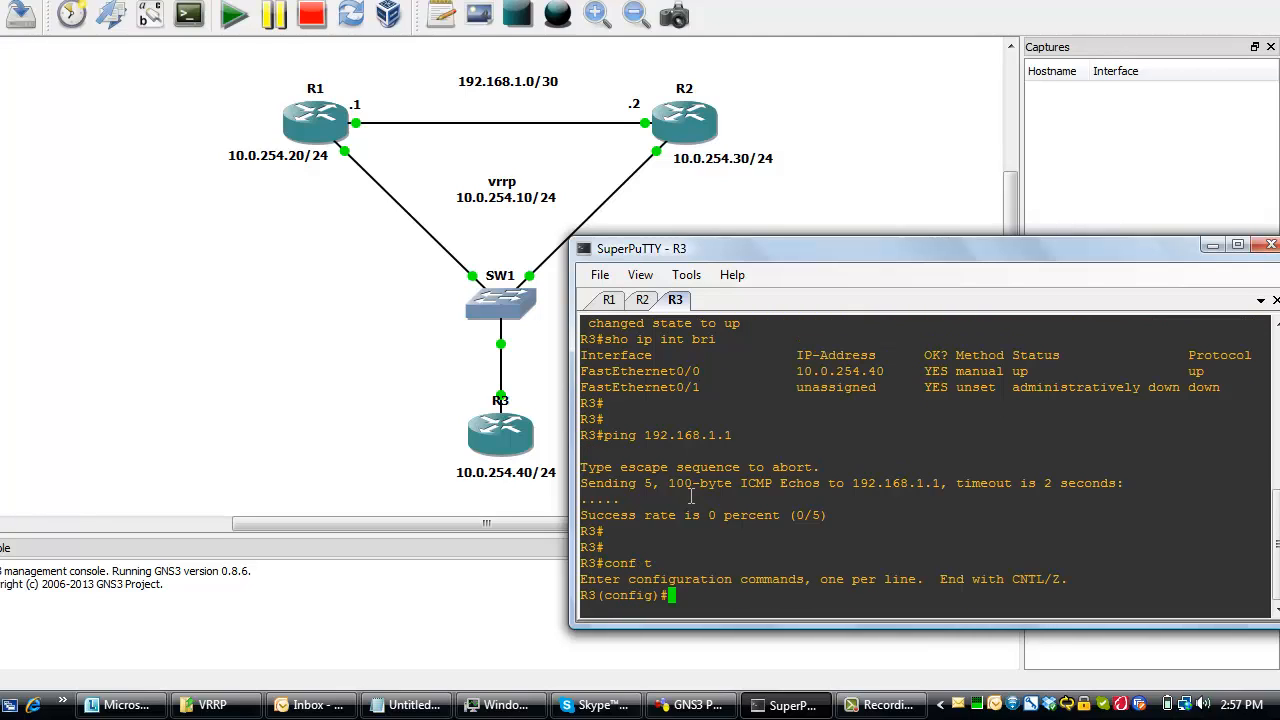
pyautogui.write('ip default-gateway 1')
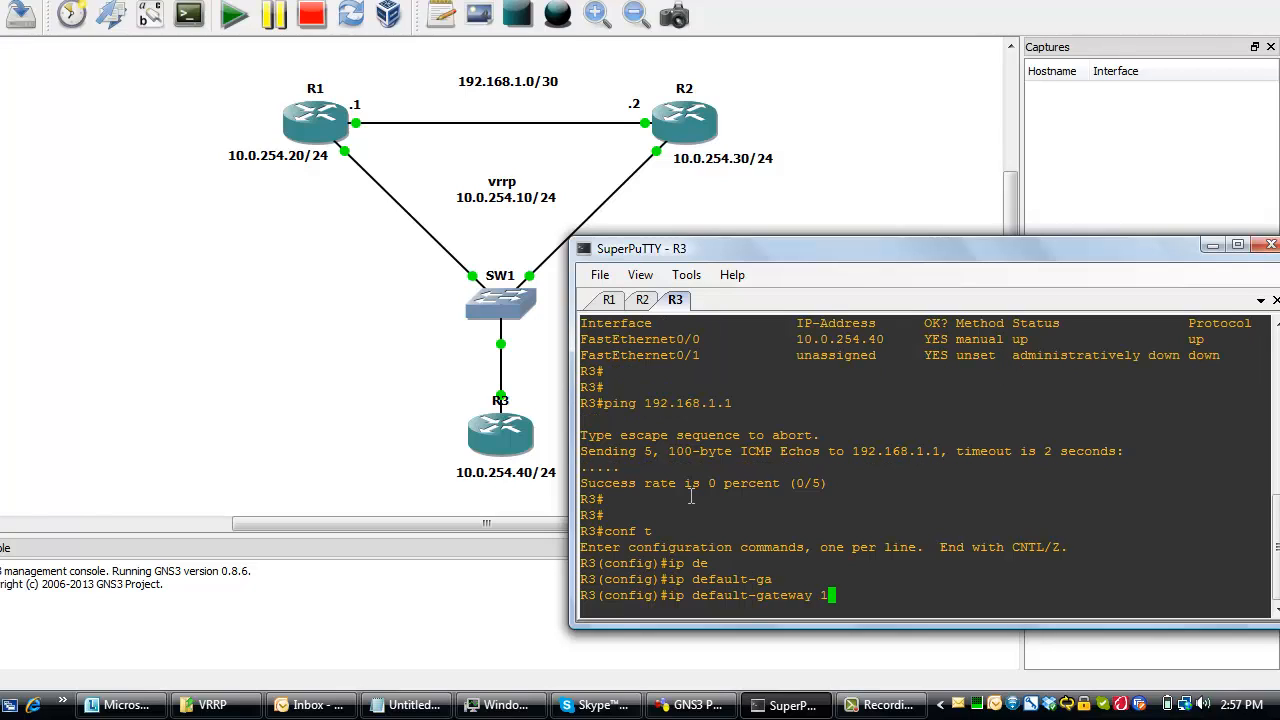
pyautogui.write('0.0.254.10')
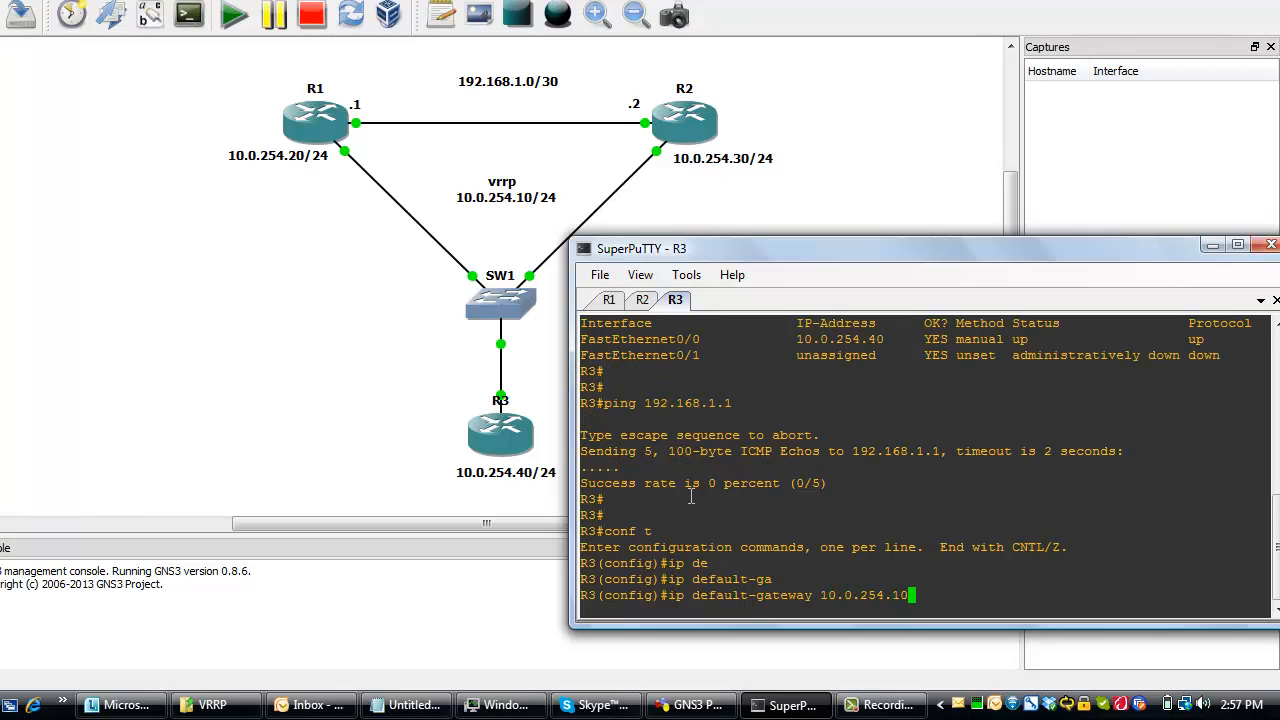
pyautogui.moveTo(810, 585)
pyautogui.write('end')
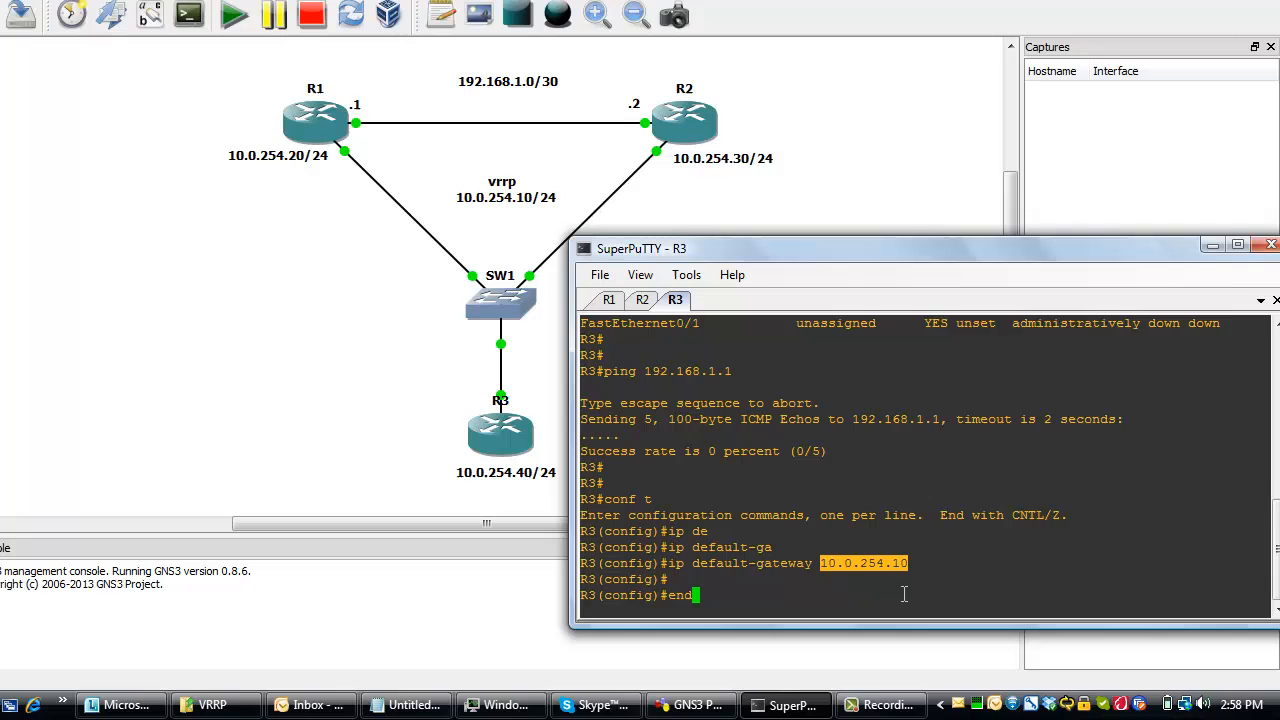
pyautogui.press('Return')
pyautogui.write('ping 192.168.1.1')
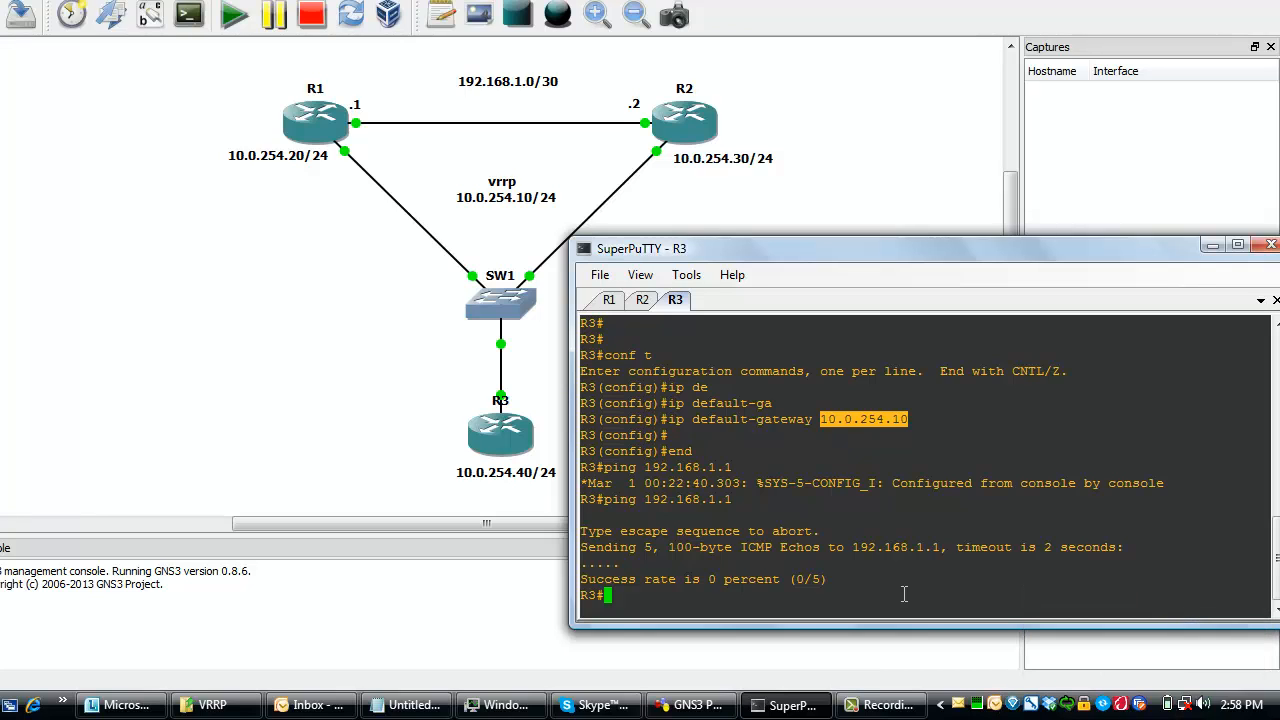
# Add an R3 static route to 192.168.1.0 255.255.255.252 via 10.0.254.10, then re-ping 192.168.1.1.
pyautogui.write('conf t')
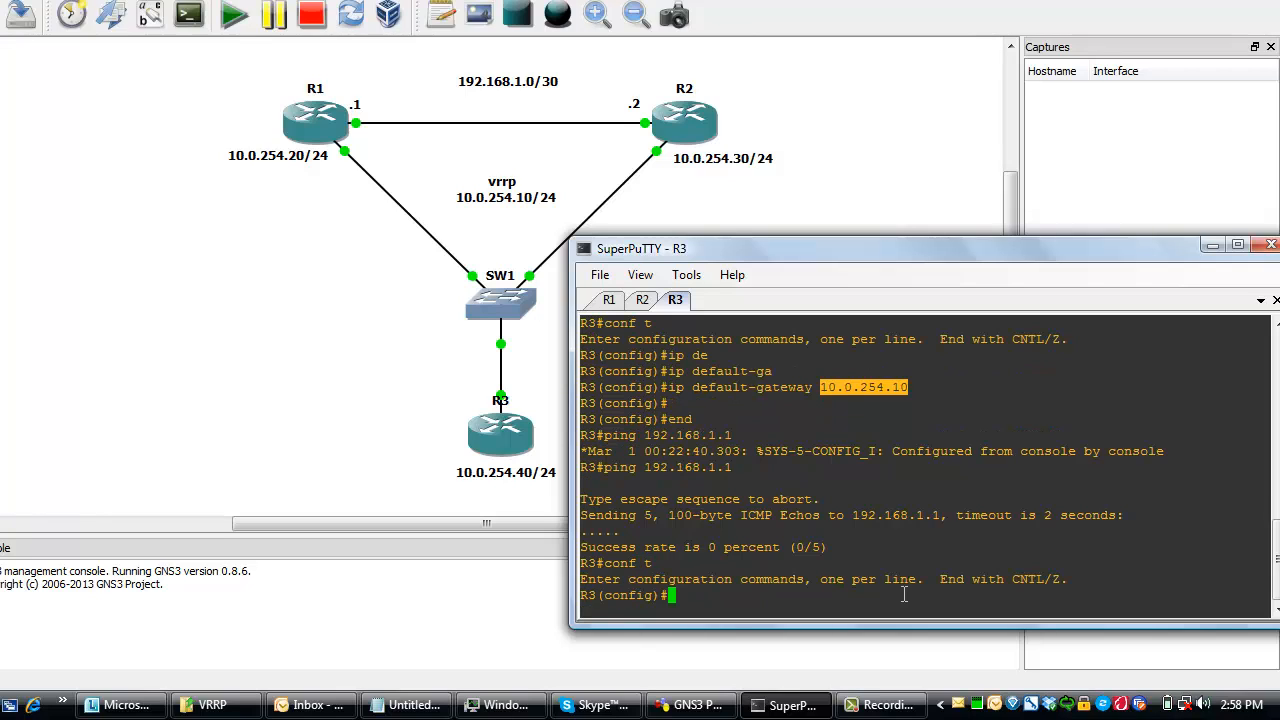
pyautogui.write('ip rout')
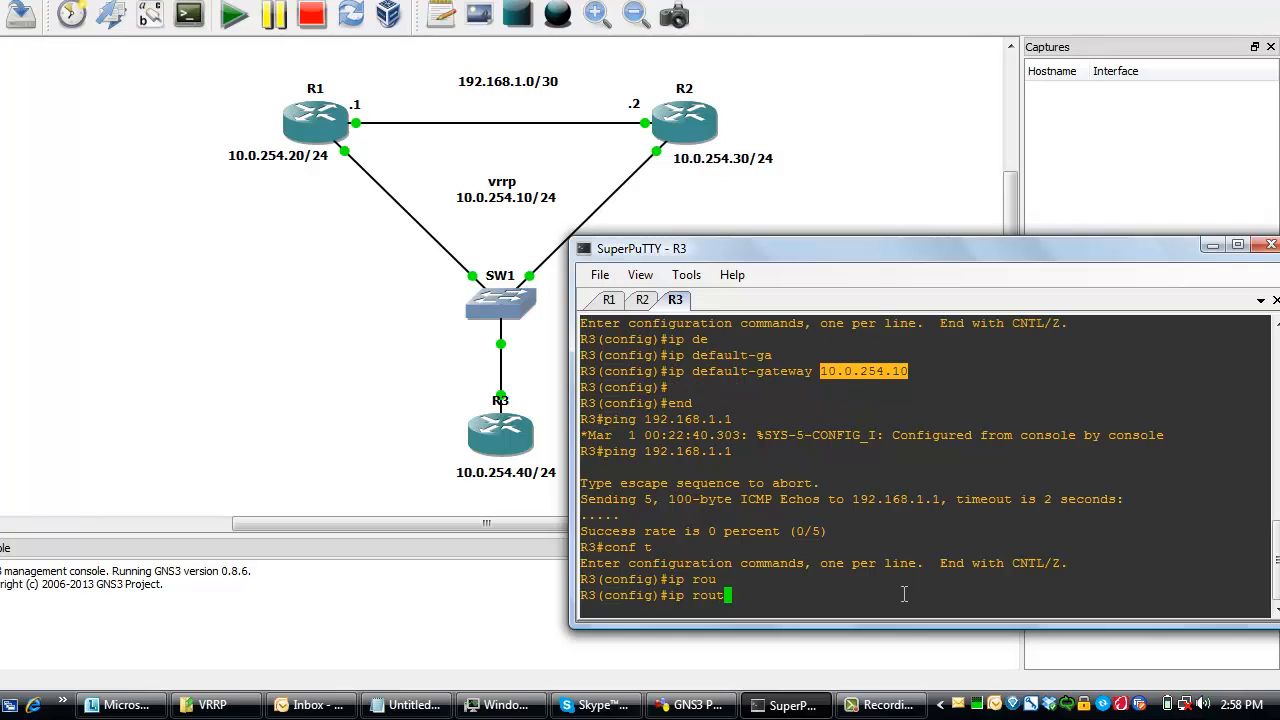
pyautogui.write('192.168.1.0')
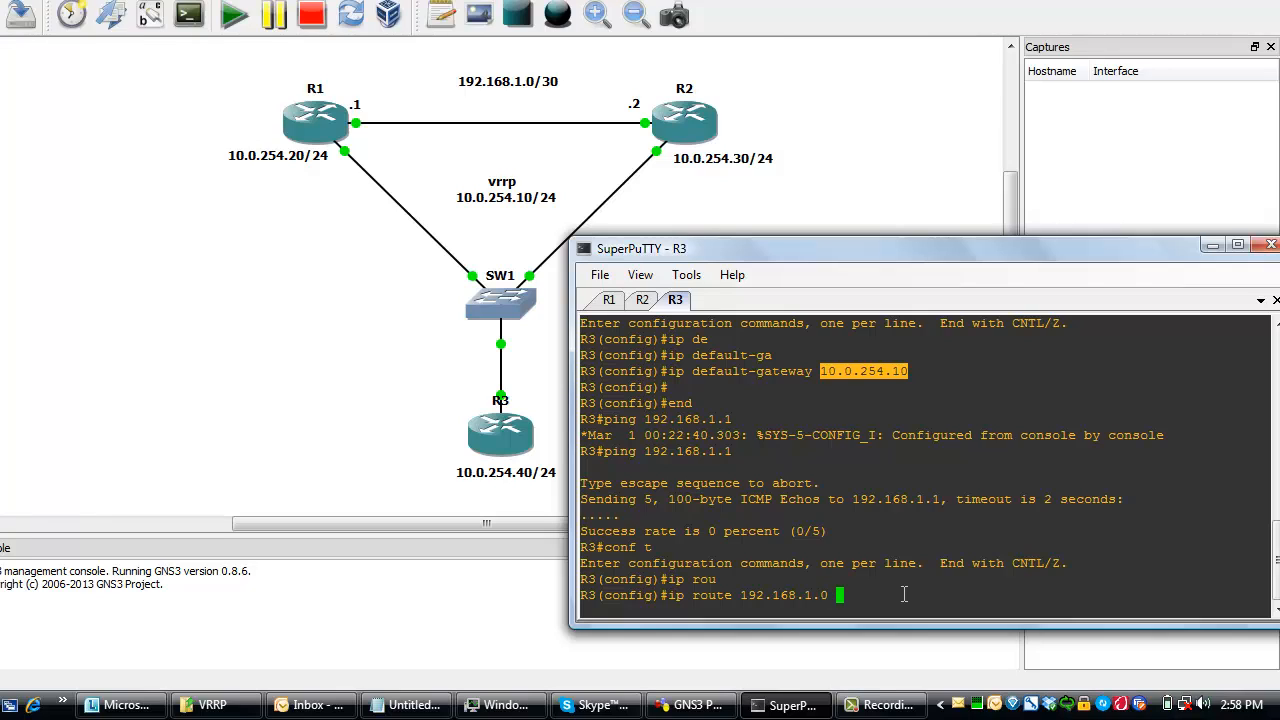
pyautogui.write('255. 2')
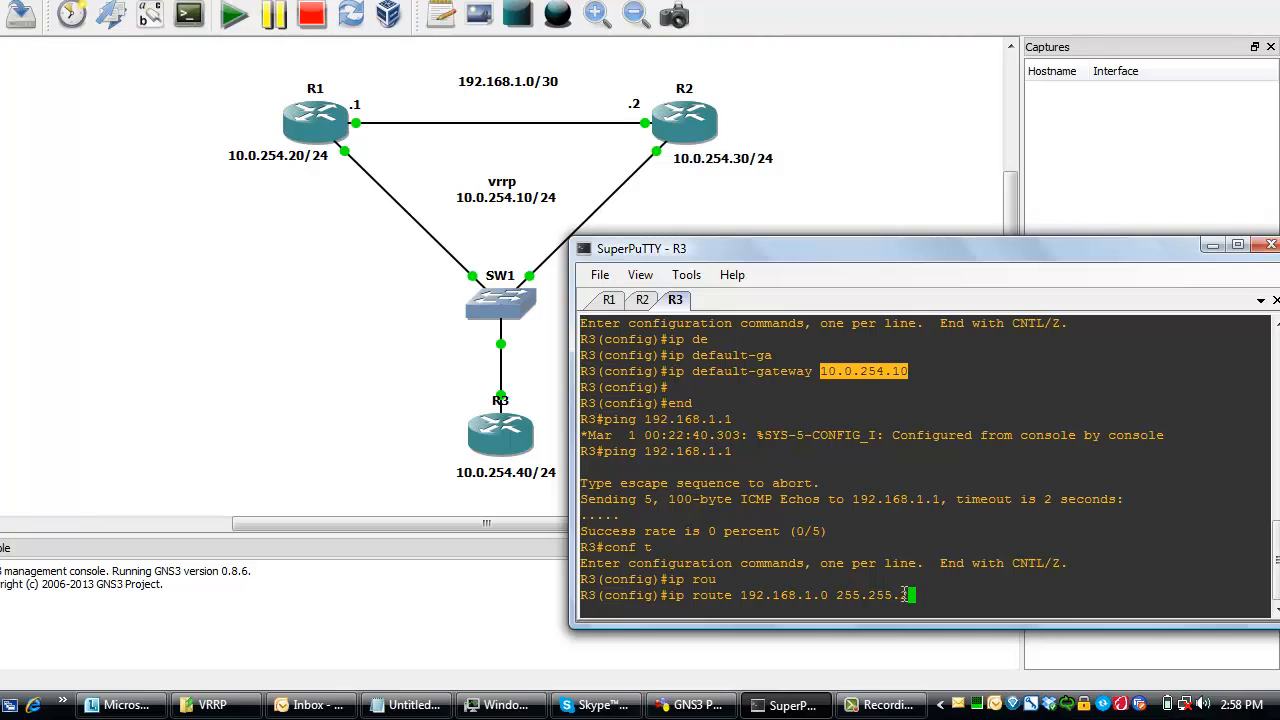
pyautogui.write('55.252')
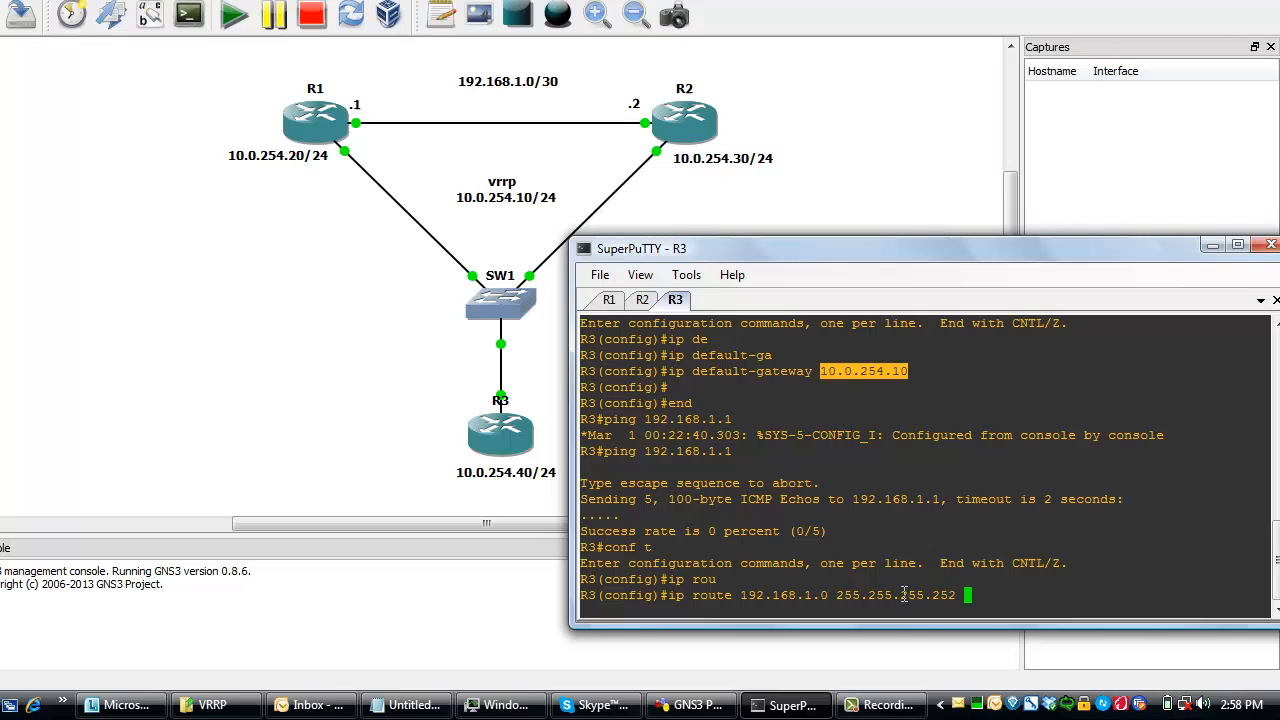
pyautogui.write('10.0.24')
pyautogui.write('end')
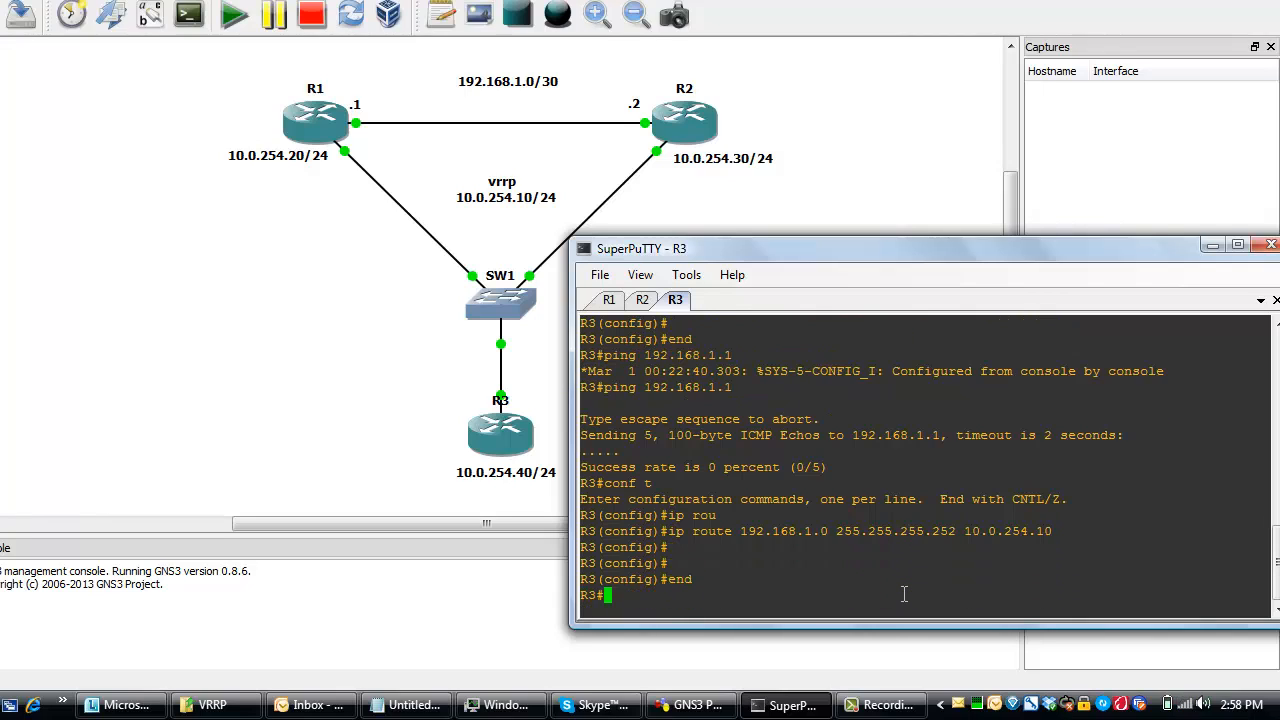
pyautogui.press('Return')
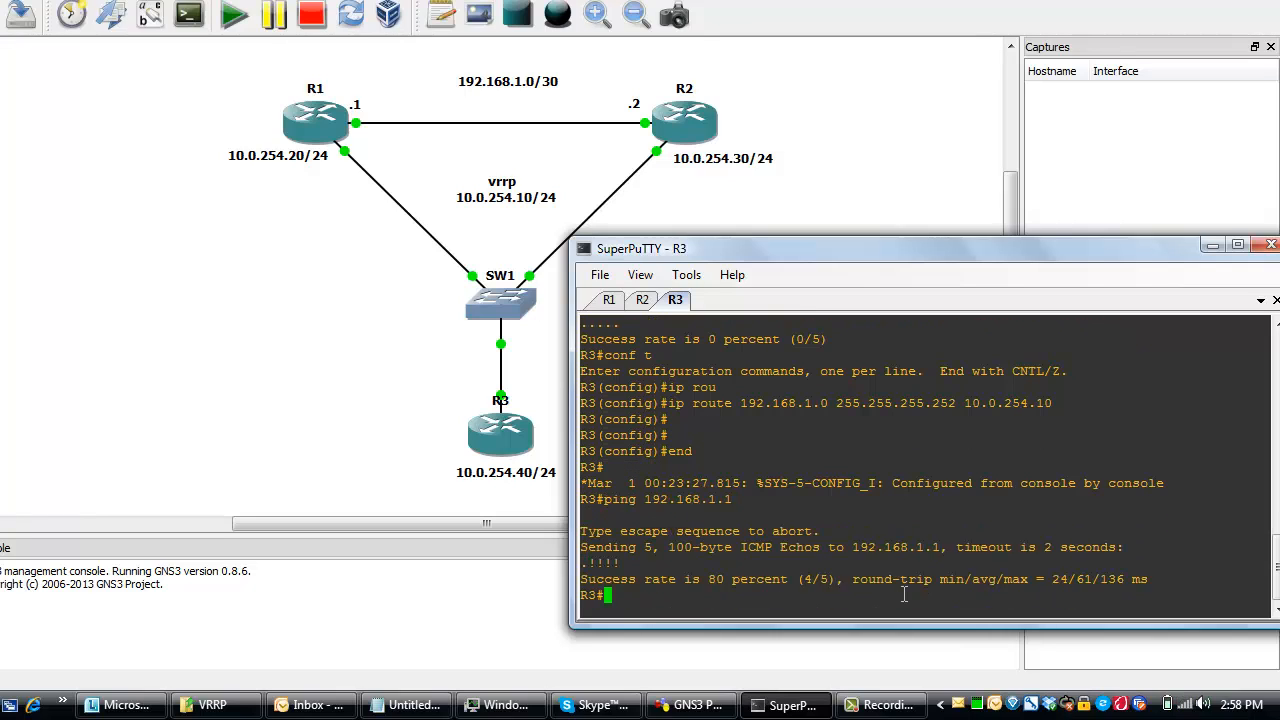
# Re-ping 192.168.1.1 from R3 at 100 percent and traceroute it through 10.0.254.20.
pyautogui.write('ping 192.168.1.1')
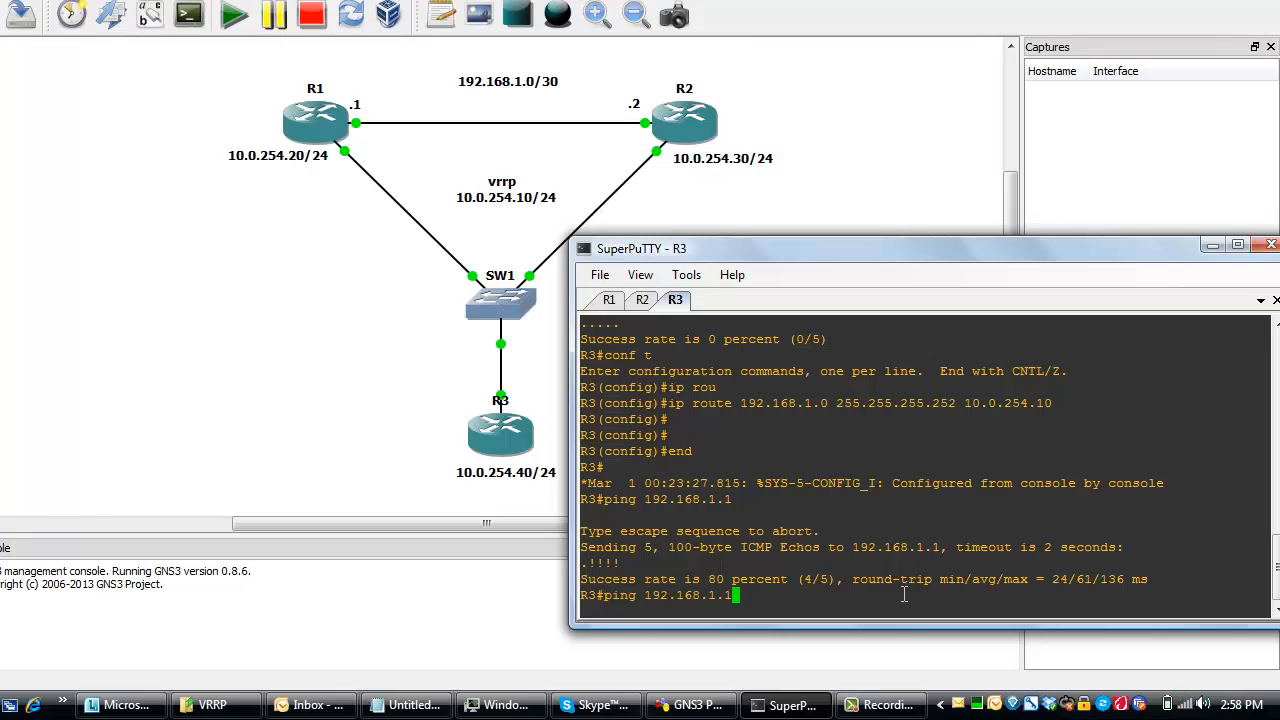
pyautogui.press('Return')
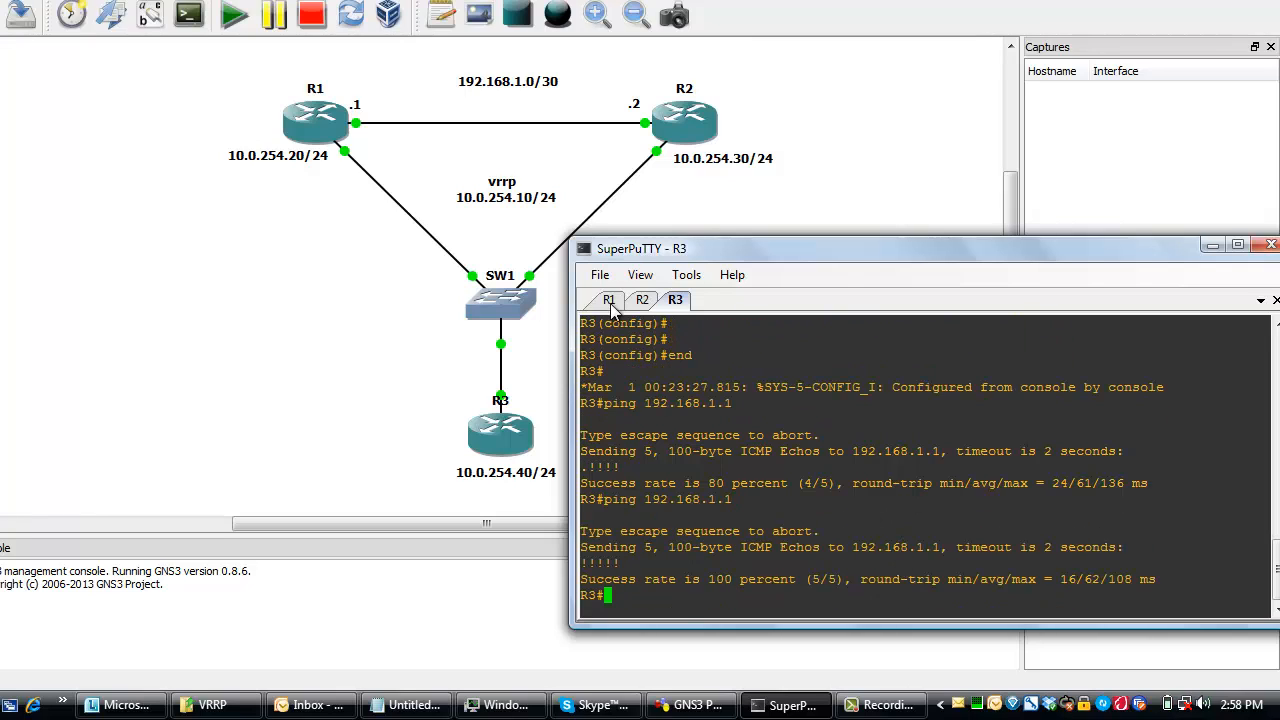
pyautogui.write('traceroute')
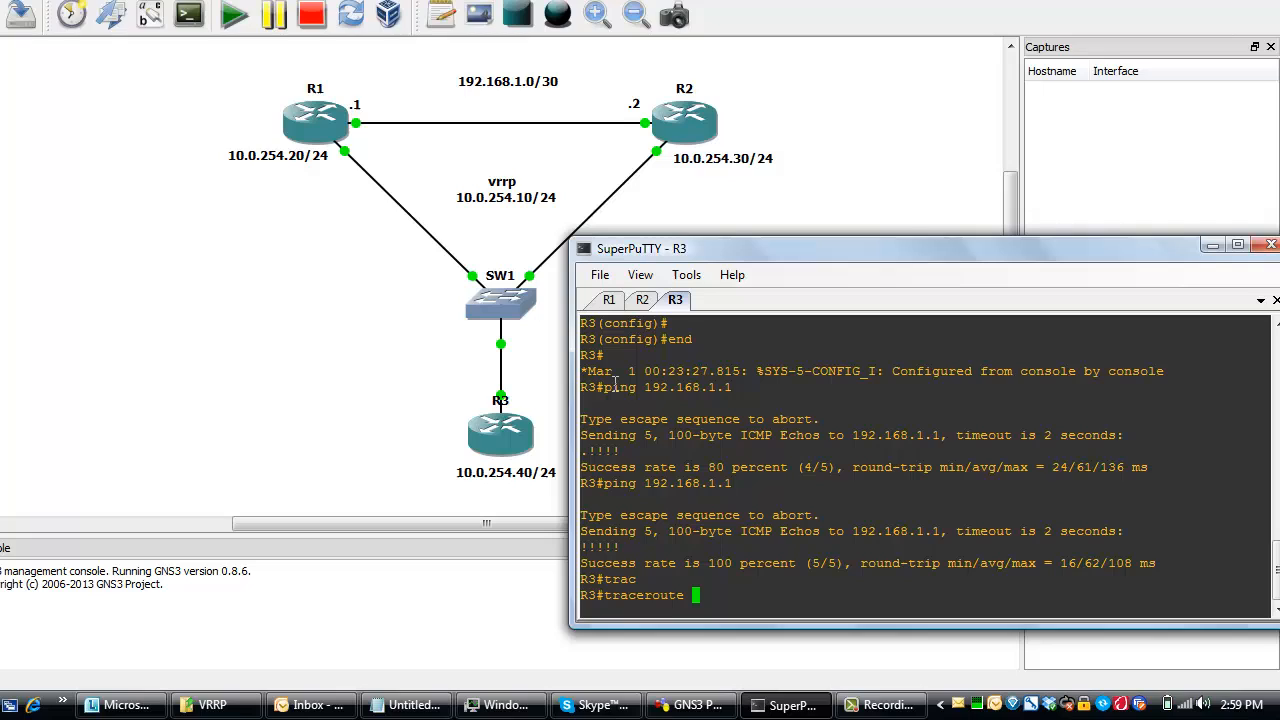
pyautogui.write('192.1')
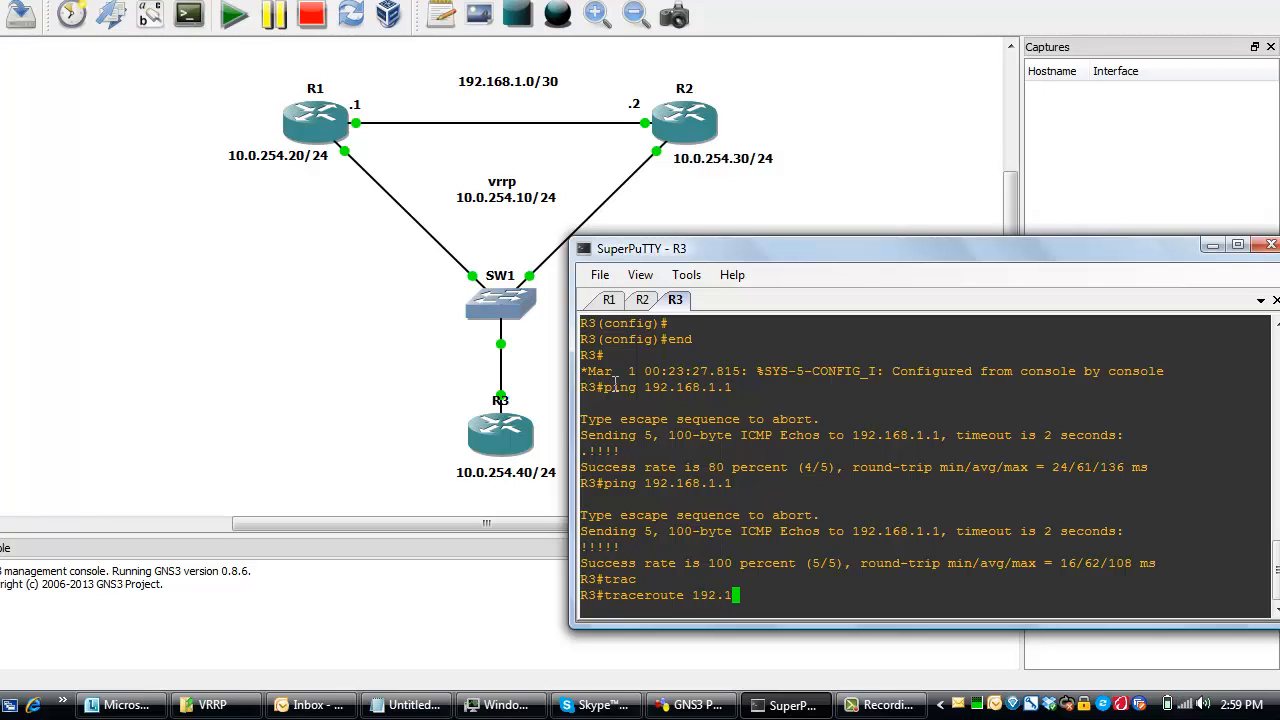
pyautogui.write('68.1.1')
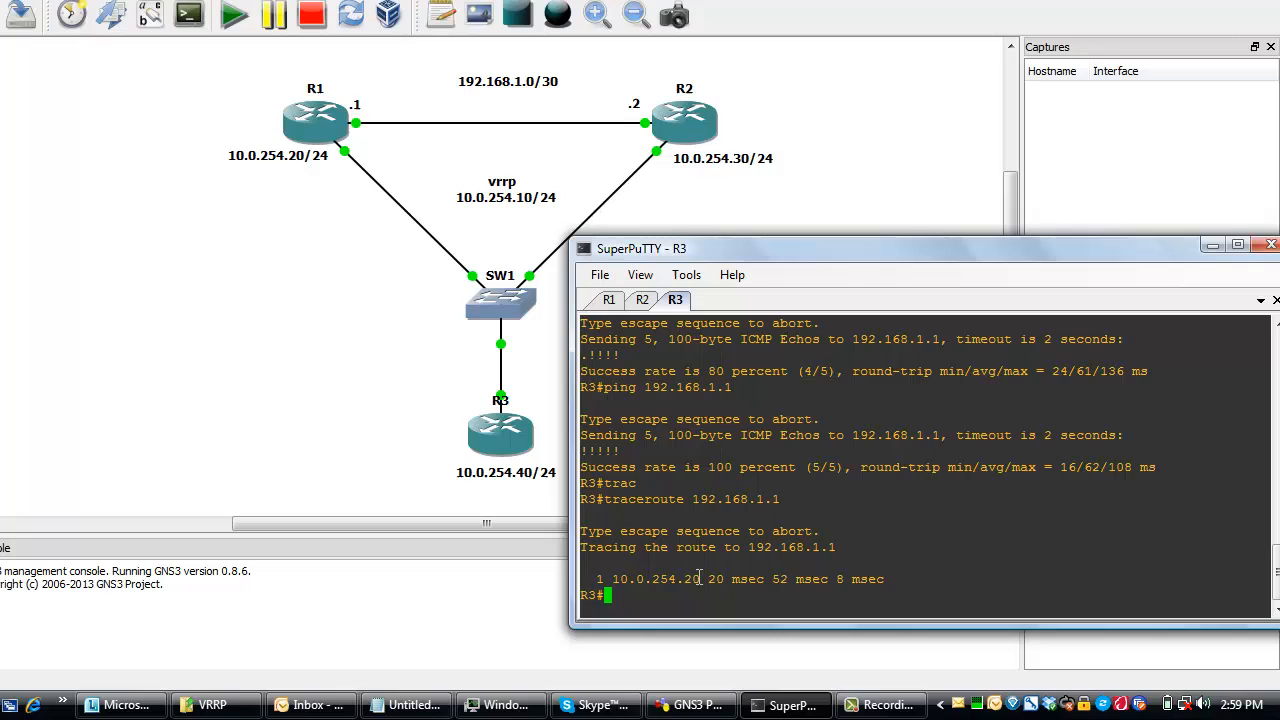
pyautogui.moveTo(693, 583)
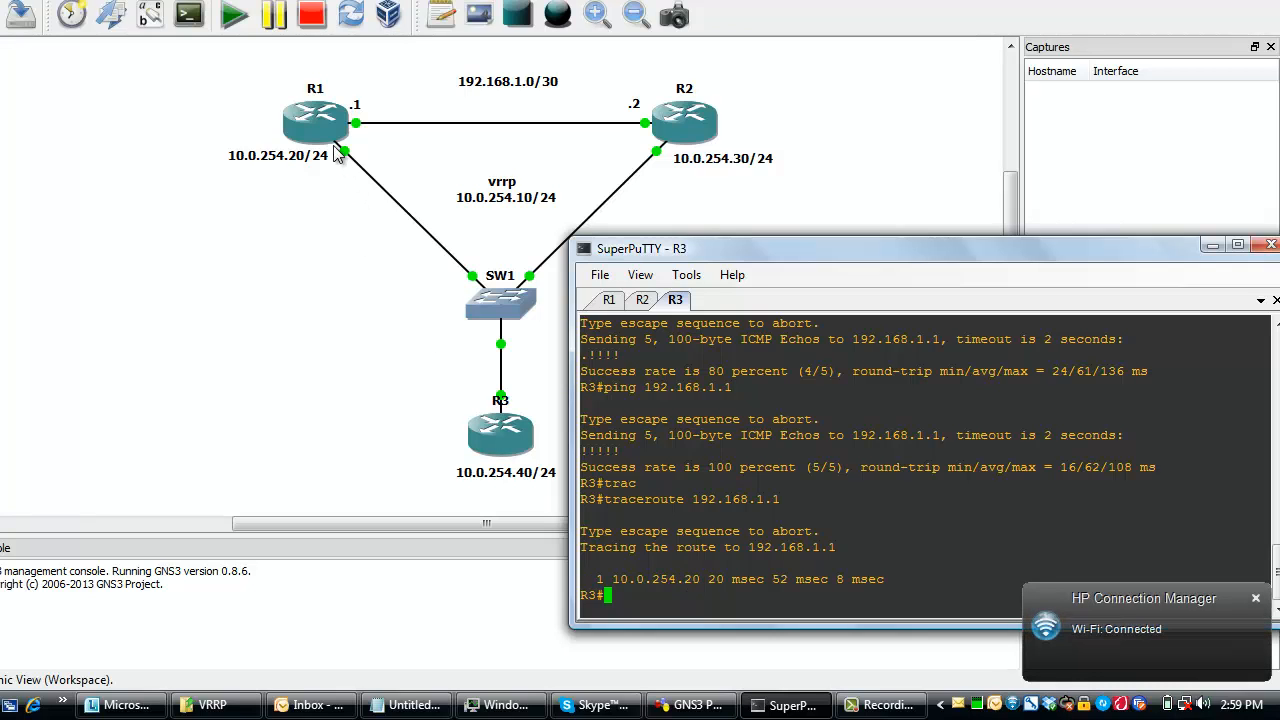
pyautogui.moveTo(635, 450)
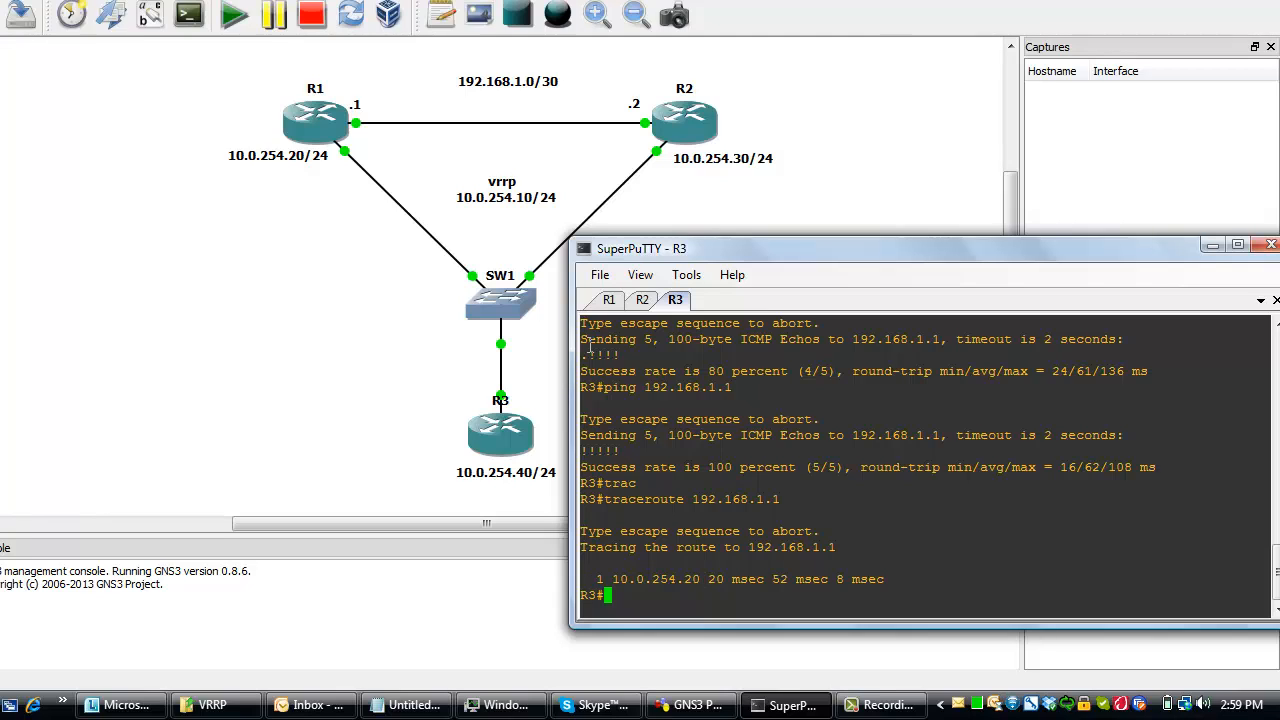
pyautogui.moveTo(700, 189)
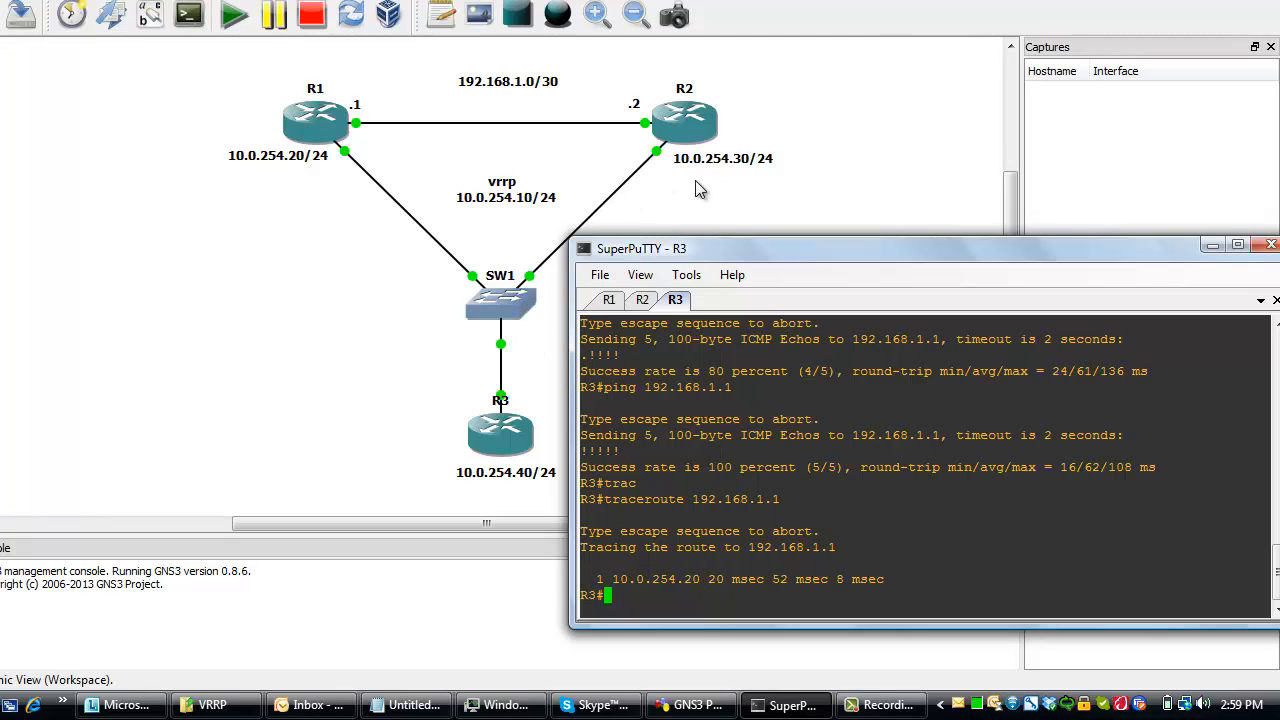
pyautogui.moveTo(745, 168)
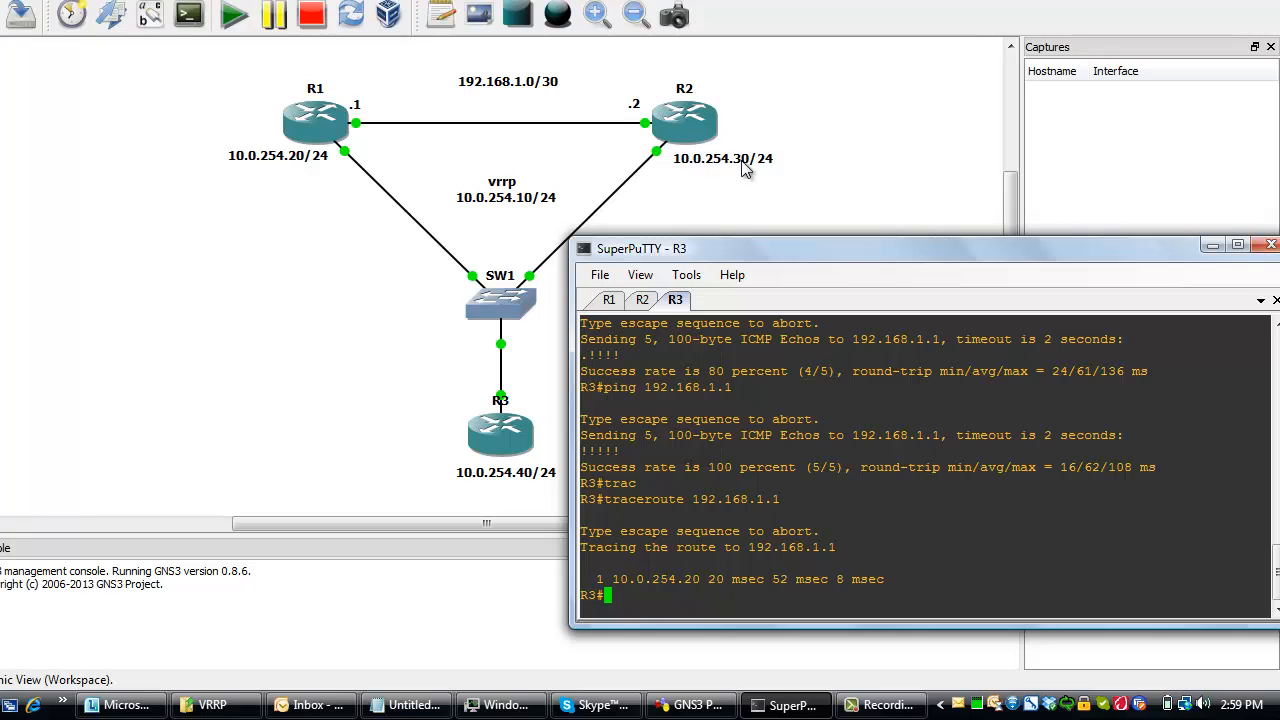
# Shut down R1's FastEthernet0/0, dropping VRRP group 1 from Master to Init.
pyautogui.click(609, 300)
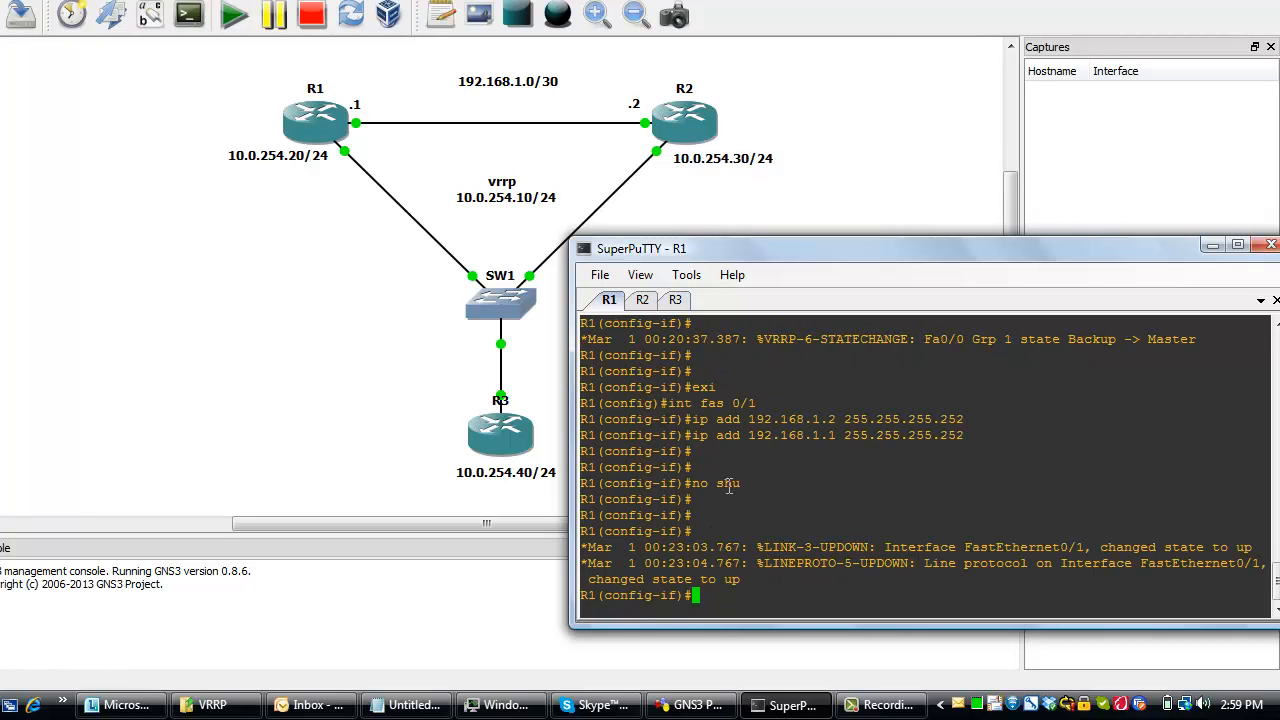
pyautogui.write('ex')
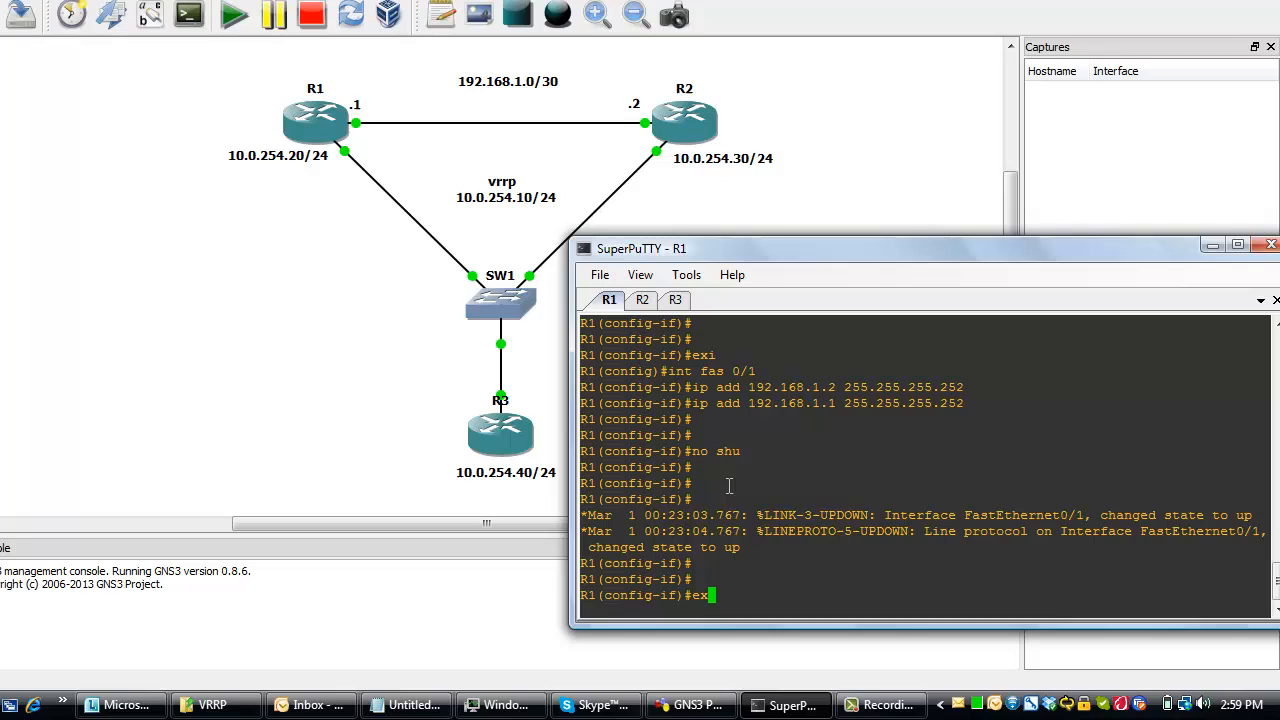
pyautogui.write('int fas 0/0')
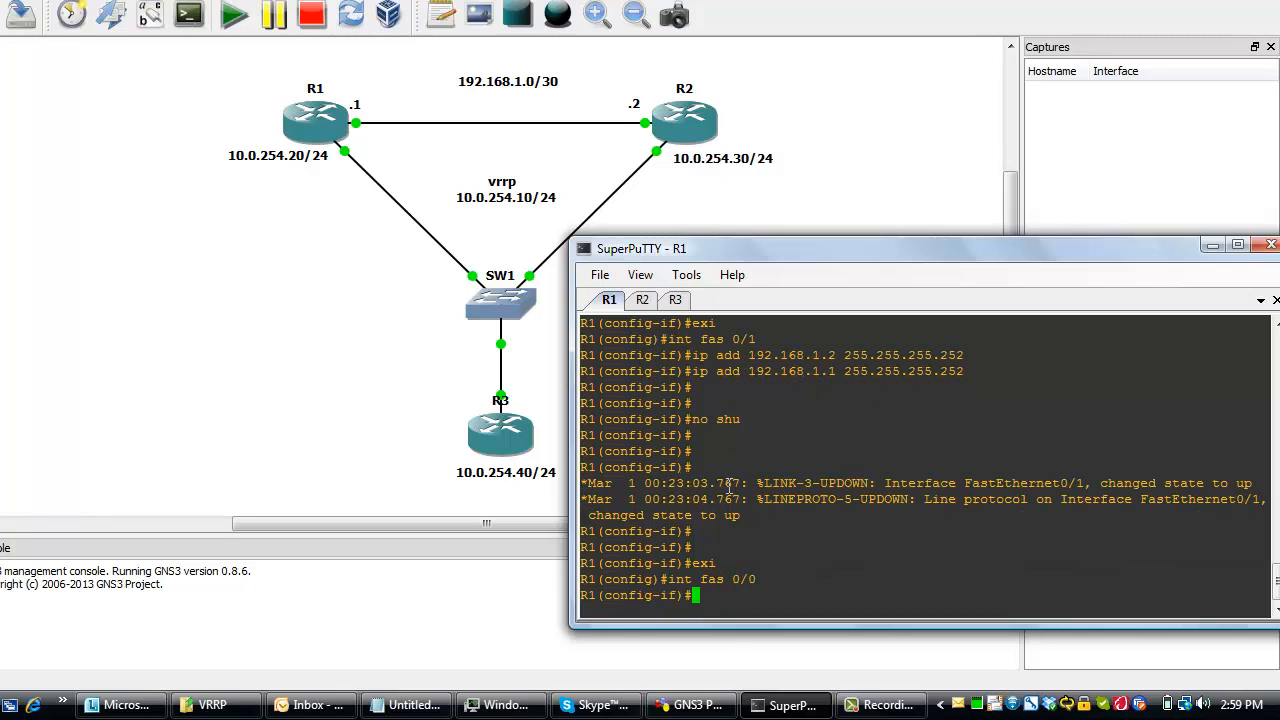
pyautogui.write('shu')
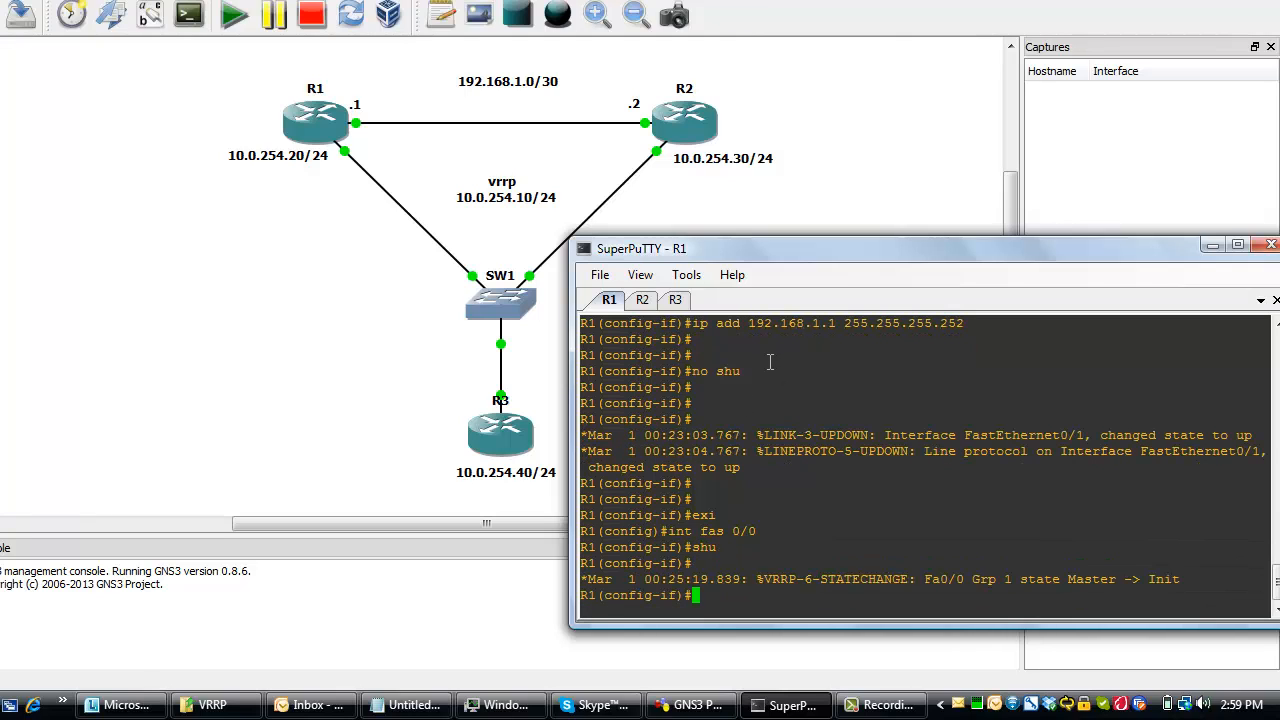
pyautogui.click(675, 300)
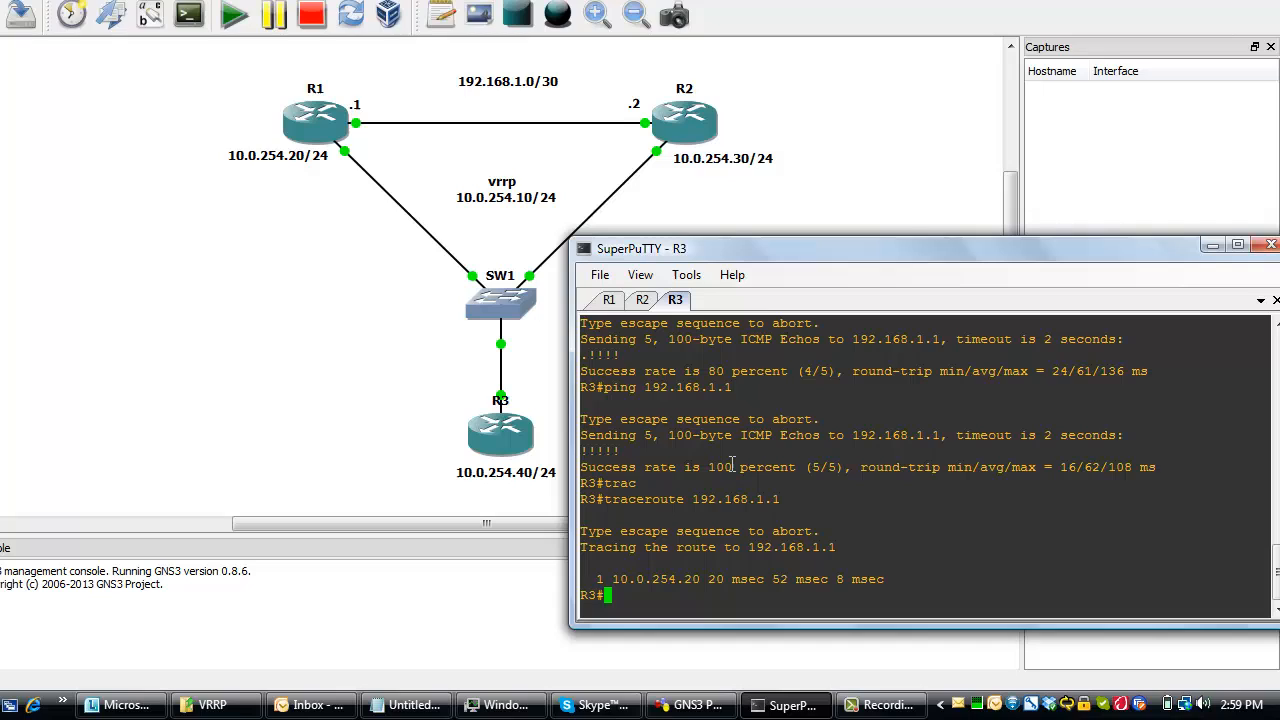
# Ping 192.168.1.1 from R3, now failing at 0 percent, and enter a traceroute to it.
pyautogui.write('ping 192.168.1.1')
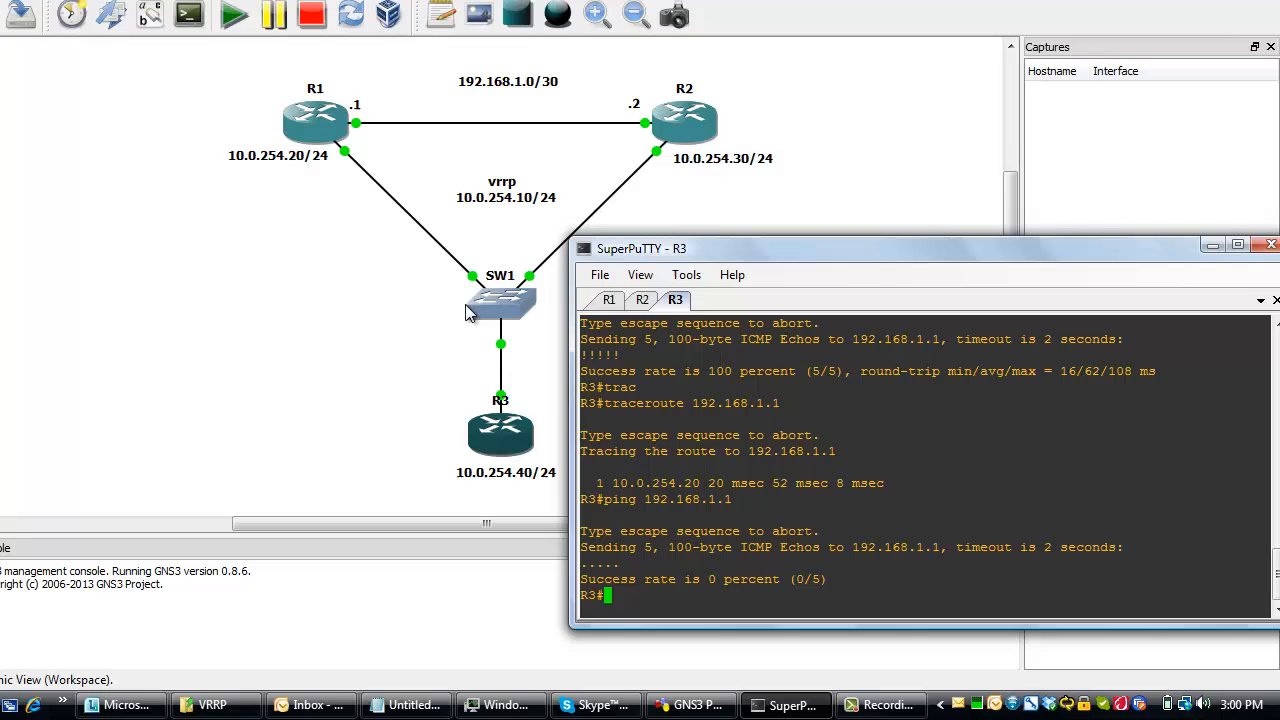
pyautogui.moveTo(729, 524)
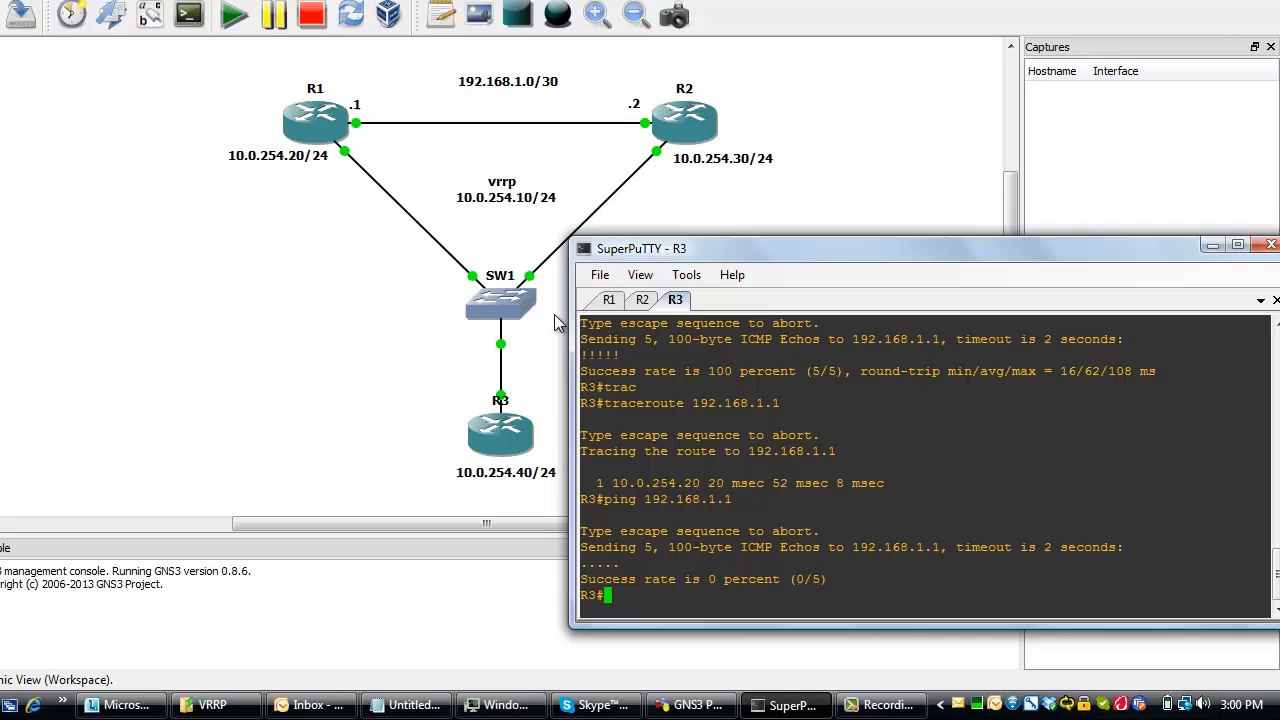
pyautogui.write('traceroute 192.168.1.1')
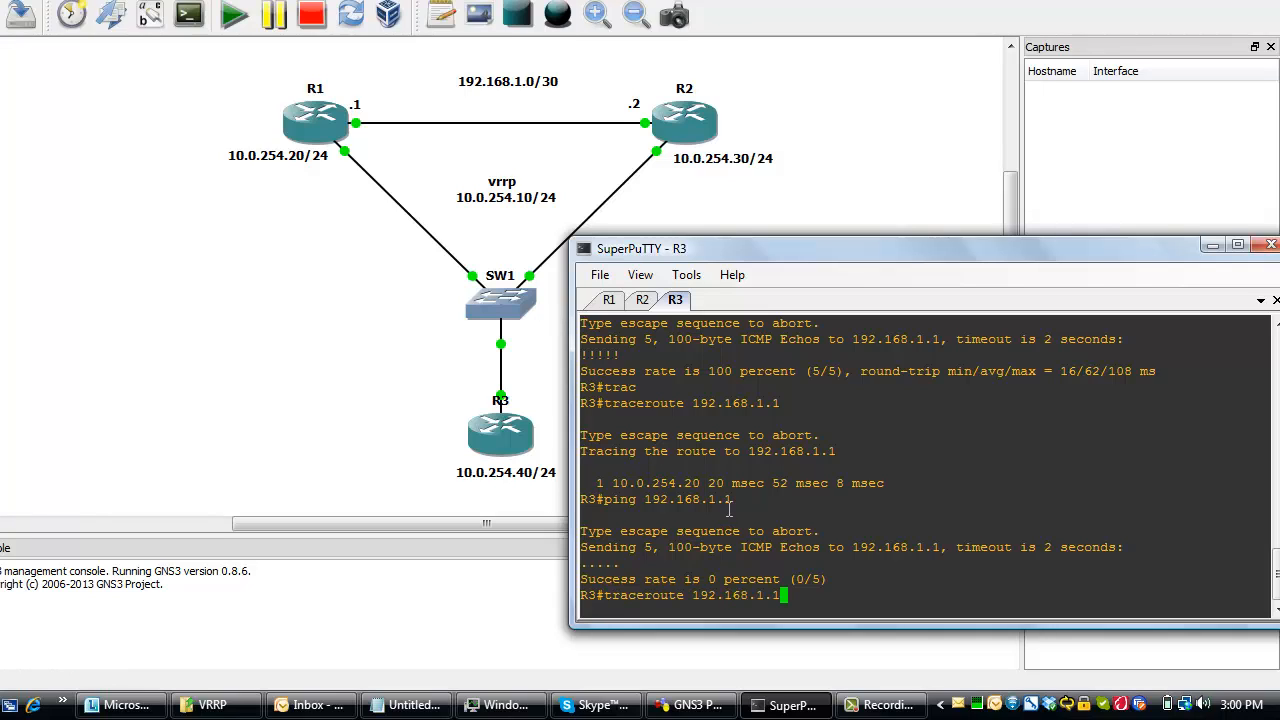